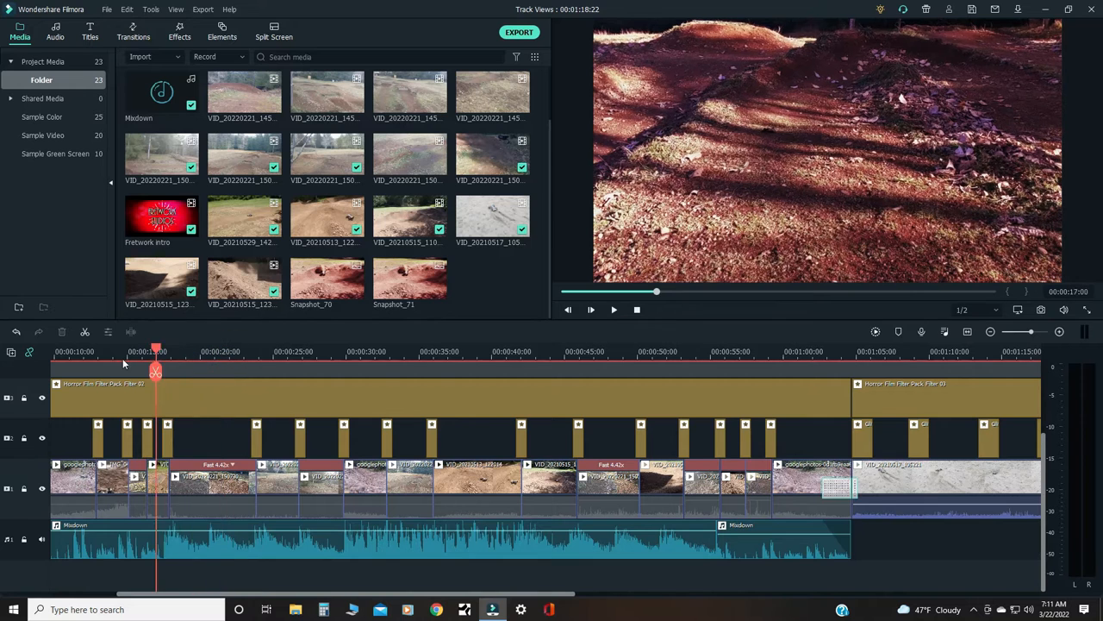
# Step: Scrub the timeline to about 00:00:44, where the truck throws up a dust cloud
pyautogui.moveTo(156, 360); pyautogui.dragTo(121, 361)
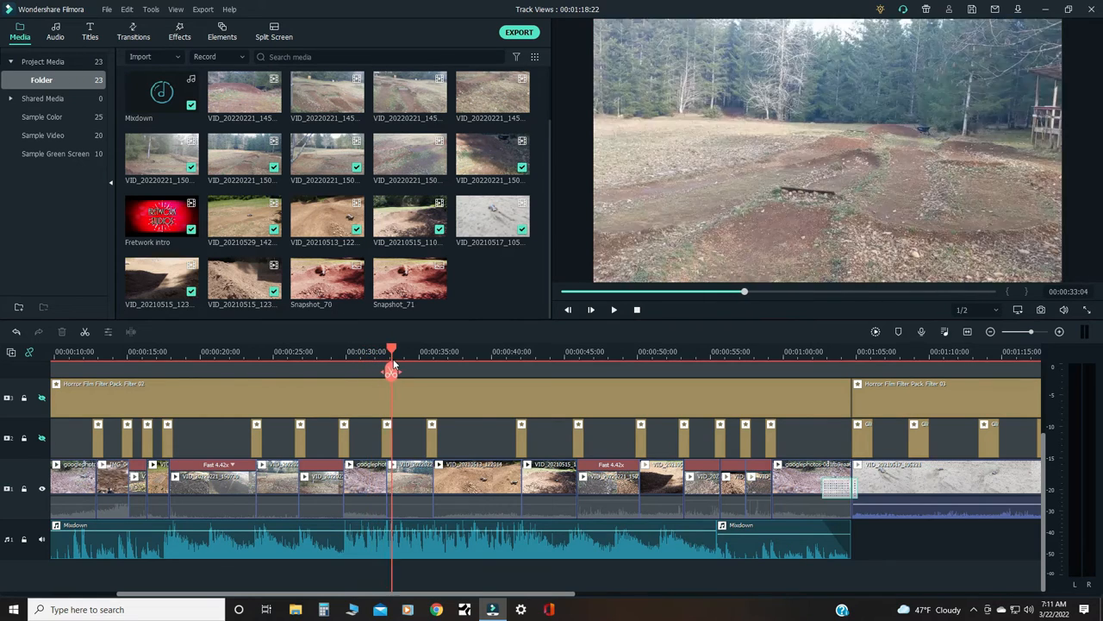
pyautogui.click(482, 351)
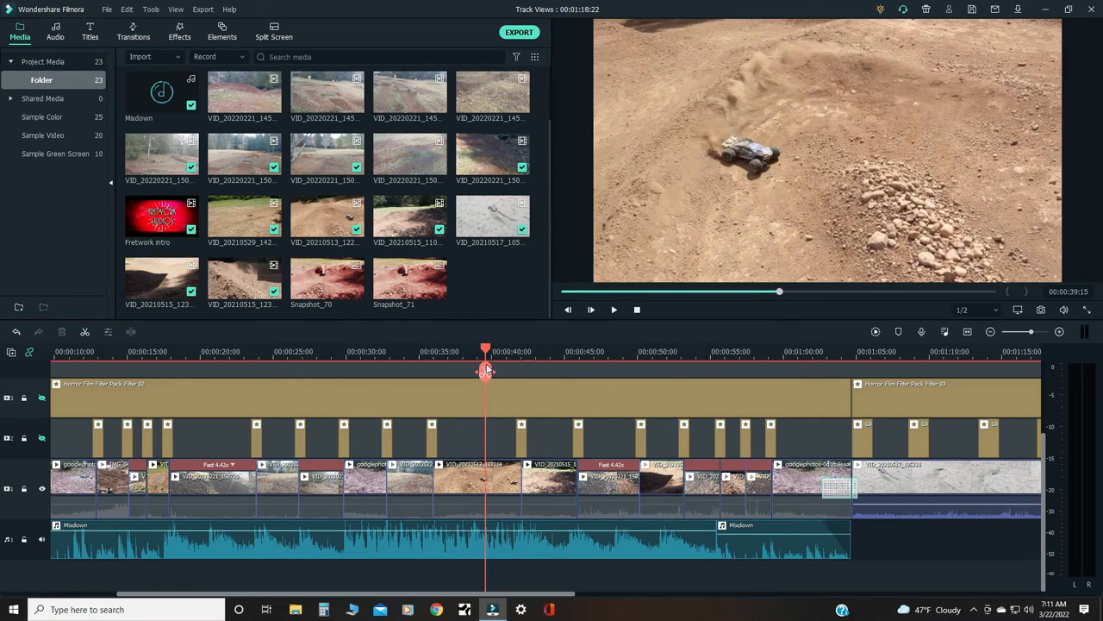
pyautogui.moveTo(486, 351); pyautogui.dragTo(542, 351)
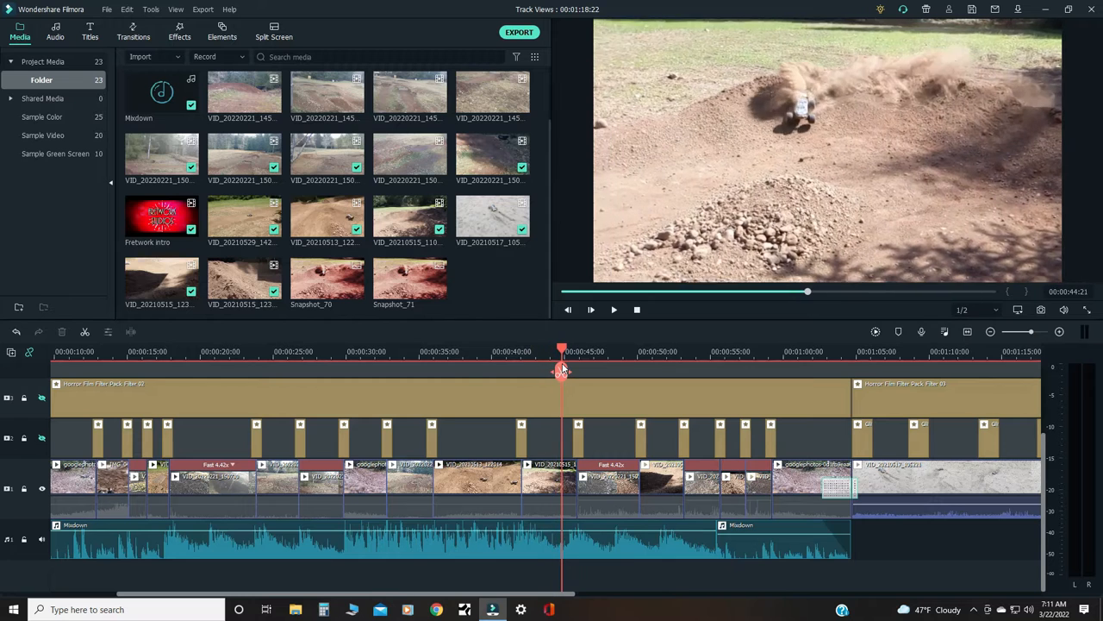
pyautogui.moveTo(562, 351); pyautogui.dragTo(557, 351)
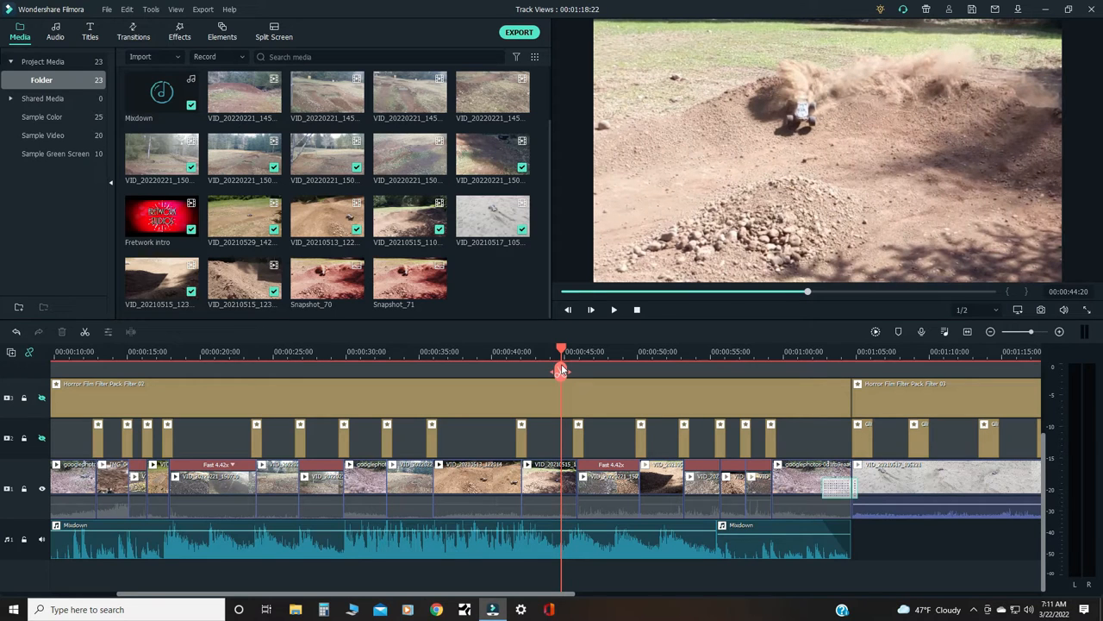
pyautogui.moveTo(619, 392)
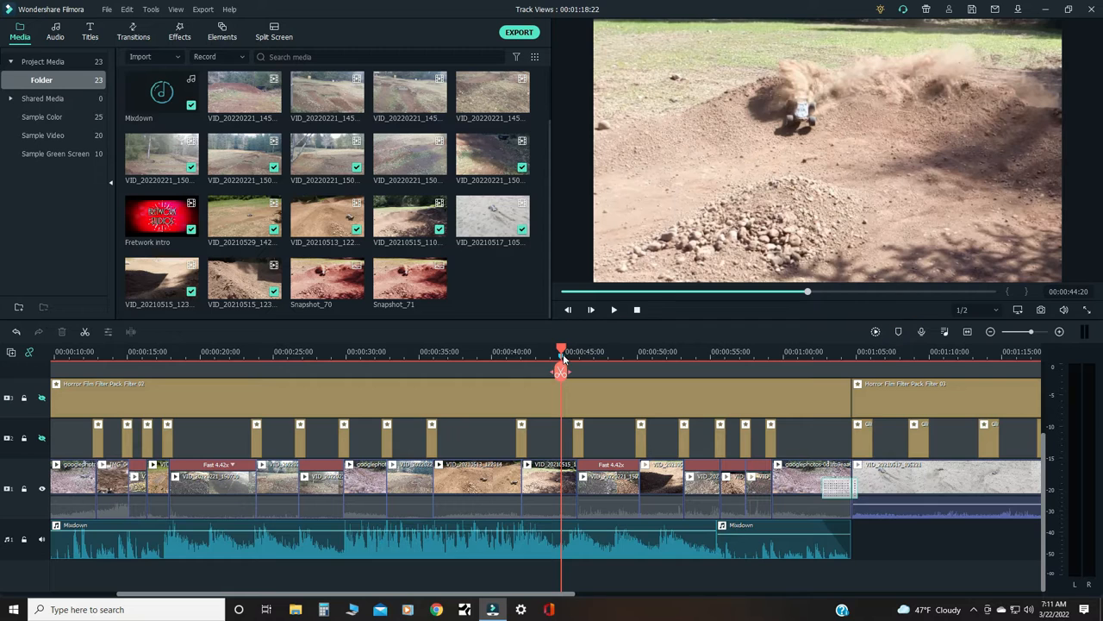
pyautogui.moveTo(997, 380)
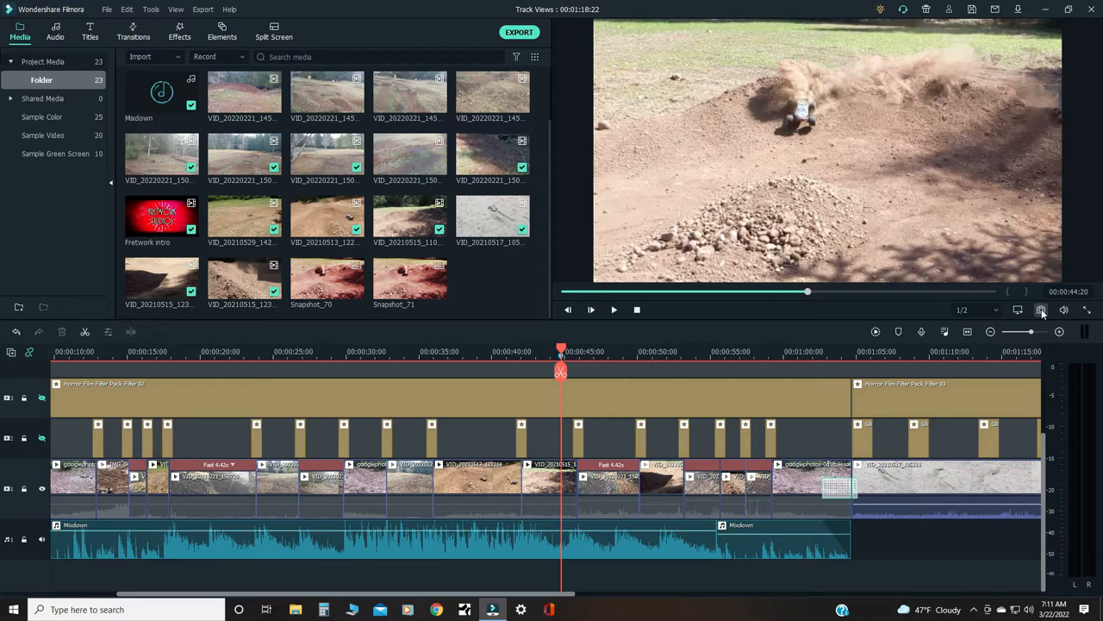
# Step: Capture the dust-cloud frame as Snapshot_72 and put the playhead over the still
pyautogui.click(1041, 309)
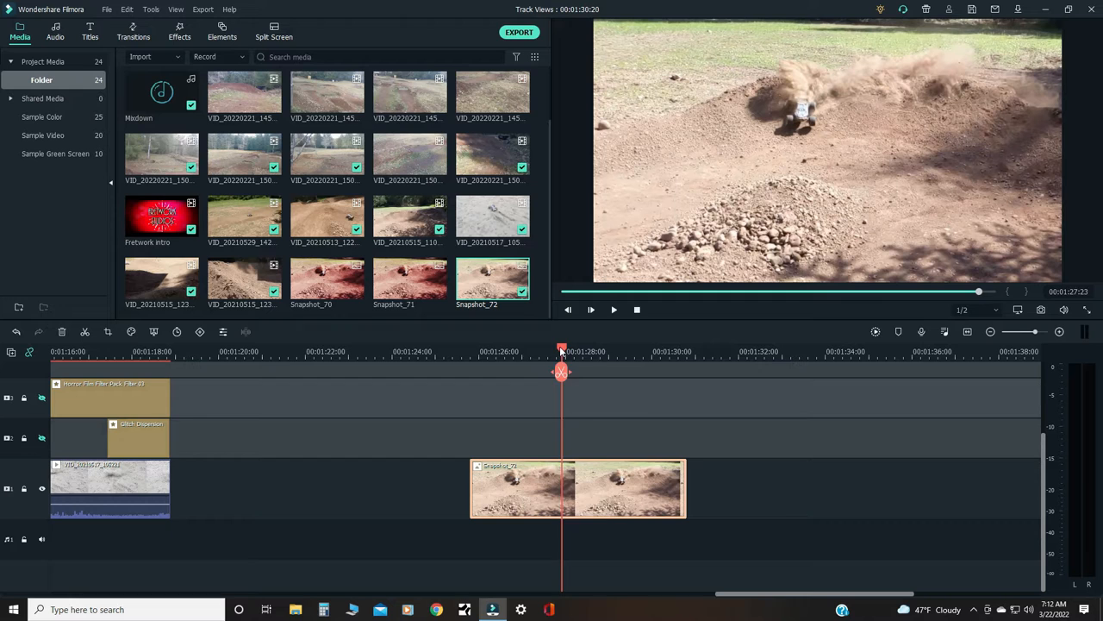
pyautogui.moveTo(561, 351); pyautogui.dragTo(546, 351)
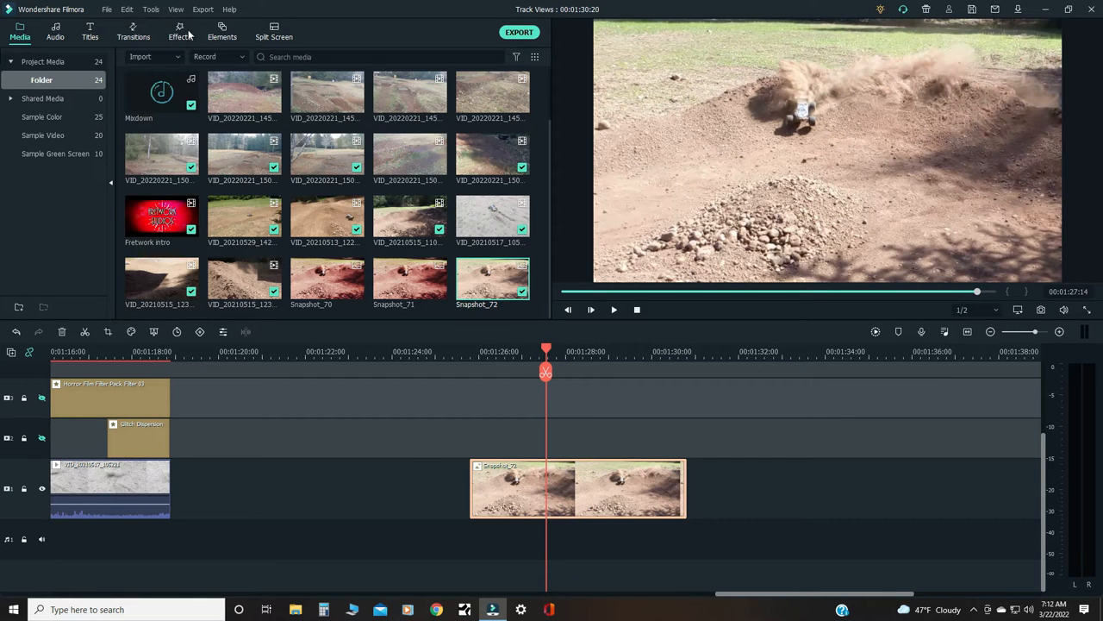
# Step: Put Static 2 on the track above Snapshot_72 and adjust its Alpha slider
pyautogui.click(178, 32)
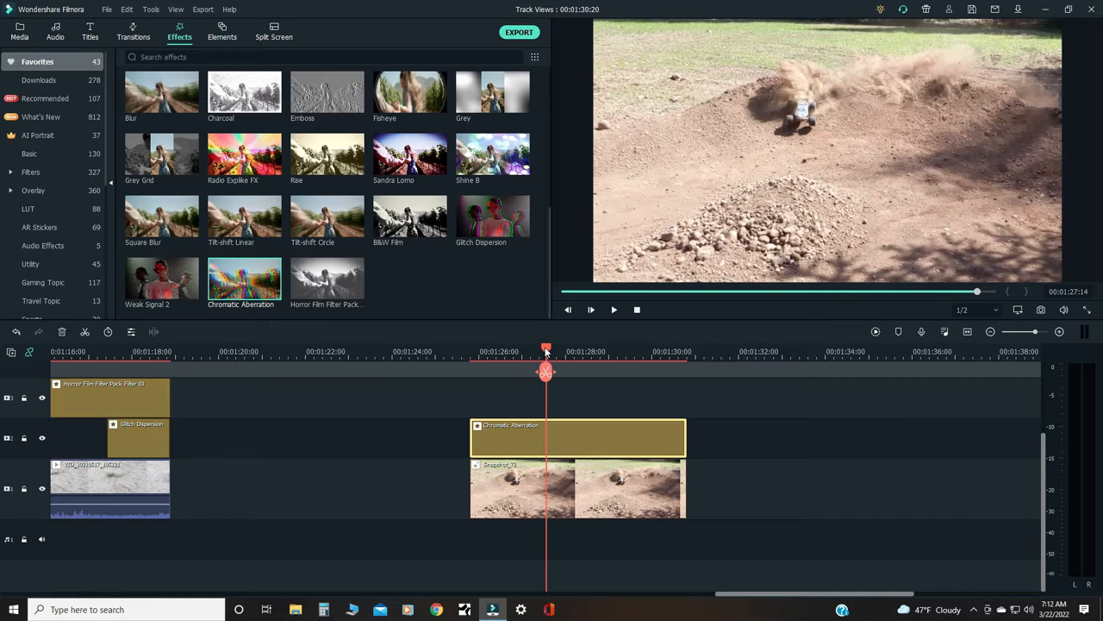
pyautogui.moveTo(546, 351); pyautogui.dragTo(533, 351)
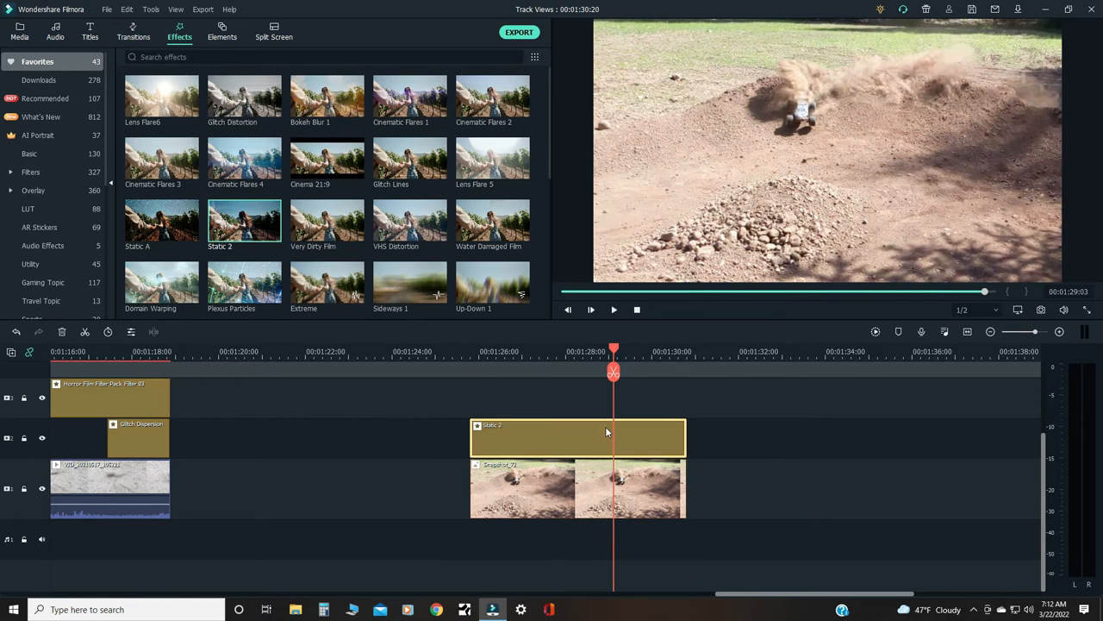
pyautogui.doubleClick(587, 439)
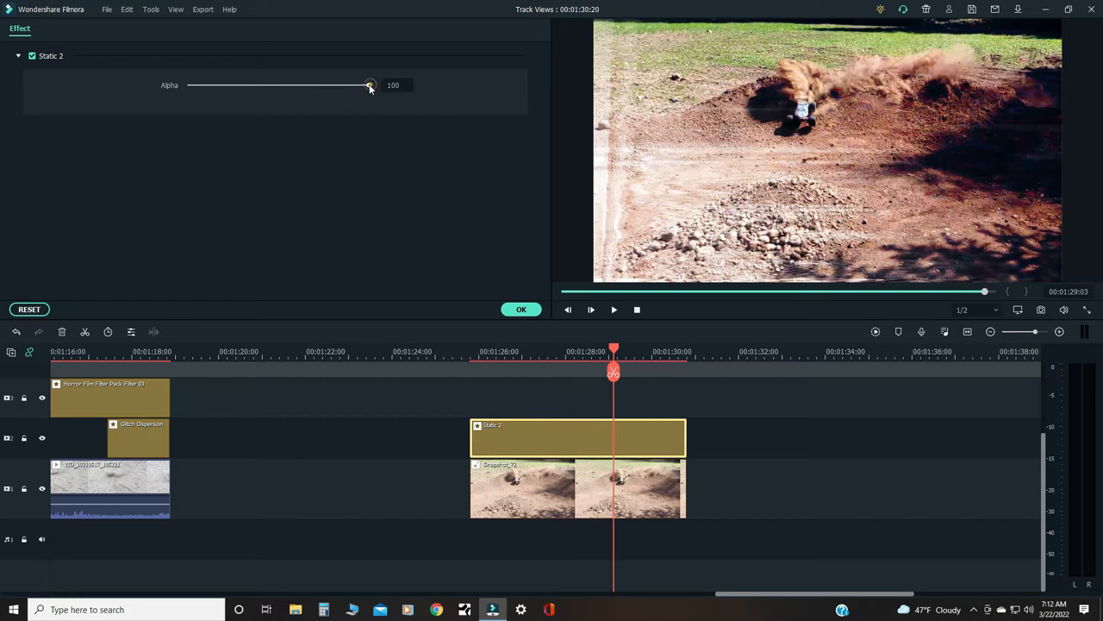
pyautogui.moveTo(370, 84); pyautogui.dragTo(332, 84)
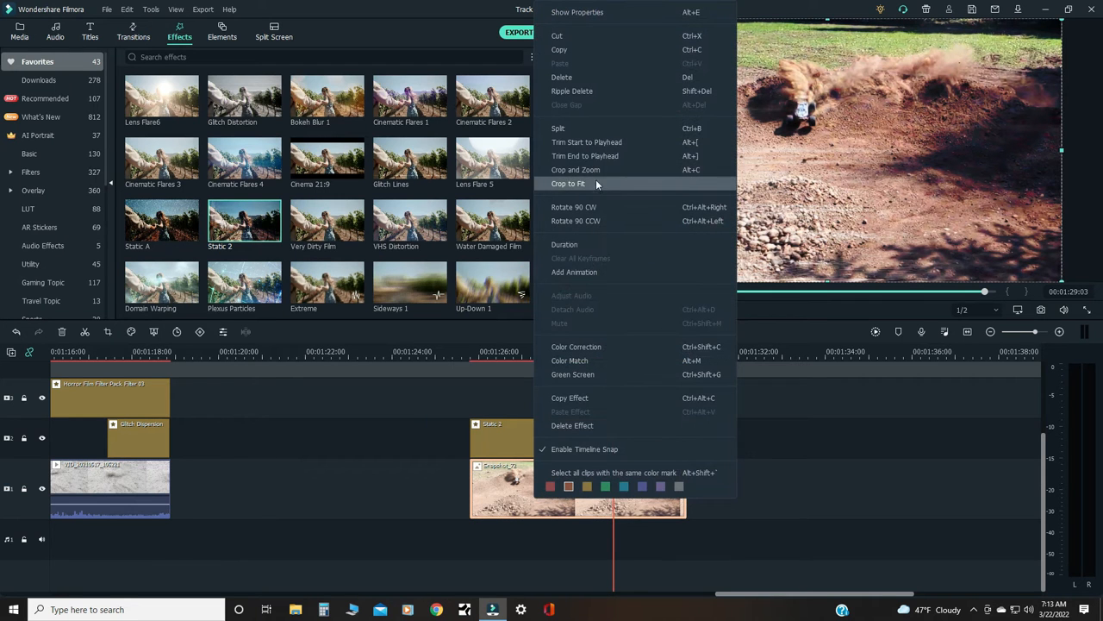
# Step: Use Crop and Zoom to crop Snapshot_72 tightly around the dust-throwing truck
pyautogui.click(576, 169)
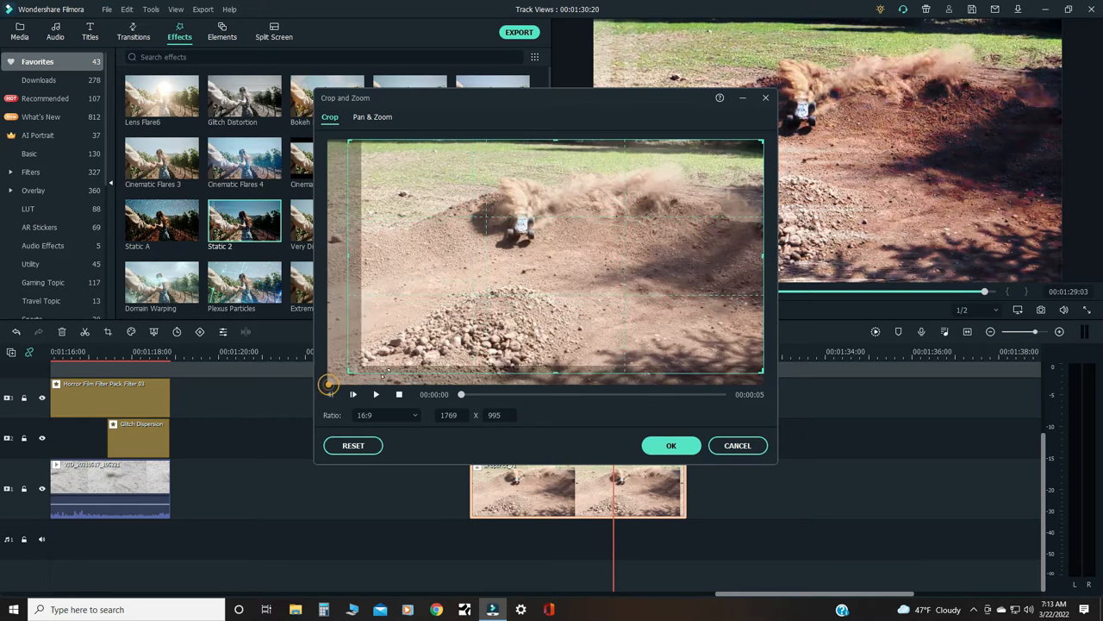
pyautogui.moveTo(349, 138); pyautogui.dragTo(448, 159)
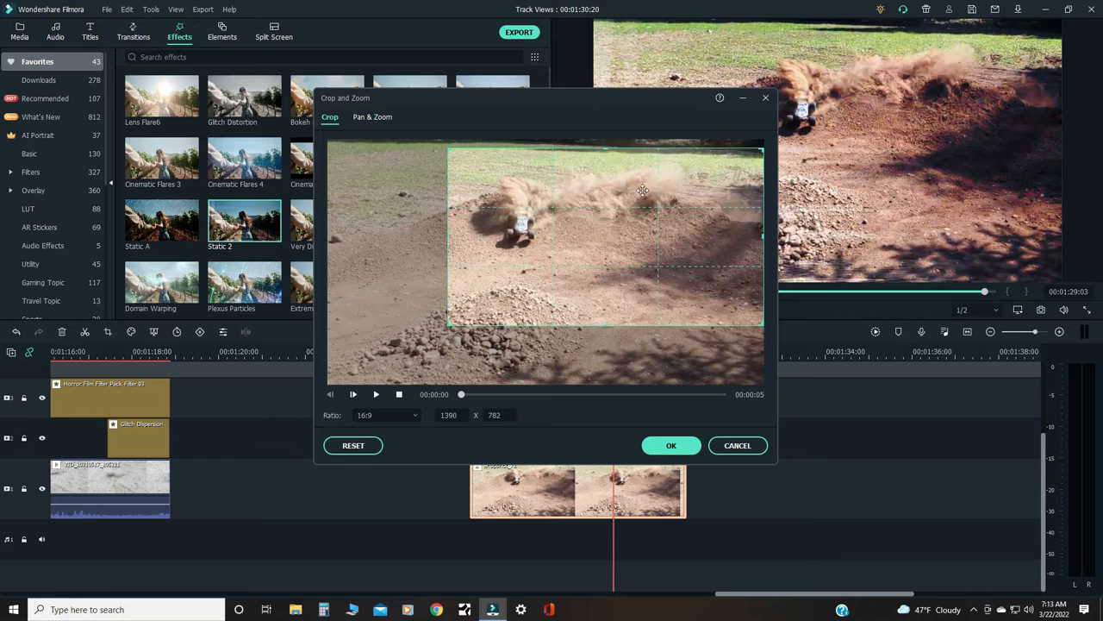
pyautogui.click(671, 445)
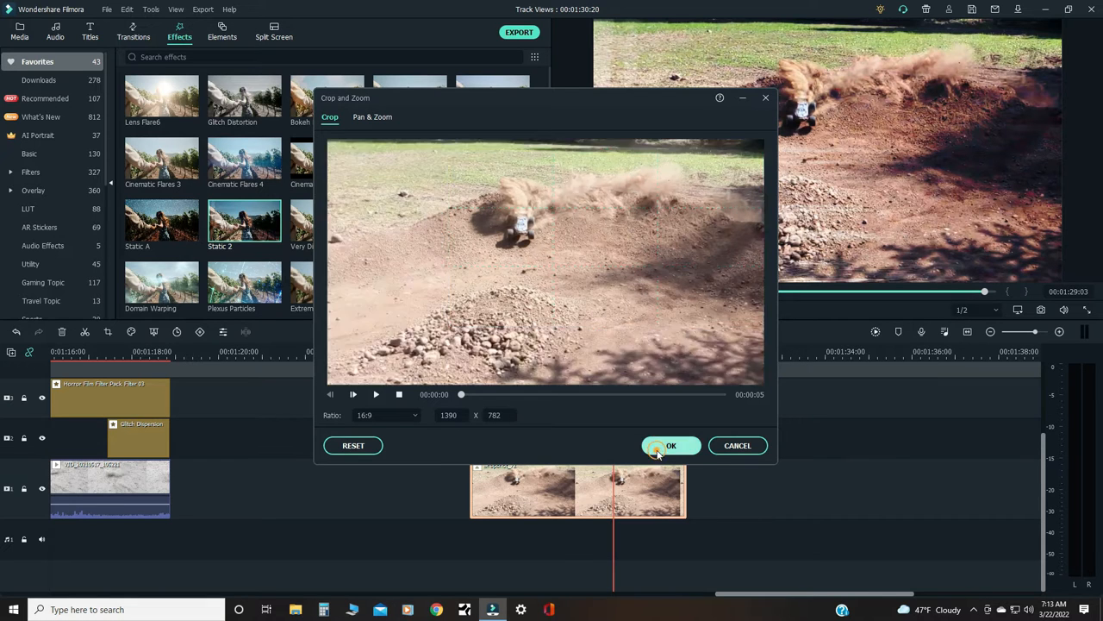
pyautogui.click(670, 444)
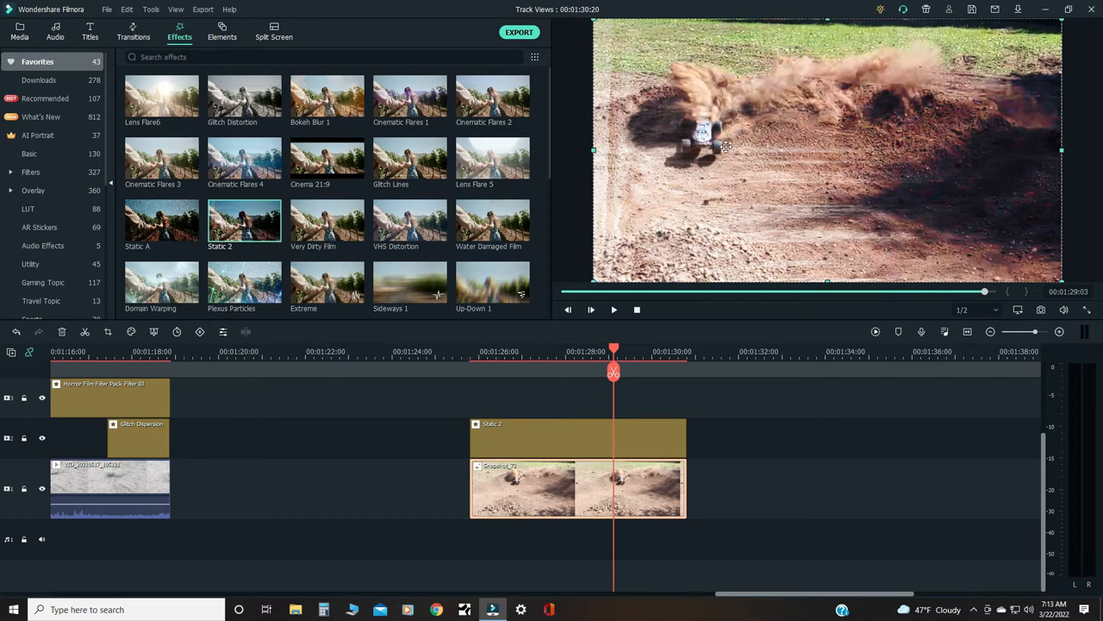
pyautogui.moveTo(845, 239)
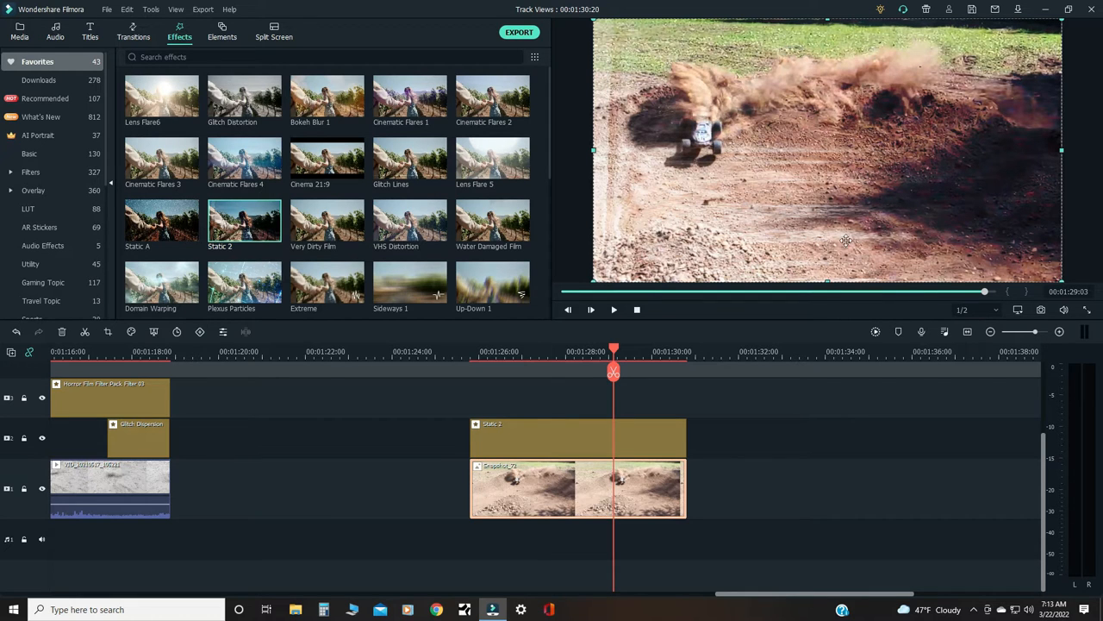
pyautogui.moveTo(668, 475)
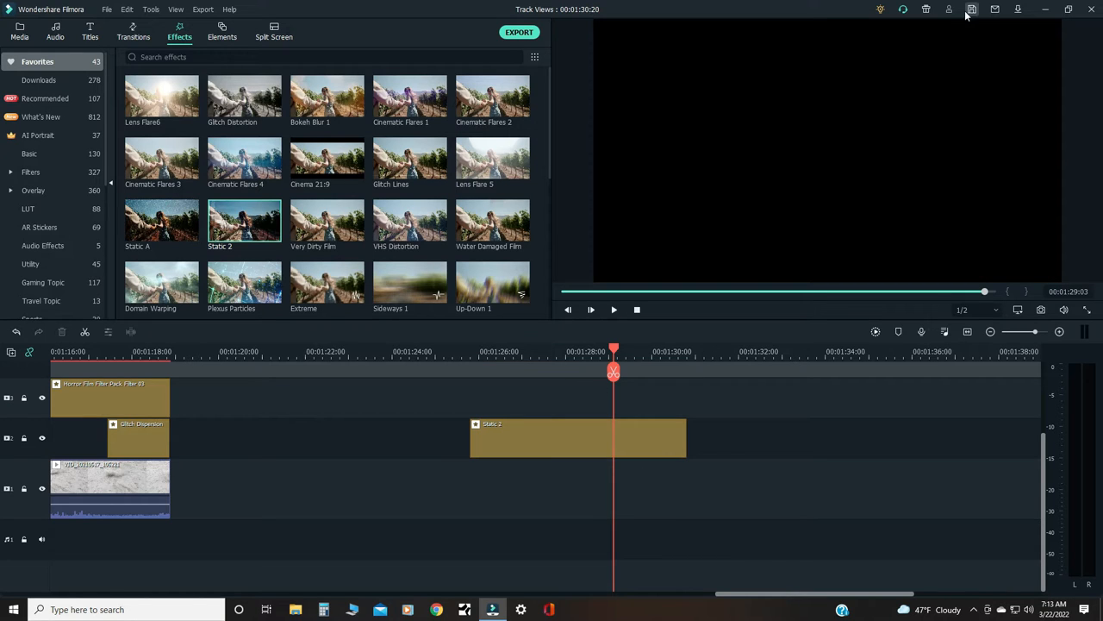
# Step: Import the VID_20210416 red truck clip from the Car shots folder onto the main track
pyautogui.click(13, 36)
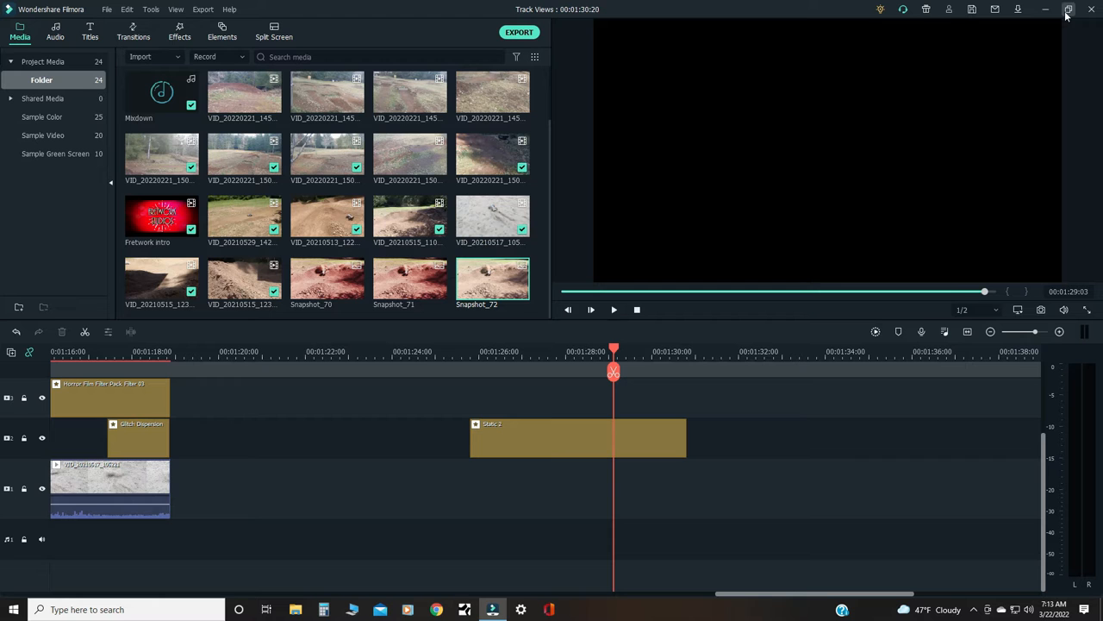
pyautogui.moveTo(1044, 10)
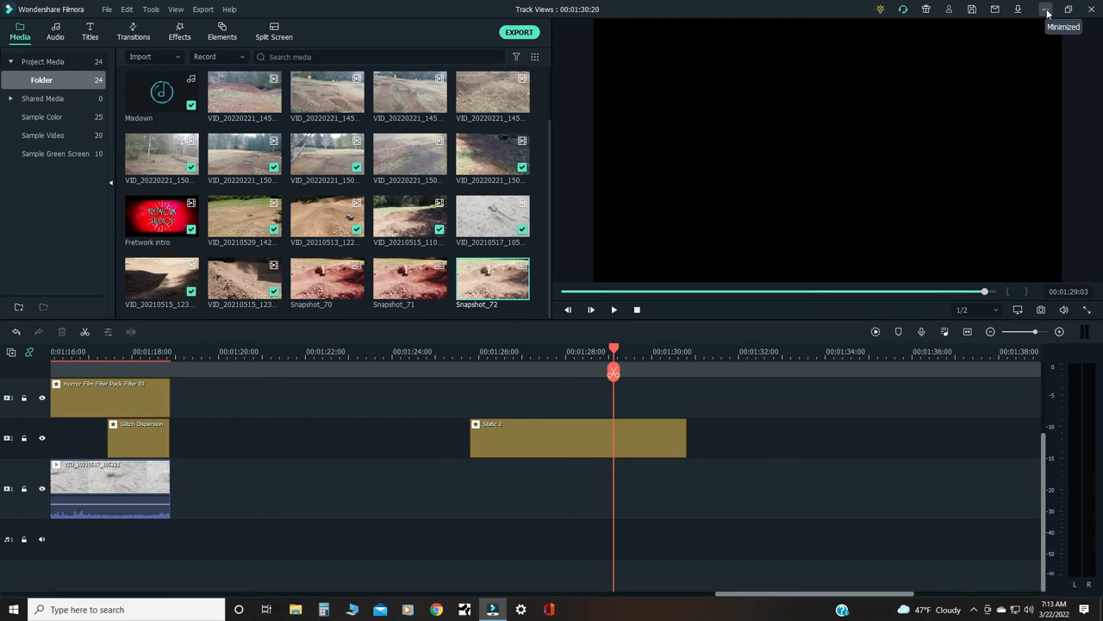
pyautogui.click(1052, 10)
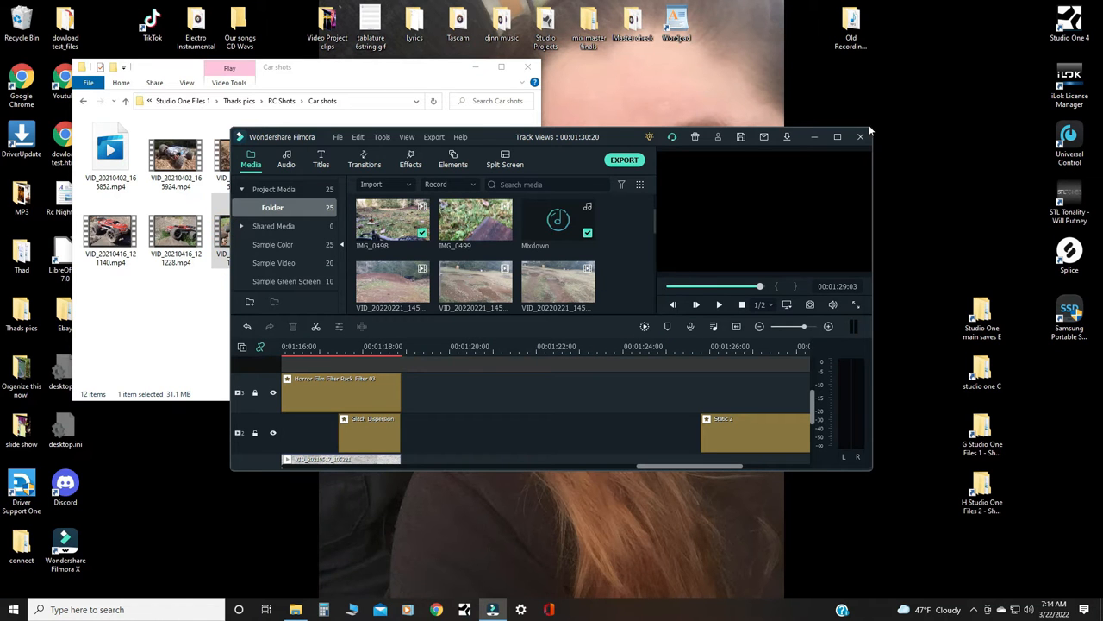
pyautogui.click(836, 136)
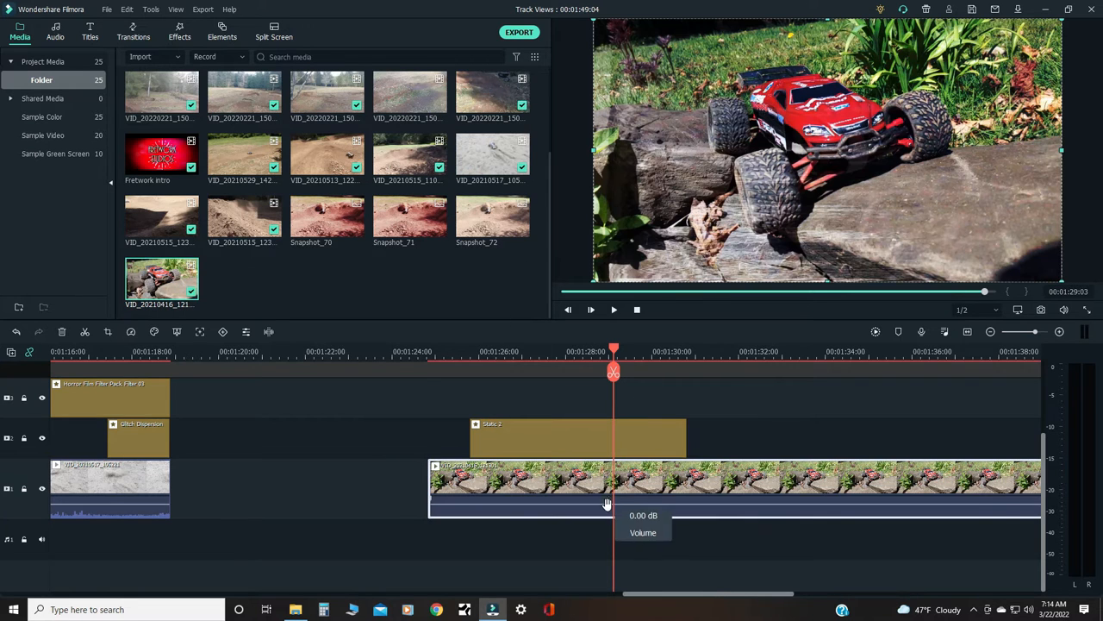
# Step: Right-click the red truck clip at about 00:01:30, where it sits on the rock
pyautogui.rightClick(606, 503)
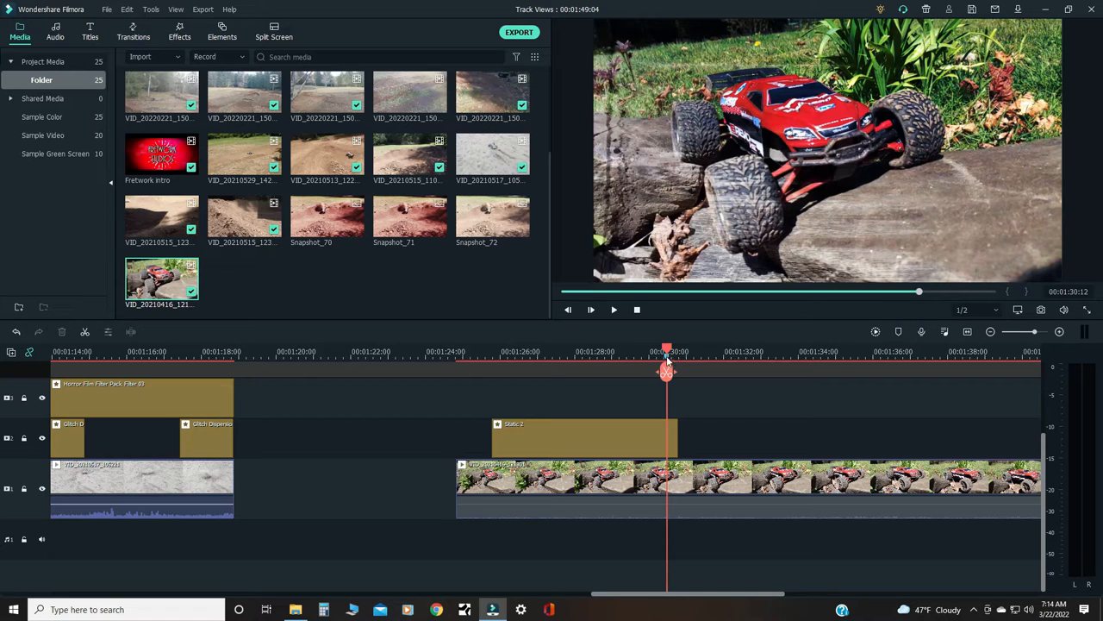
pyautogui.moveTo(726, 393)
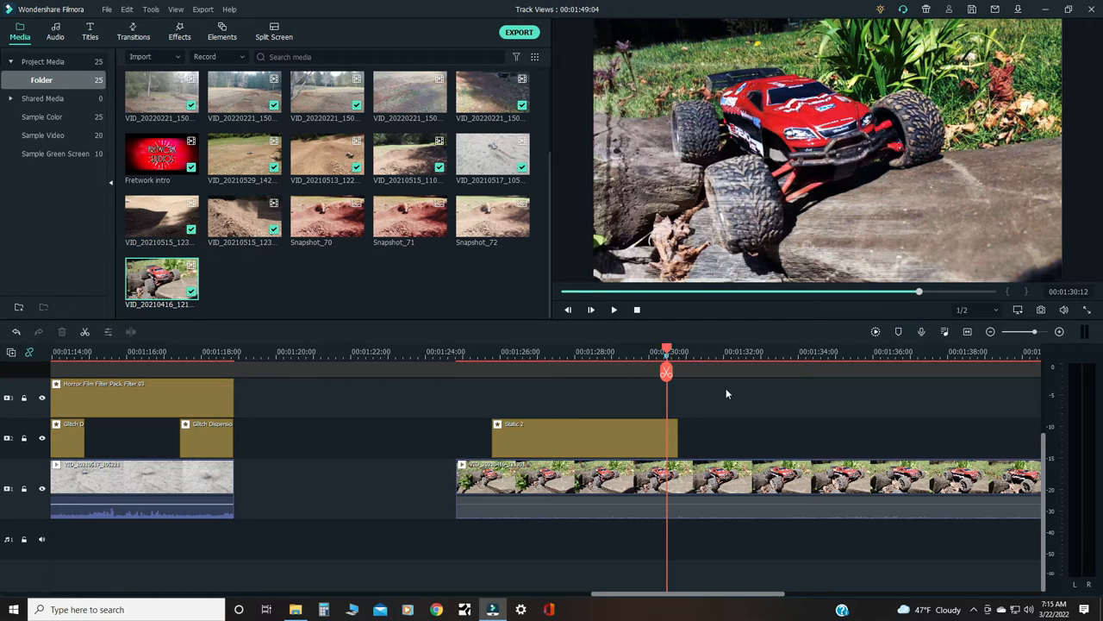
pyautogui.moveTo(717, 402)
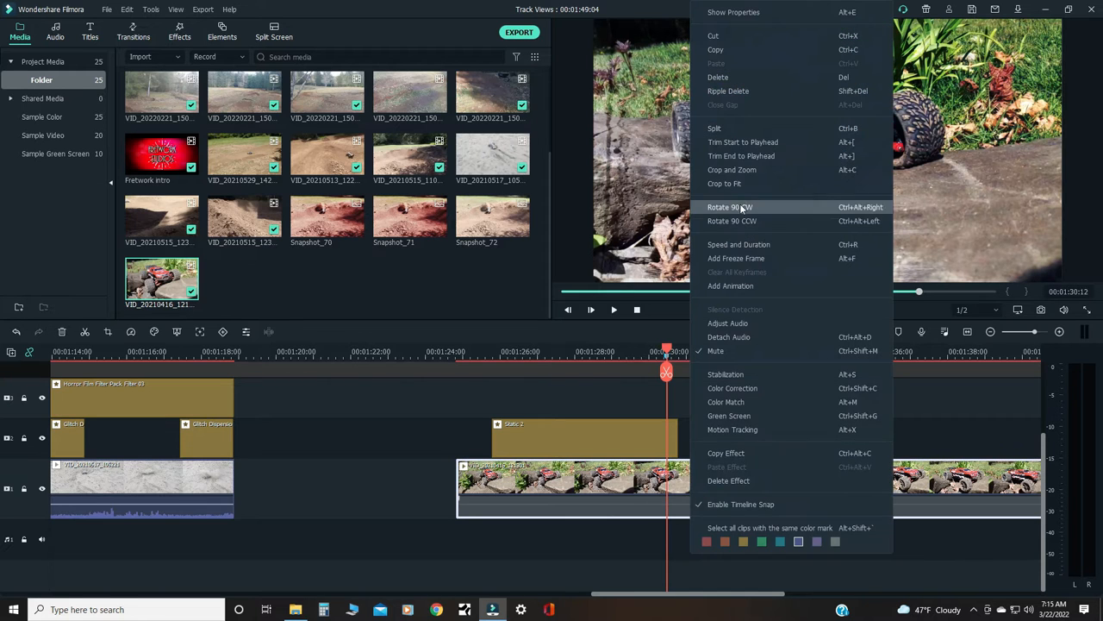
# Step: Crop the red truck clip, then lower the Static 2 alpha to 42
pyautogui.click(731, 169)
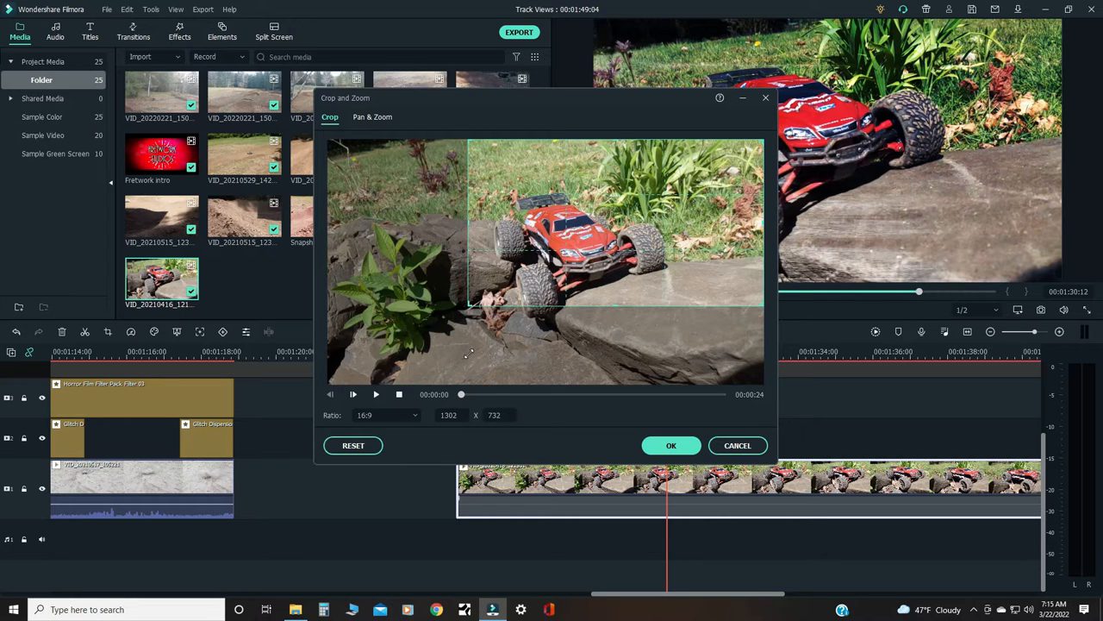
pyautogui.click(671, 445)
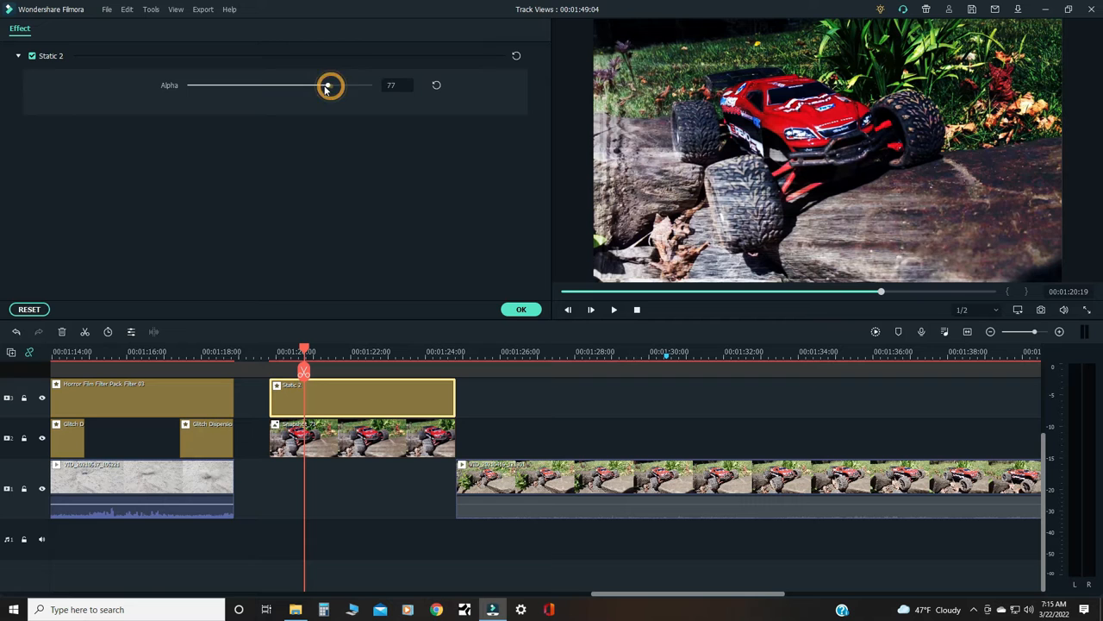
pyautogui.moveTo(330, 85); pyautogui.dragTo(261, 85)
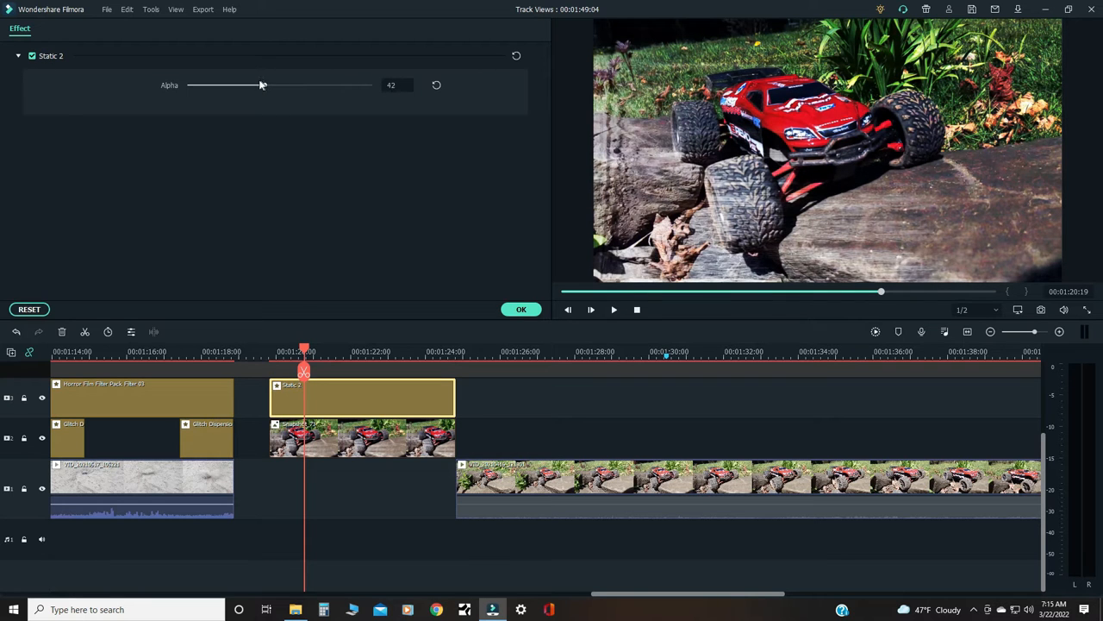
pyautogui.moveTo(261, 85); pyautogui.dragTo(215, 85)
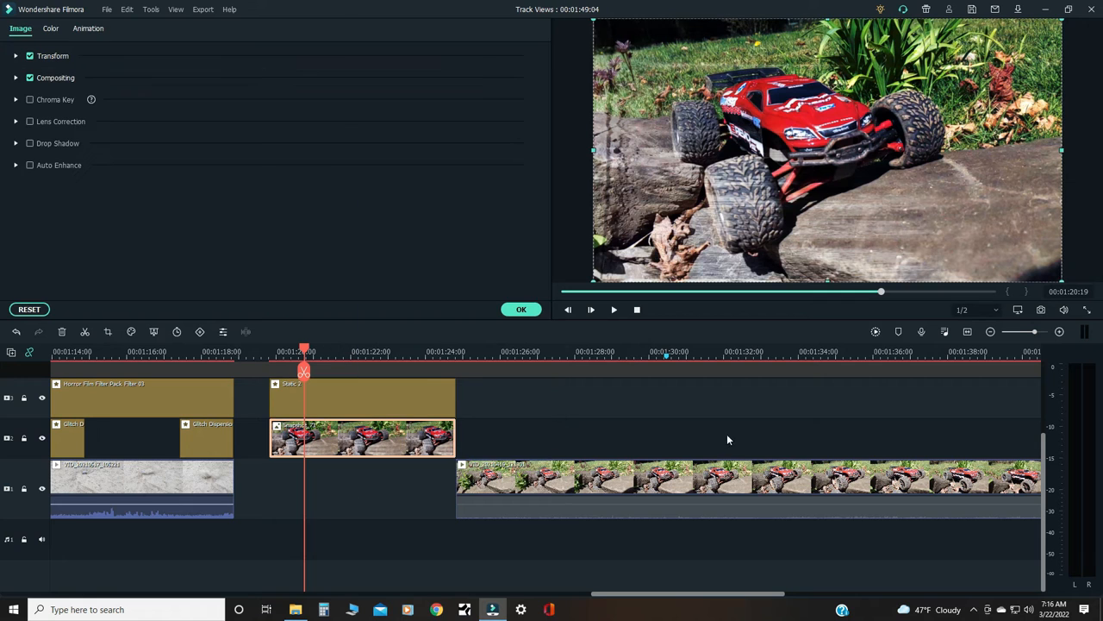
# Step: Reframe the truck clip under Static 2 with a 16:9 crop over the red truck
pyautogui.rightClick(349, 437)
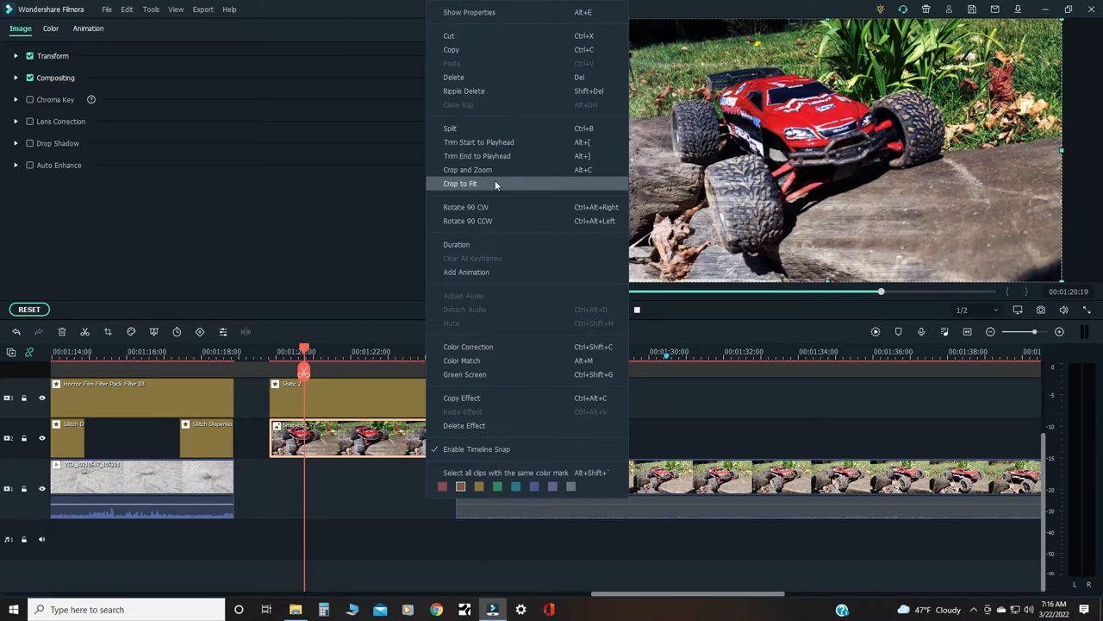
pyautogui.click(467, 170)
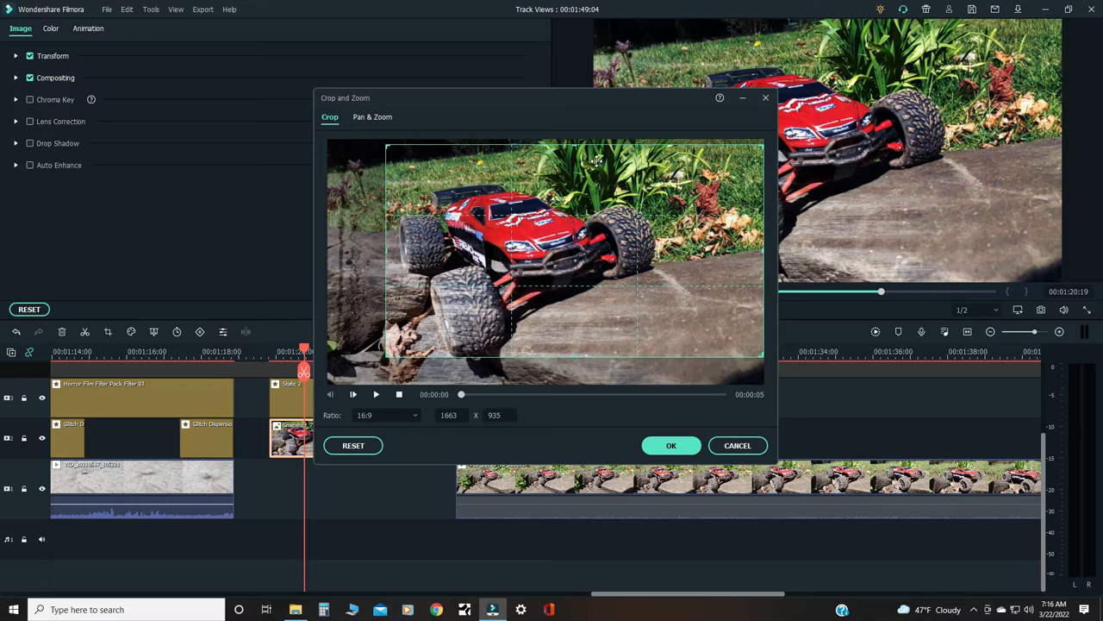
pyautogui.moveTo(618, 317)
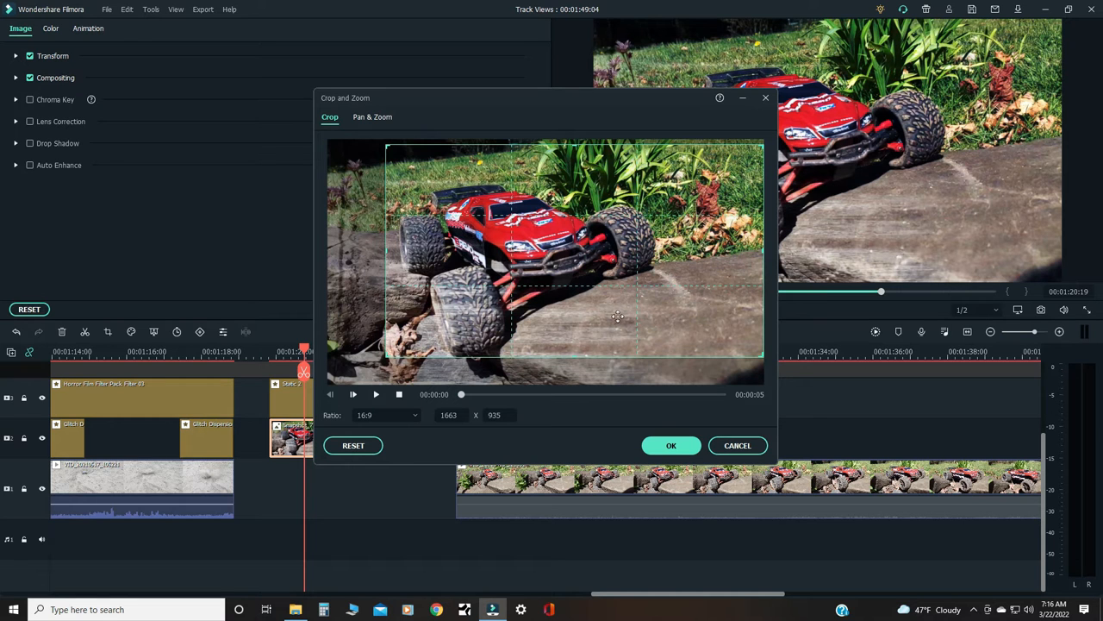
pyautogui.click(670, 444)
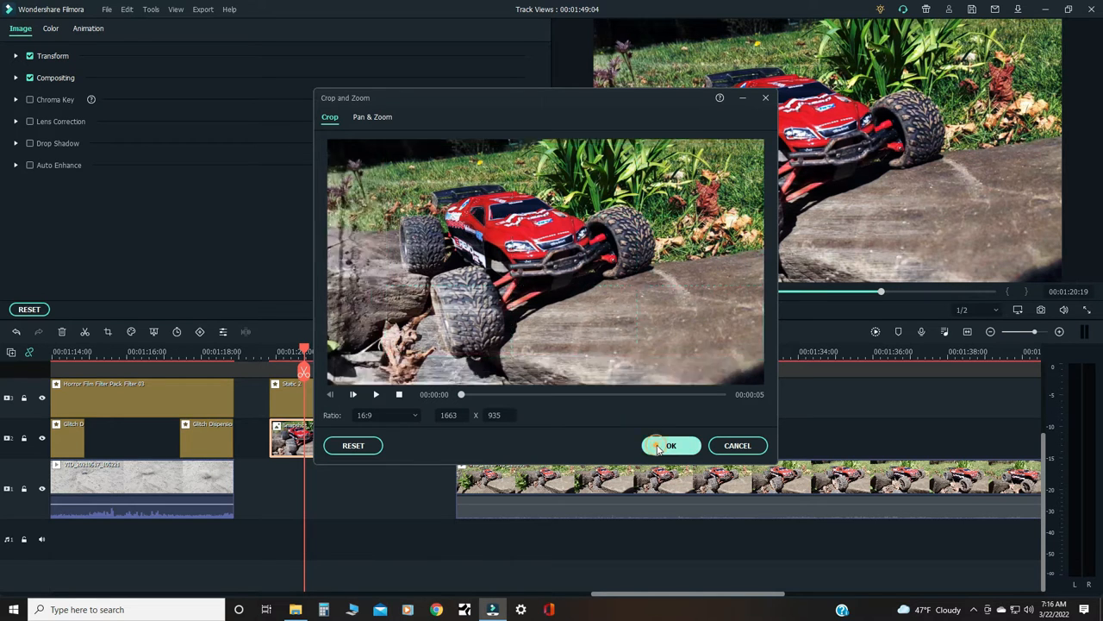
pyautogui.click(672, 445)
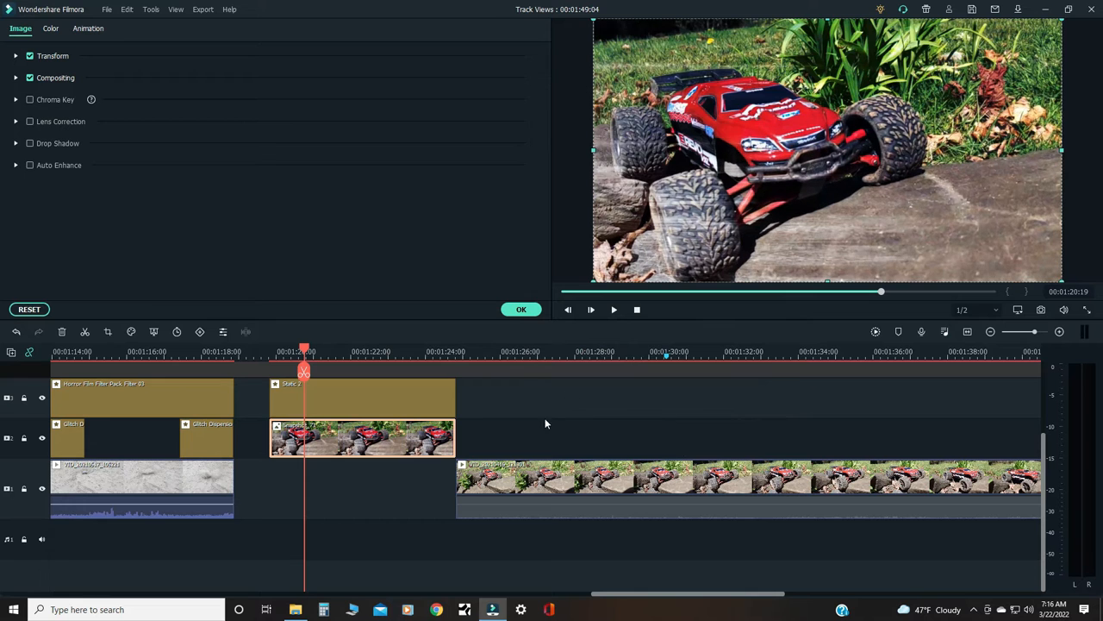
pyautogui.click(512, 312)
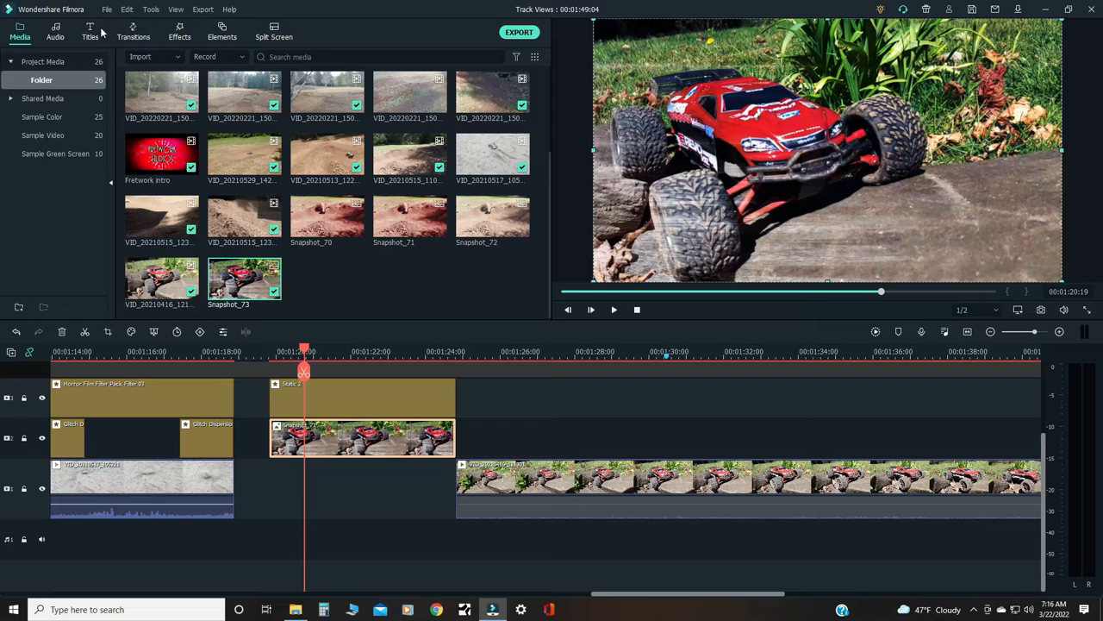
# Step: Add the Favorites Default Title on a track above Static 2 and select it
pyautogui.click(89, 36)
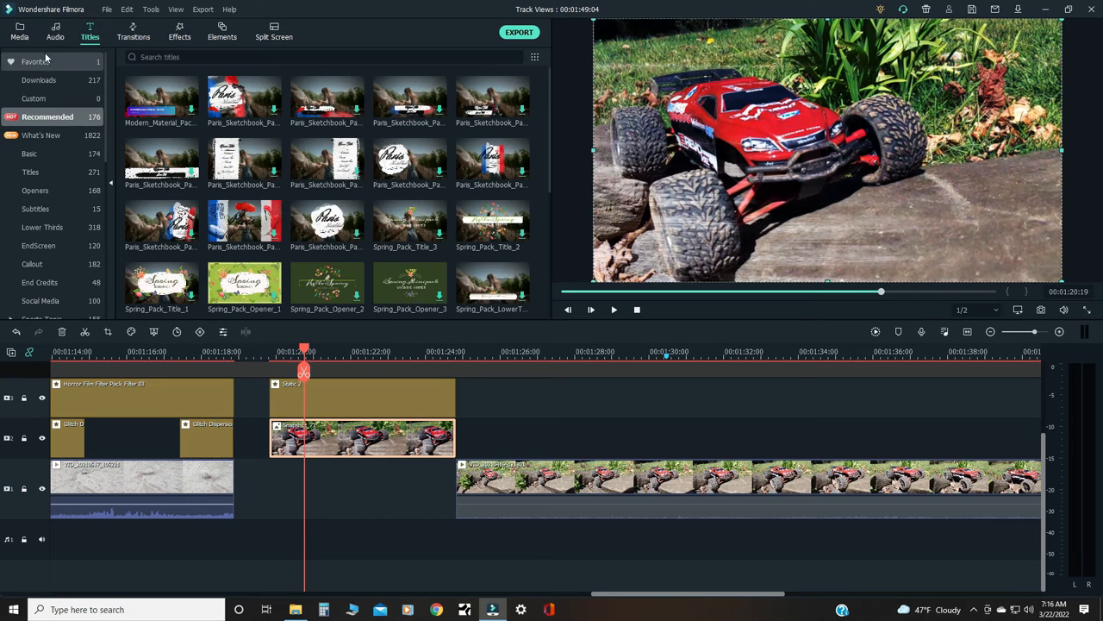
pyautogui.click(38, 61)
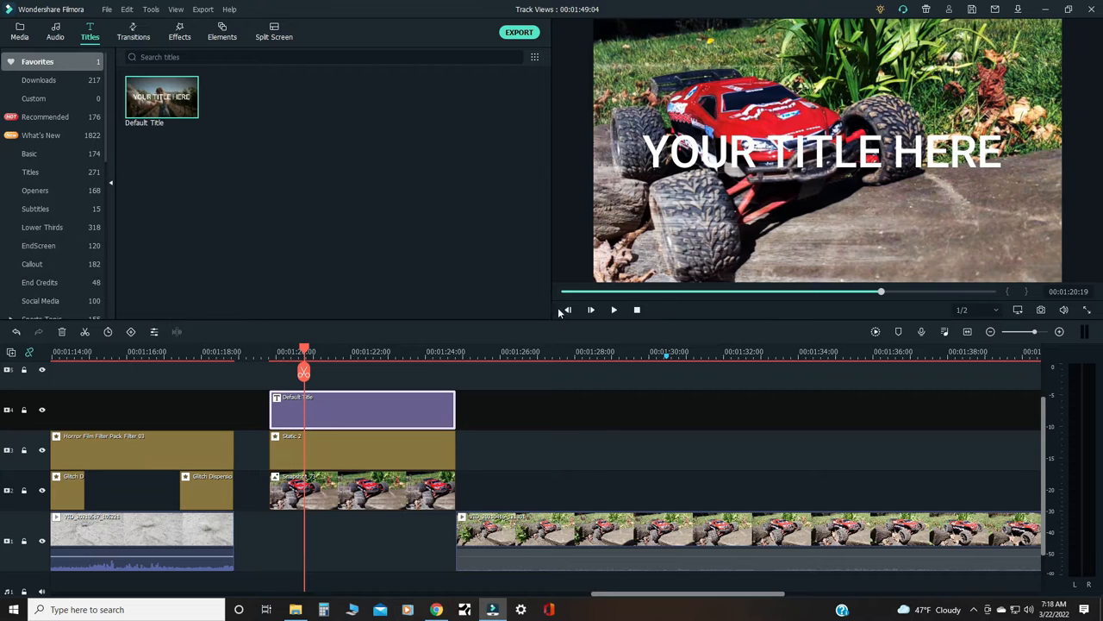
pyautogui.click(362, 410)
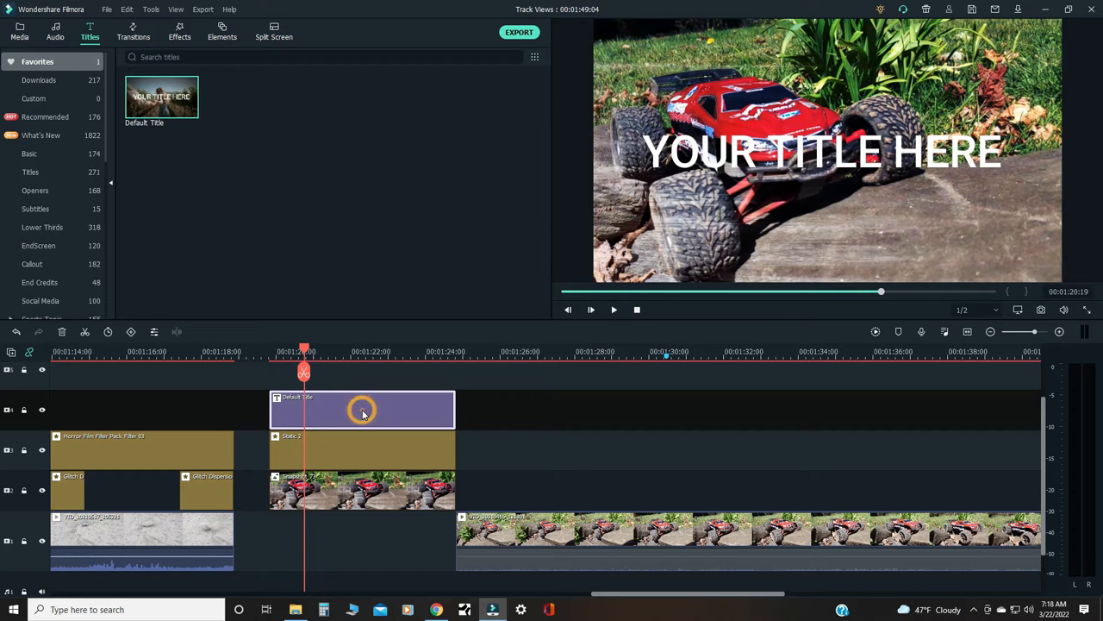
# Step: Change the title text to 'HOME RC TRACK' in the AR DESTINE font
pyautogui.doubleClick(362, 409)
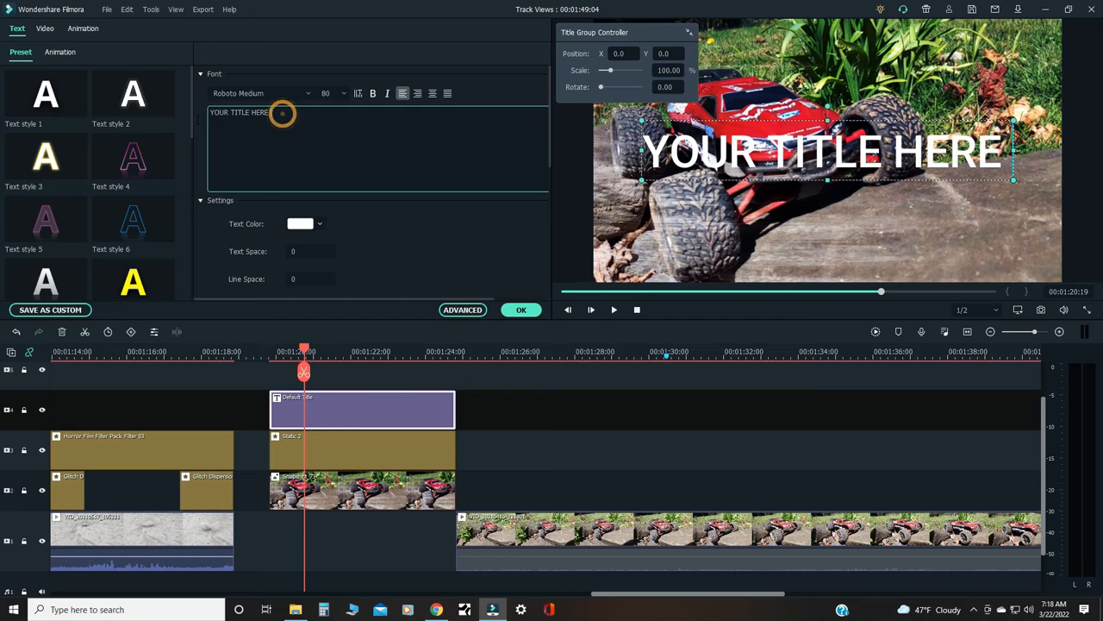
pyautogui.tripleClick(240, 112)
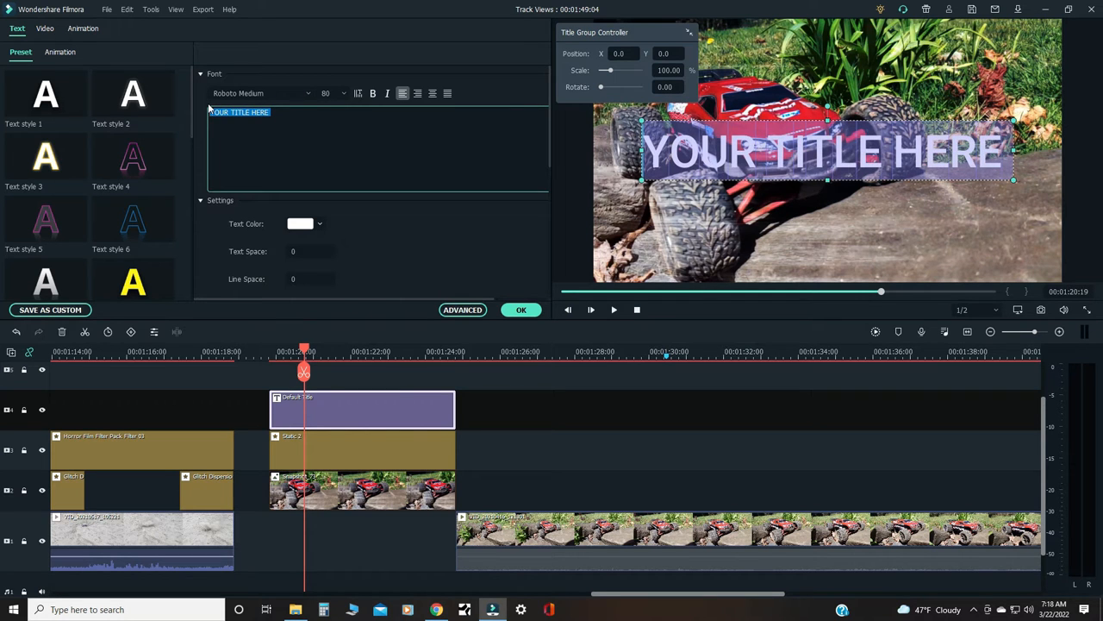
pyautogui.write('HOME RC TRACK')
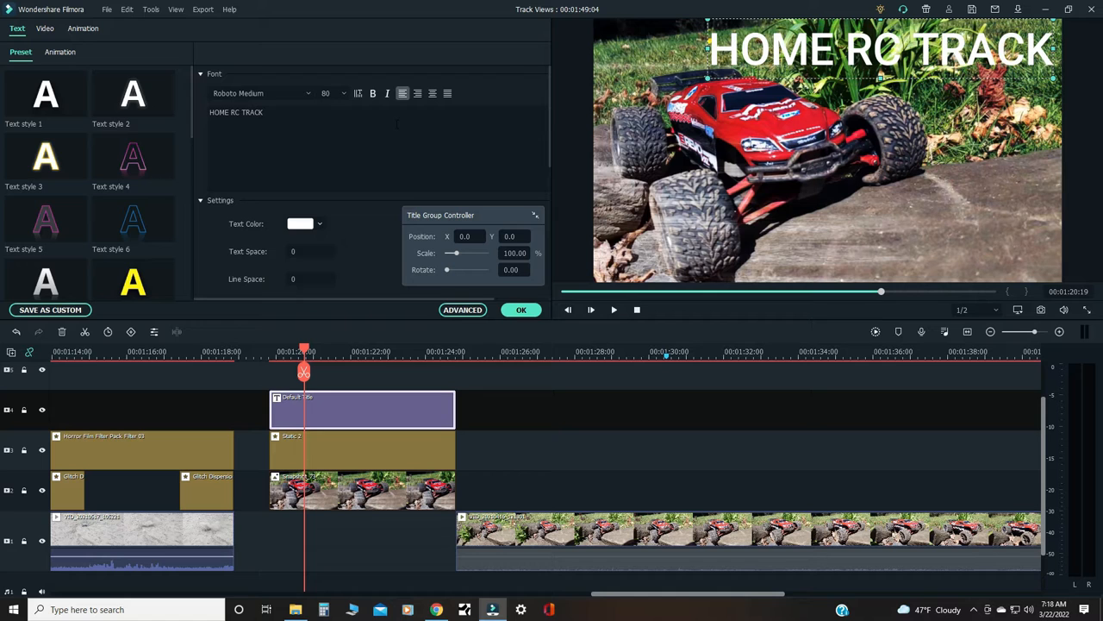
pyautogui.click(259, 93)
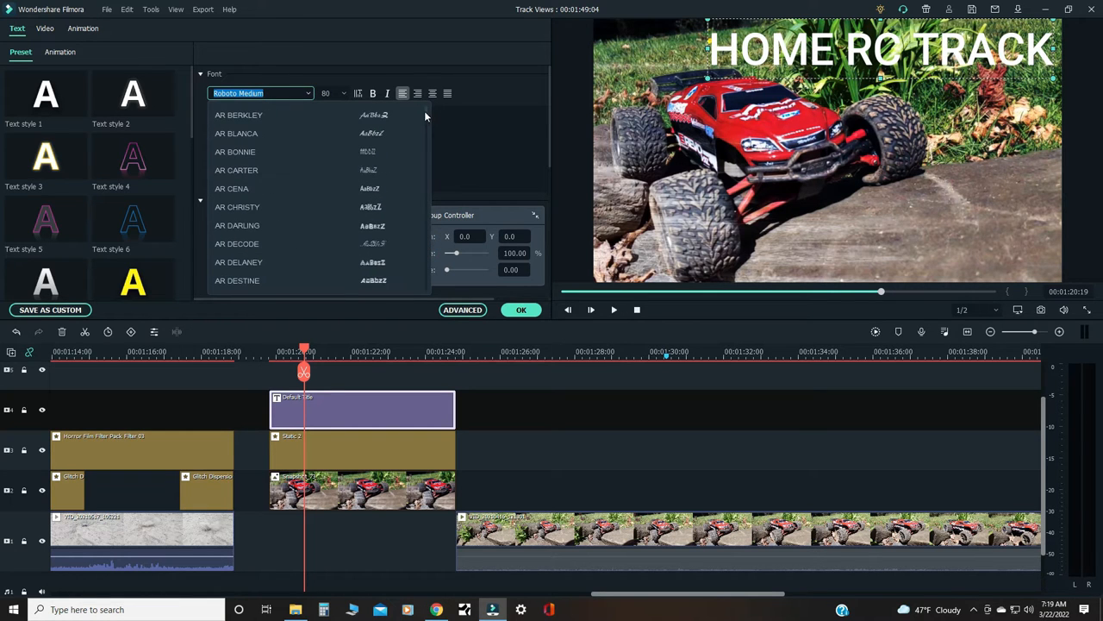
pyautogui.click(239, 115)
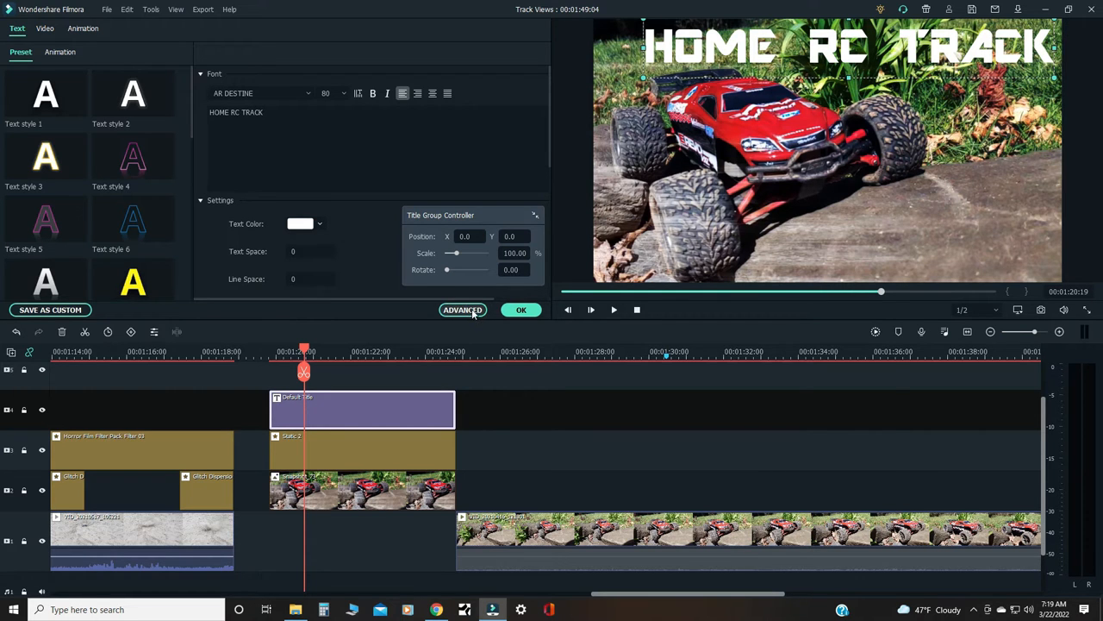
# Step: Set the HOME RC TRACK title's text fill colour to red (#ff0000) in advanced editing
pyautogui.click(461, 309)
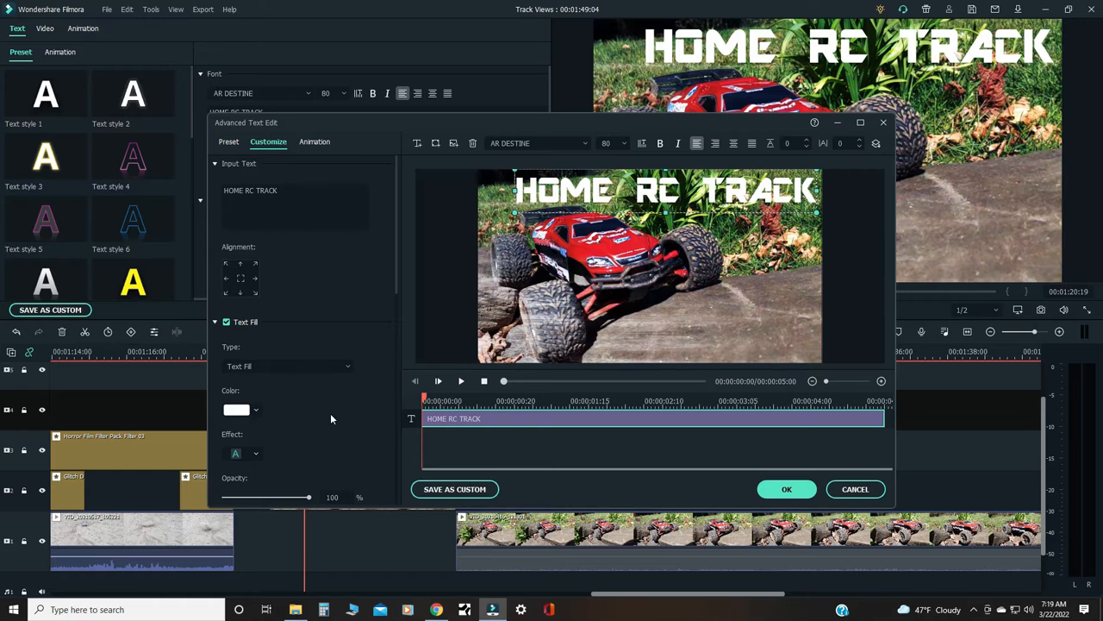
pyautogui.scroll(-3)
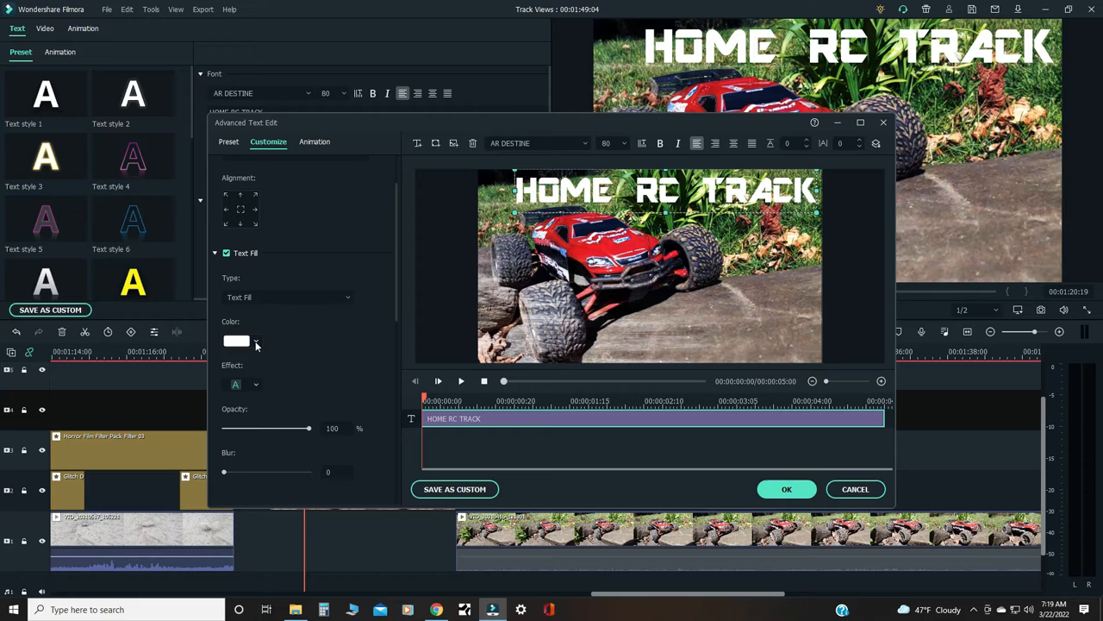
pyautogui.click(256, 341)
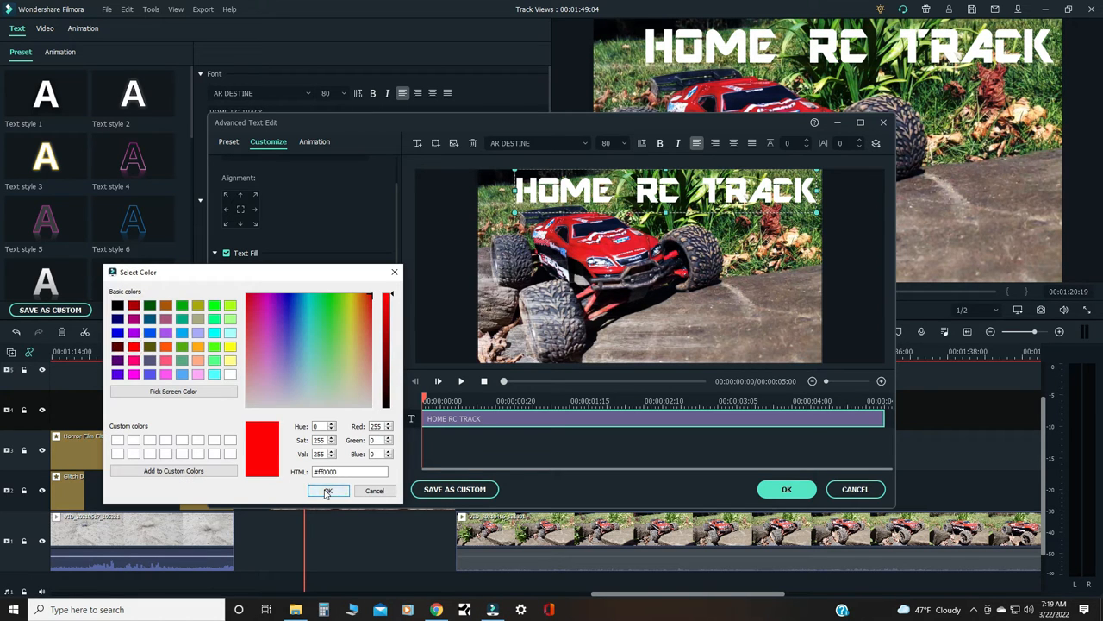
pyautogui.click(328, 491)
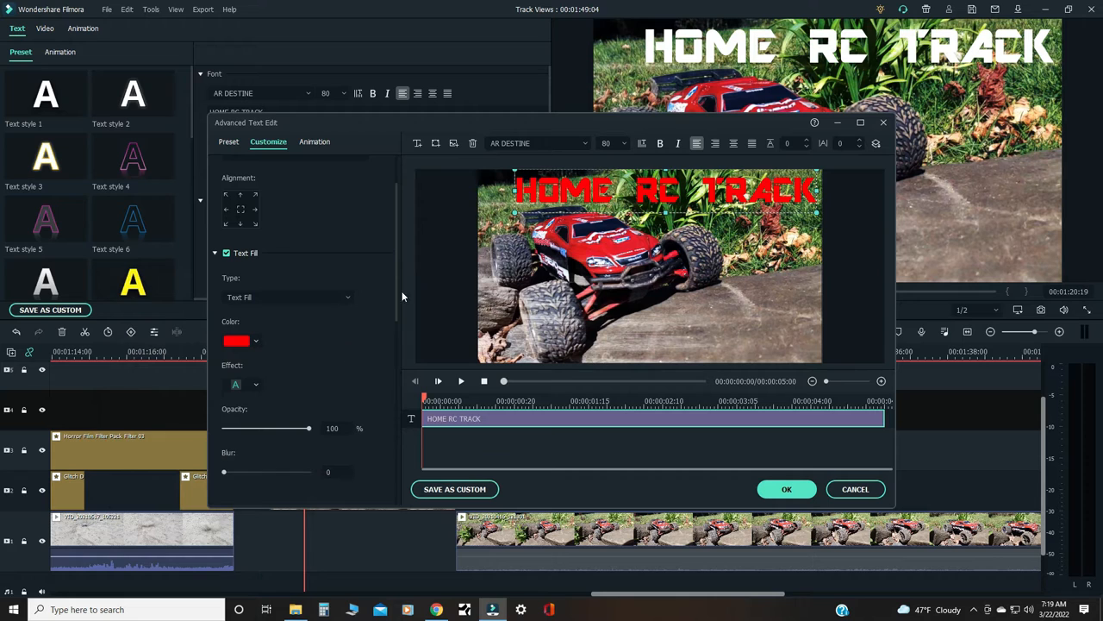
pyautogui.moveTo(755, 212)
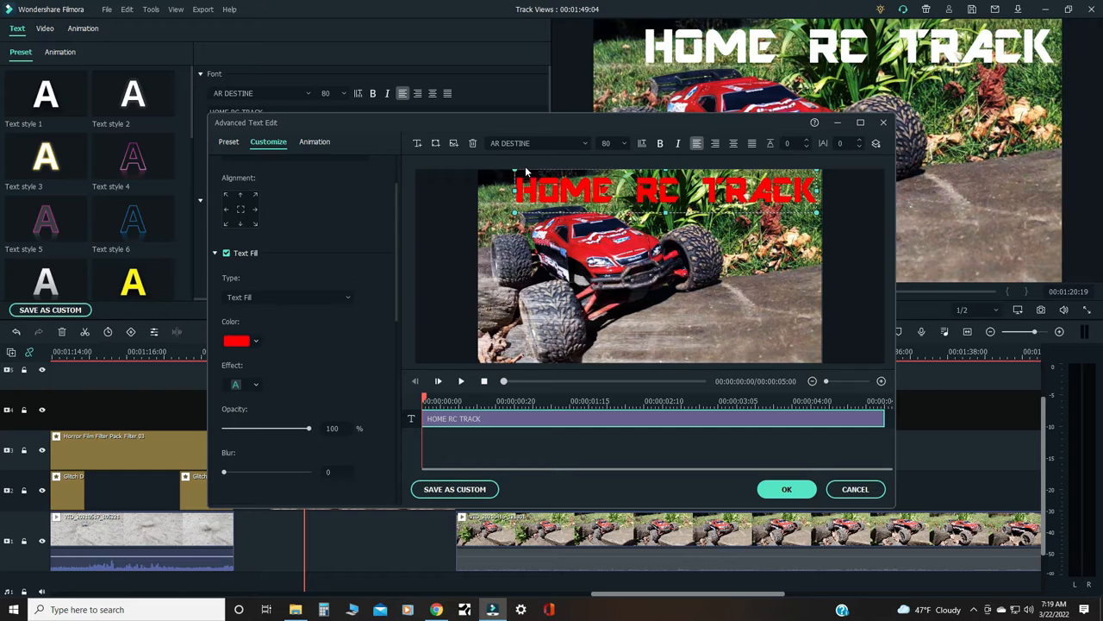
pyautogui.moveTo(624, 253)
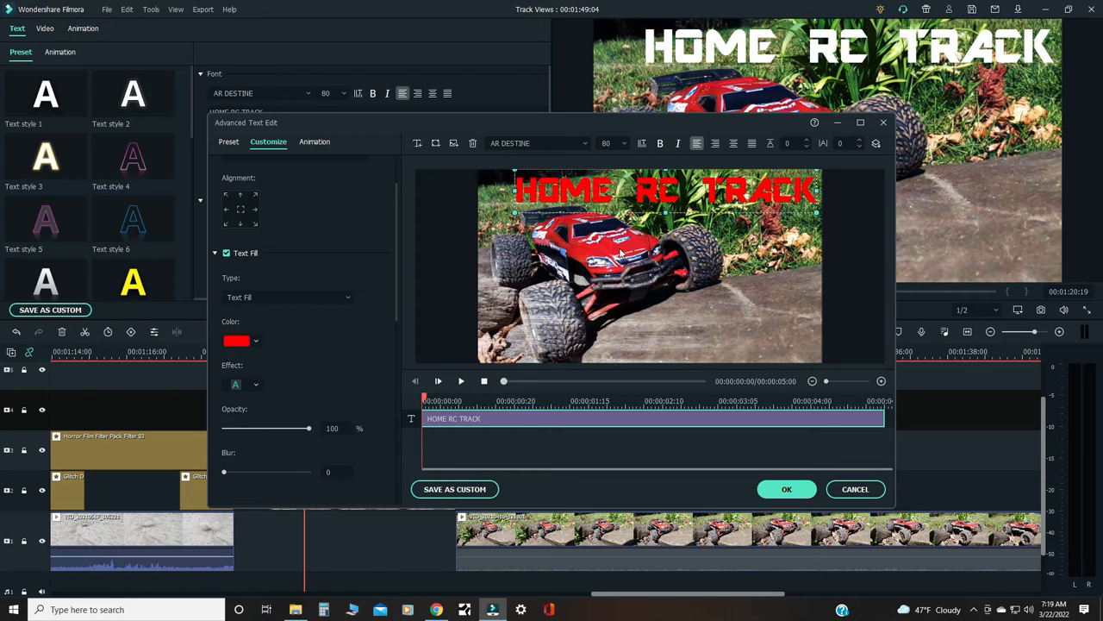
pyautogui.moveTo(627, 249)
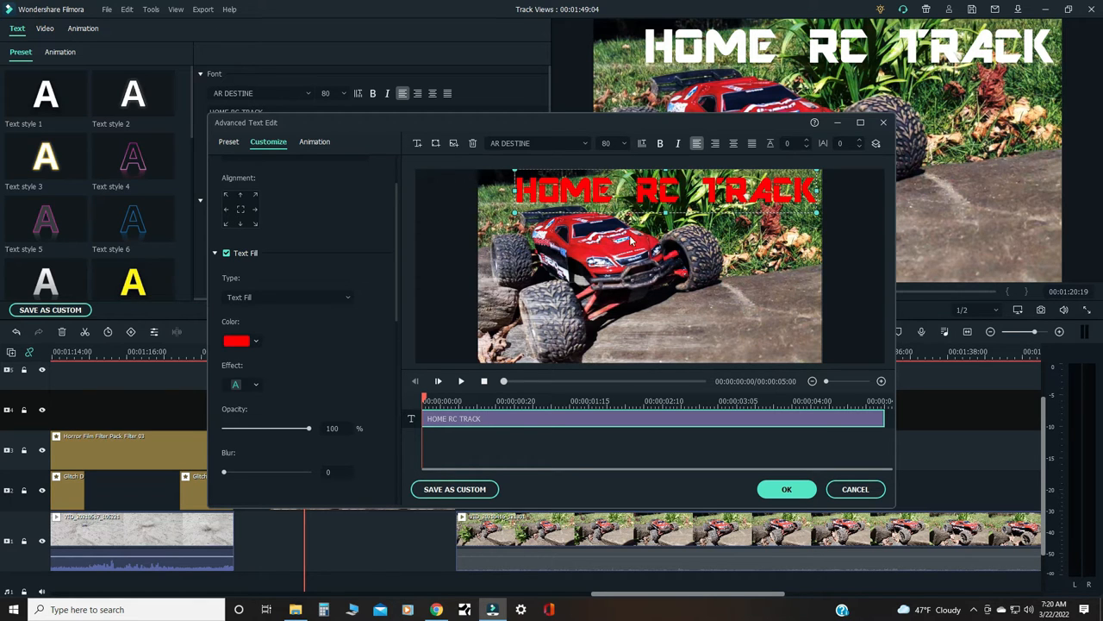
pyautogui.moveTo(247, 357)
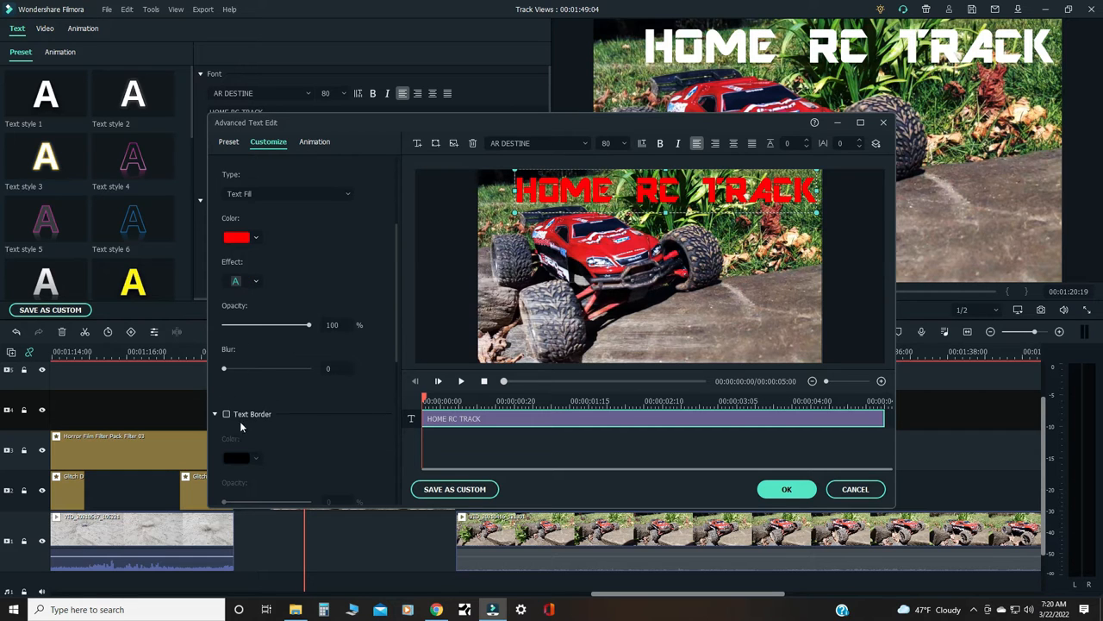
# Step: Add a black text border and a drop shadow with blur 5 and distance 8
pyautogui.click(225, 414)
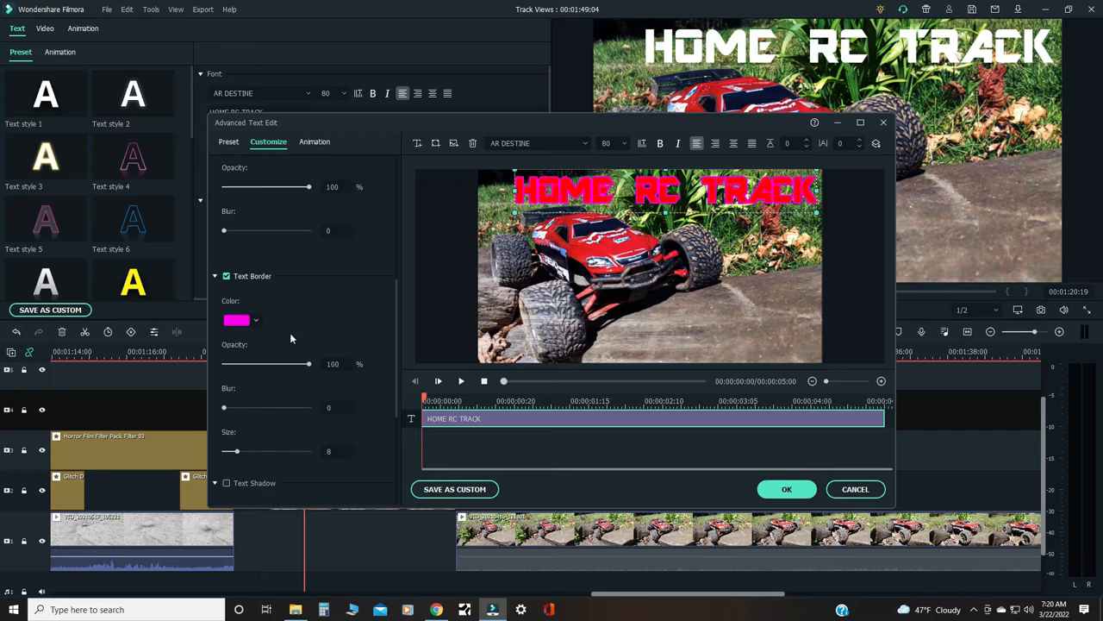
pyautogui.click(237, 320)
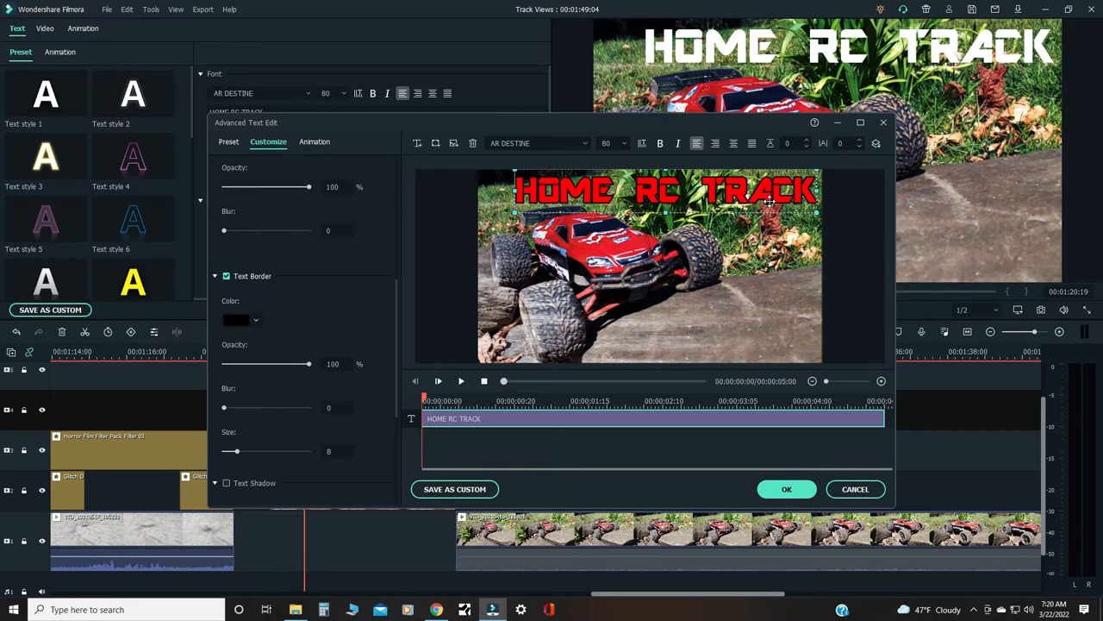
pyautogui.scroll(-3)
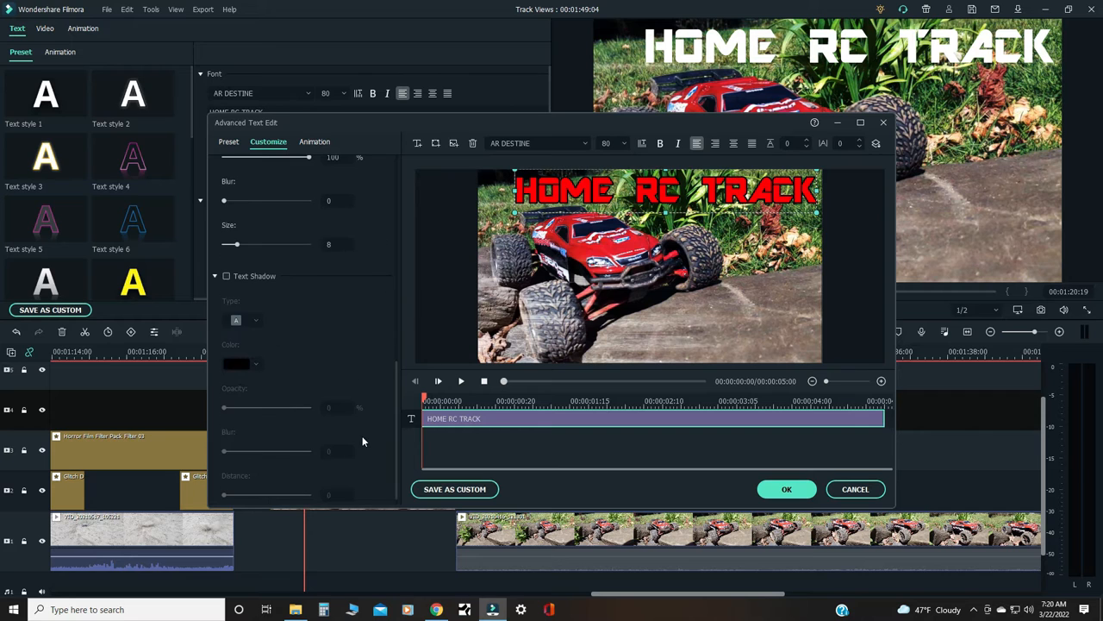
pyautogui.click(225, 276)
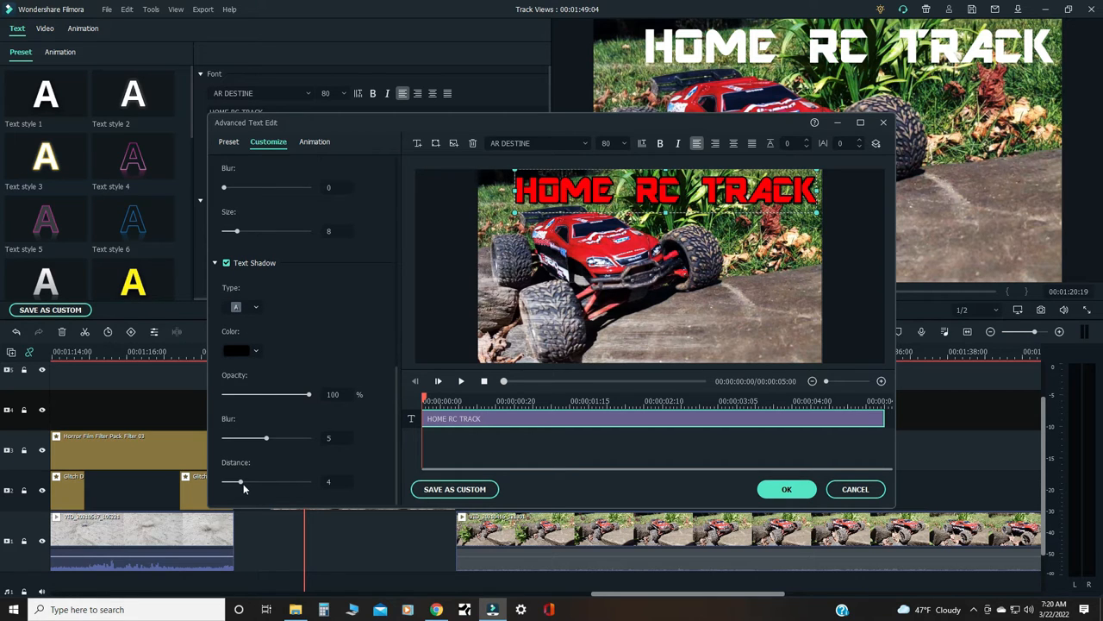
pyautogui.moveTo(239, 481); pyautogui.dragTo(258, 481)
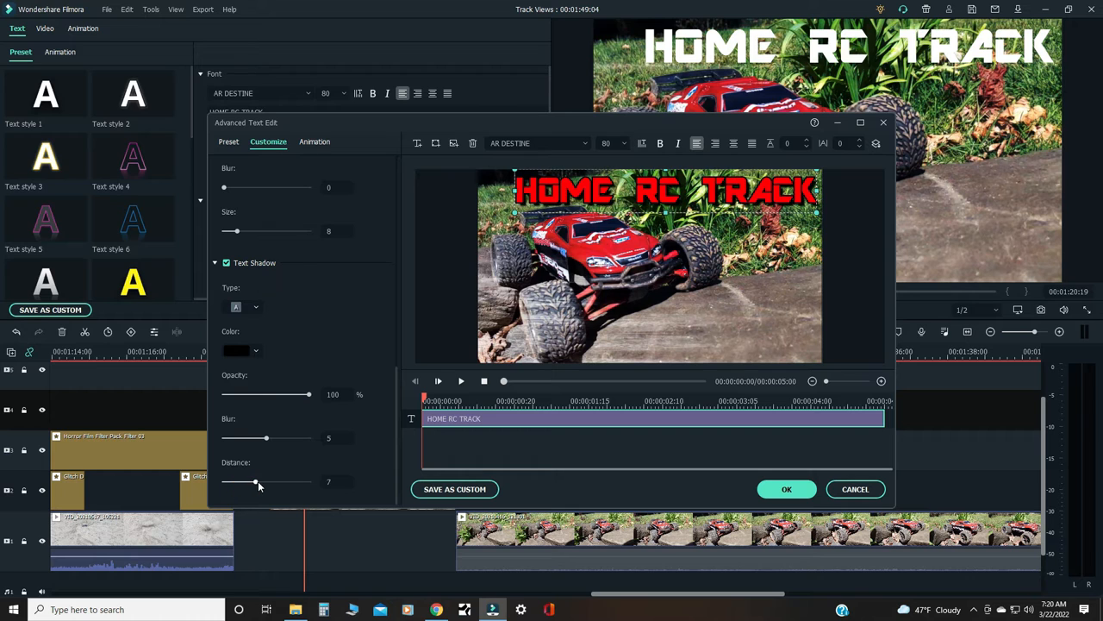
pyautogui.moveTo(254, 481); pyautogui.dragTo(259, 481)
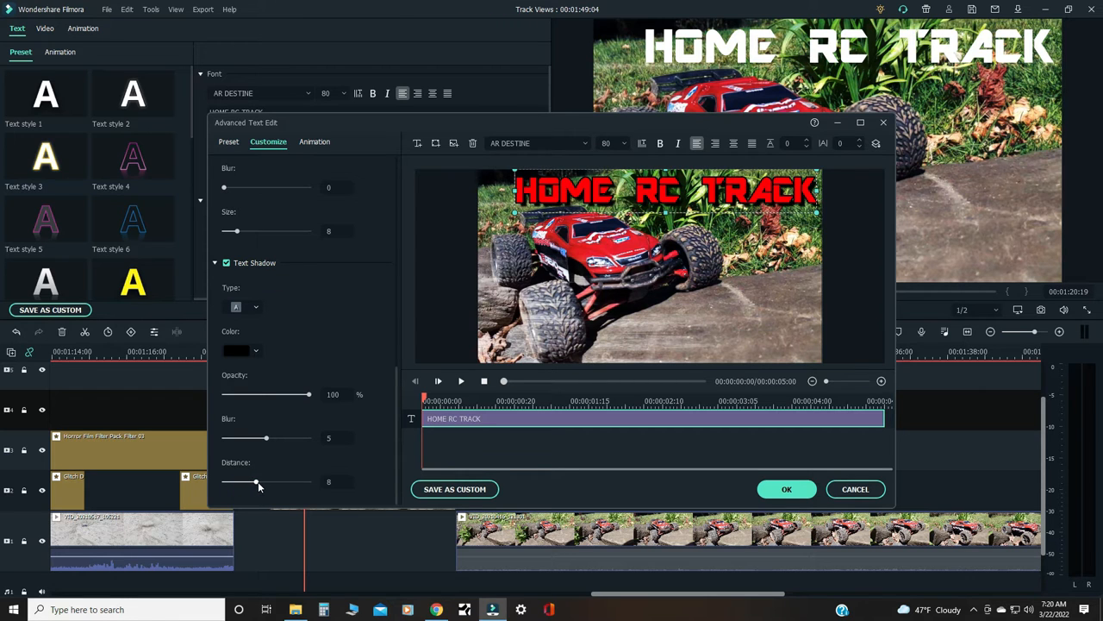
pyautogui.moveTo(698, 483)
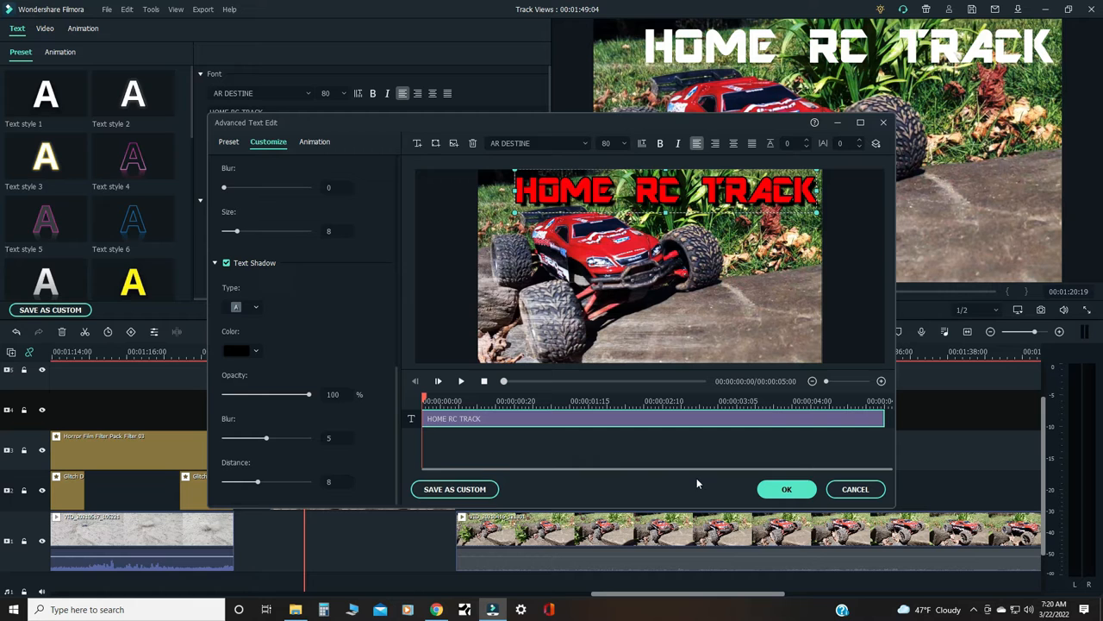
pyautogui.click(786, 488)
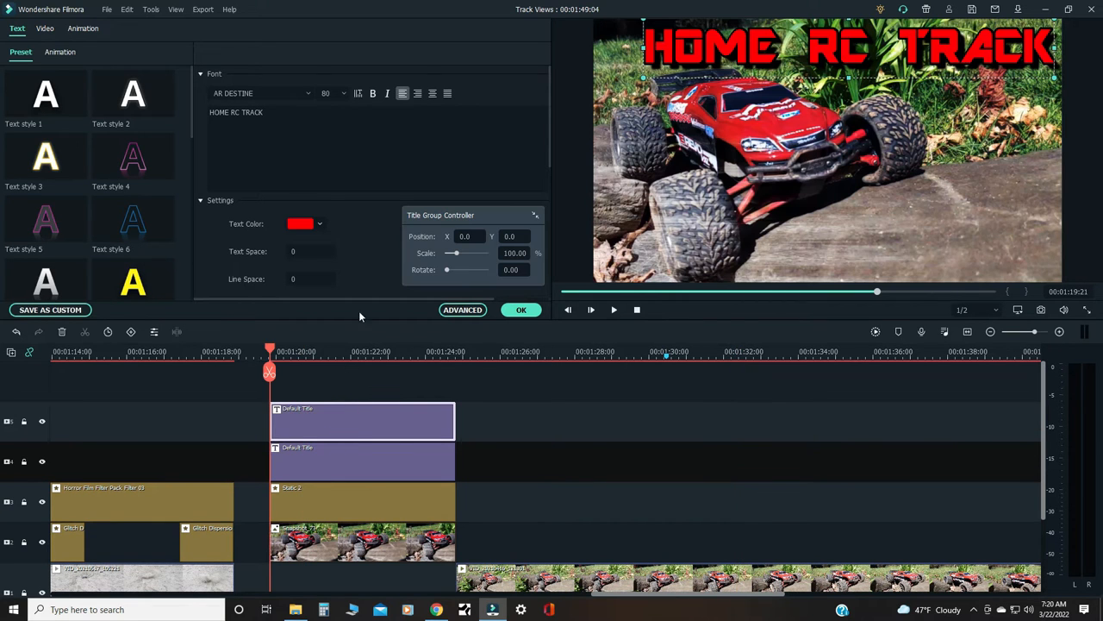
# Step: Enter the FRETWORK STUDIOS title text and open its advanced text editor
pyautogui.write('FRETWORK STUDIOS')
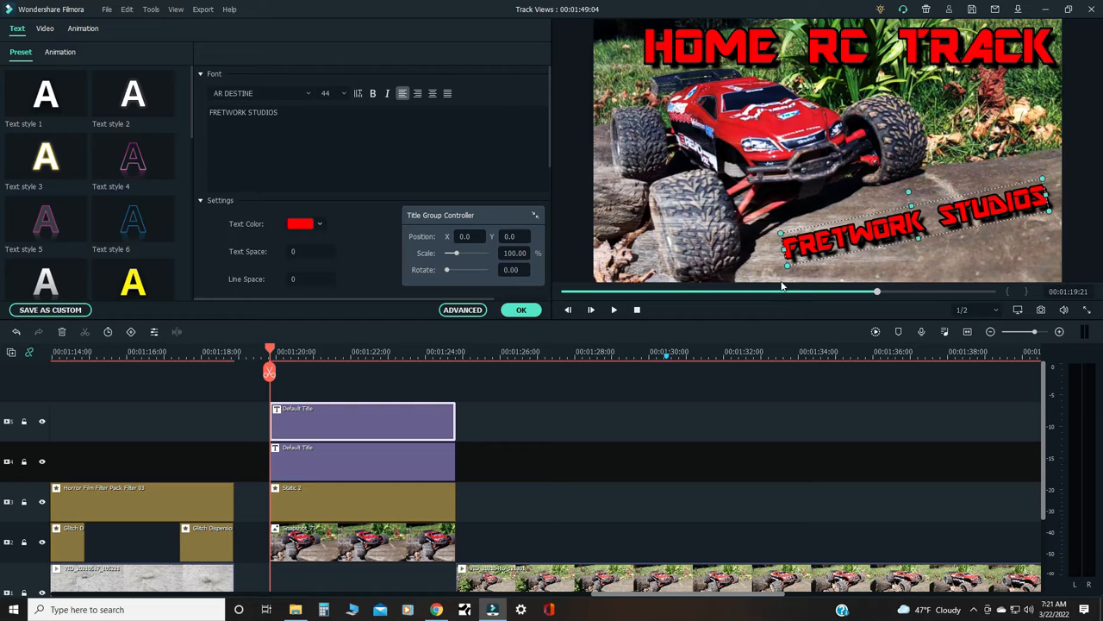
pyautogui.moveTo(229, 337)
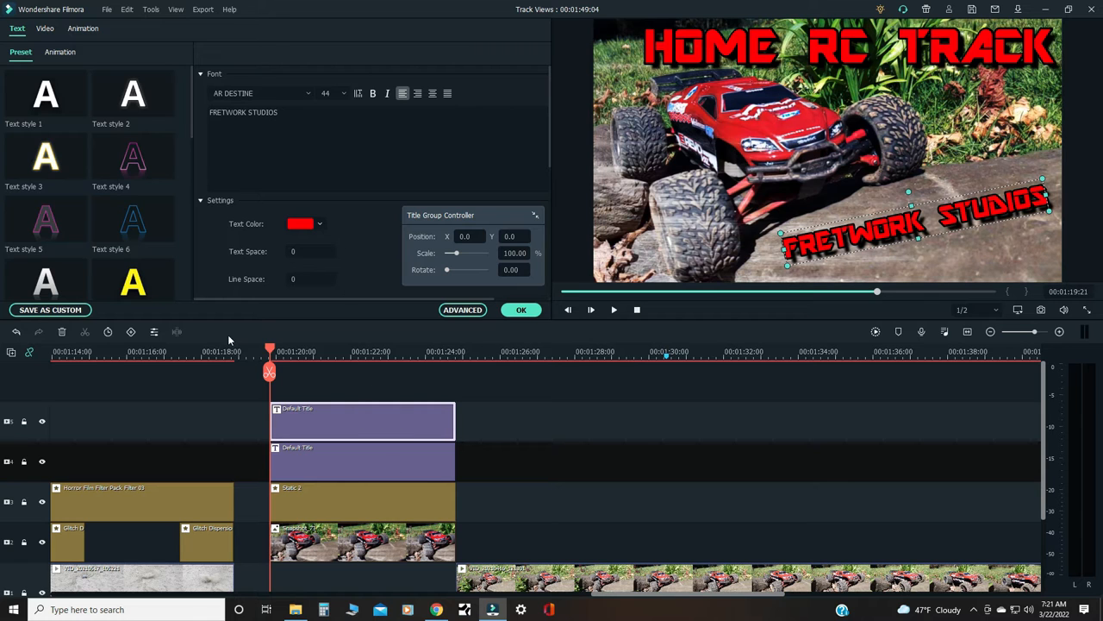
pyautogui.click(462, 309)
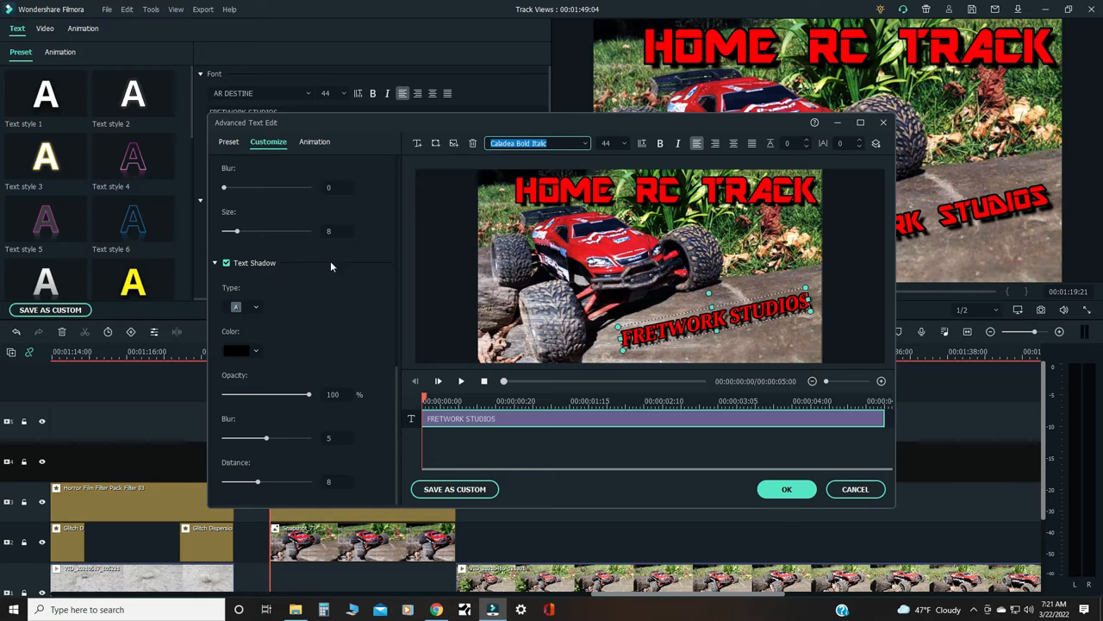
# Step: Apply the advanced styling and delete the word STUDIOS from the title
pyautogui.click(786, 489)
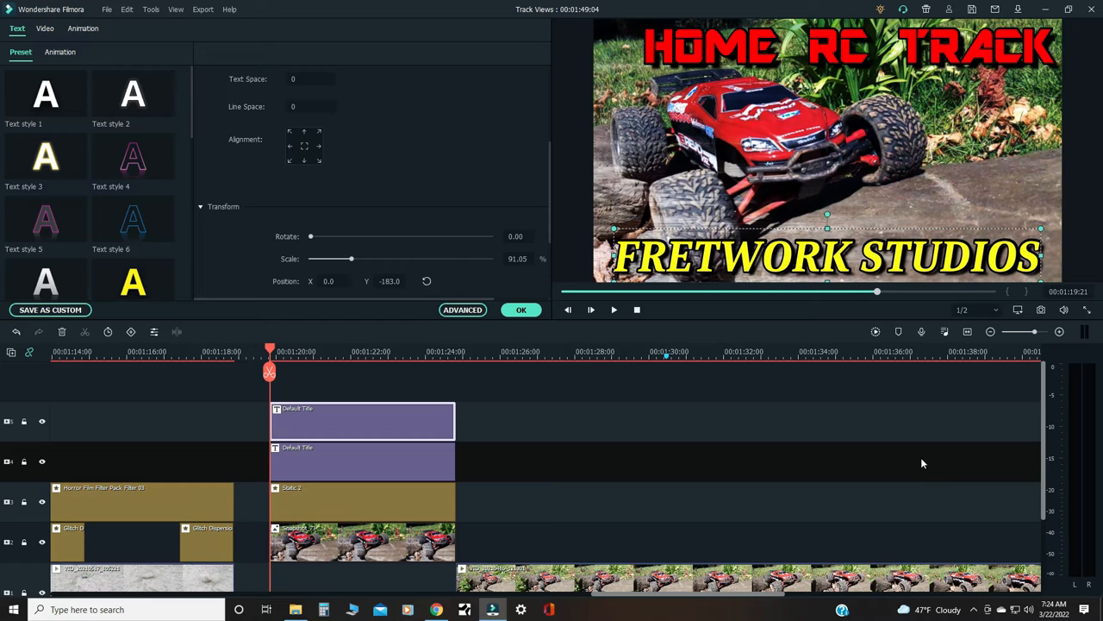
pyautogui.moveTo(379, 383)
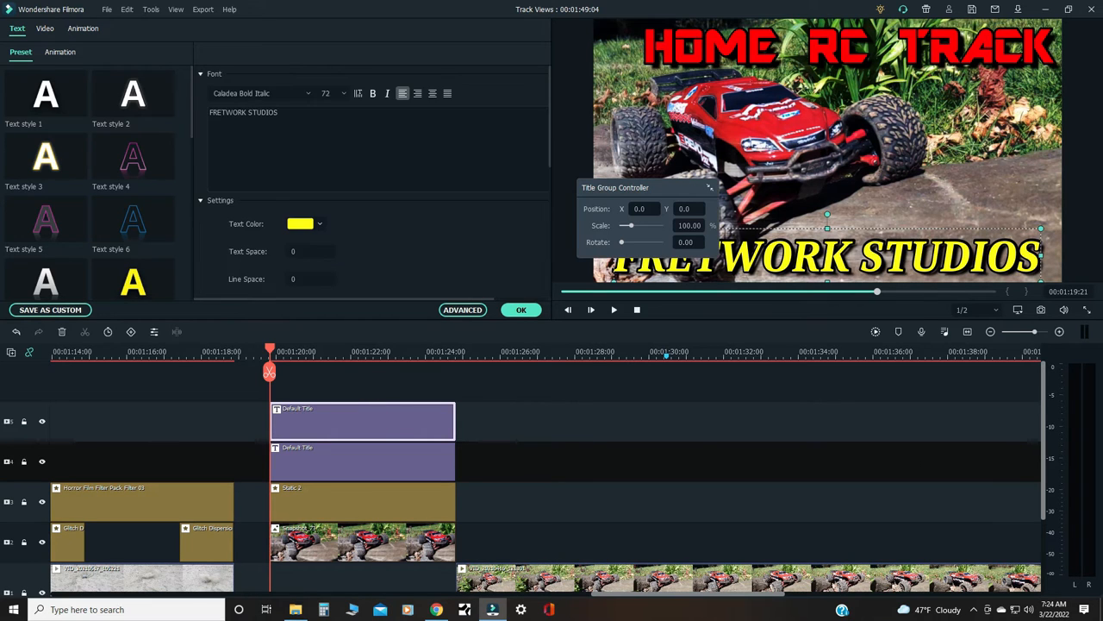
pyautogui.doubleClick(263, 112)
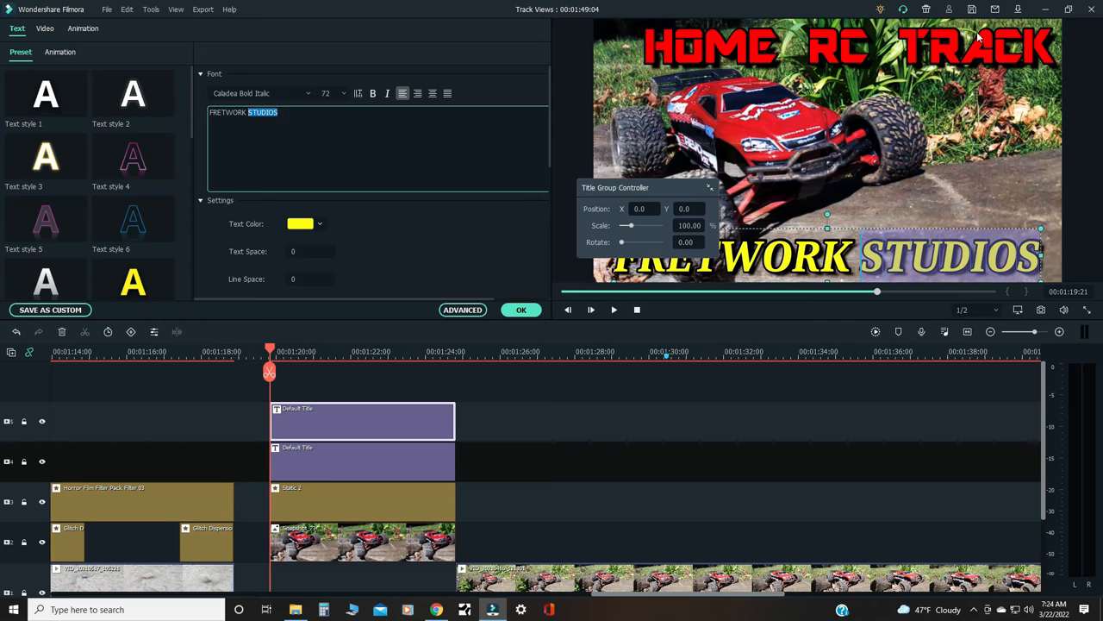
pyautogui.press('Delete')
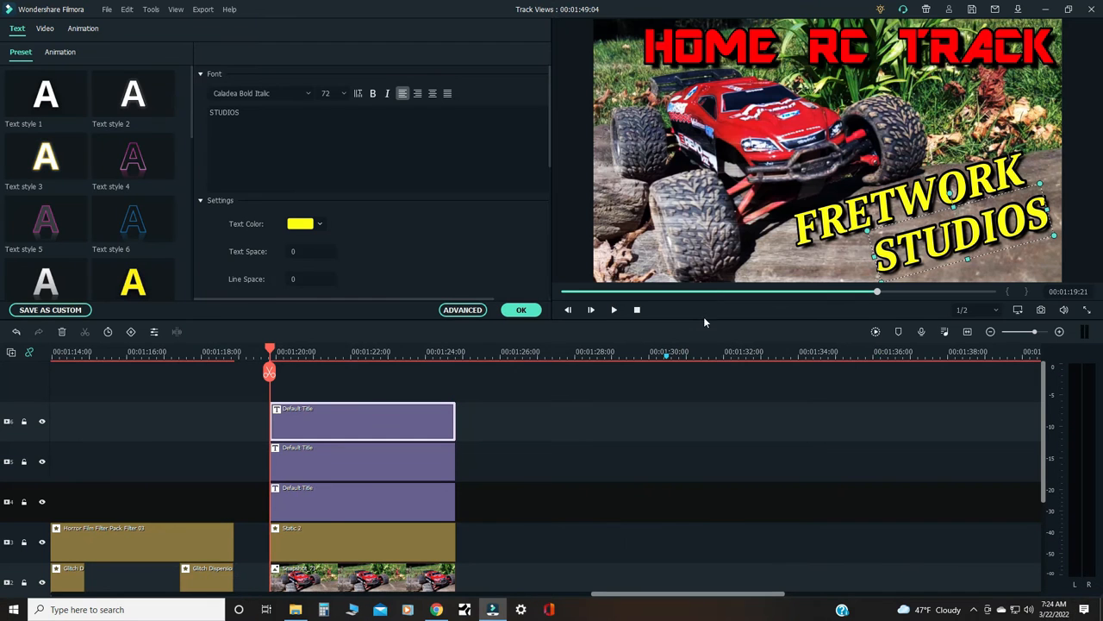
# Step: Reposition the playhead within the title clips and confirm the title edits
pyautogui.moveTo(270, 350); pyautogui.dragTo(274, 351)
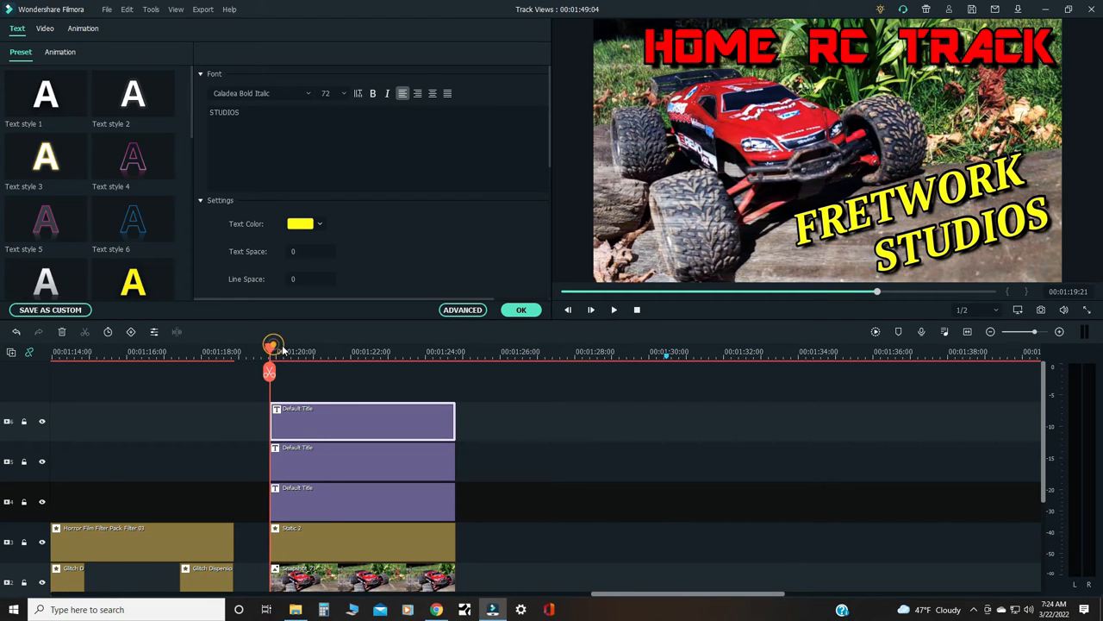
pyautogui.moveTo(272, 345); pyautogui.dragTo(317, 344)
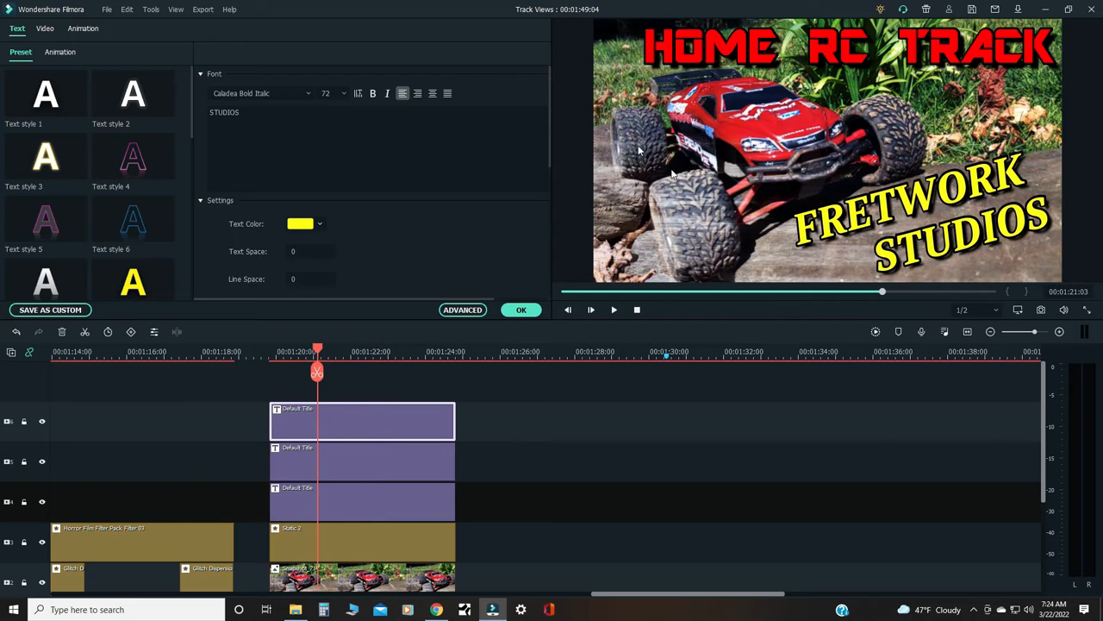
pyautogui.click(346, 352)
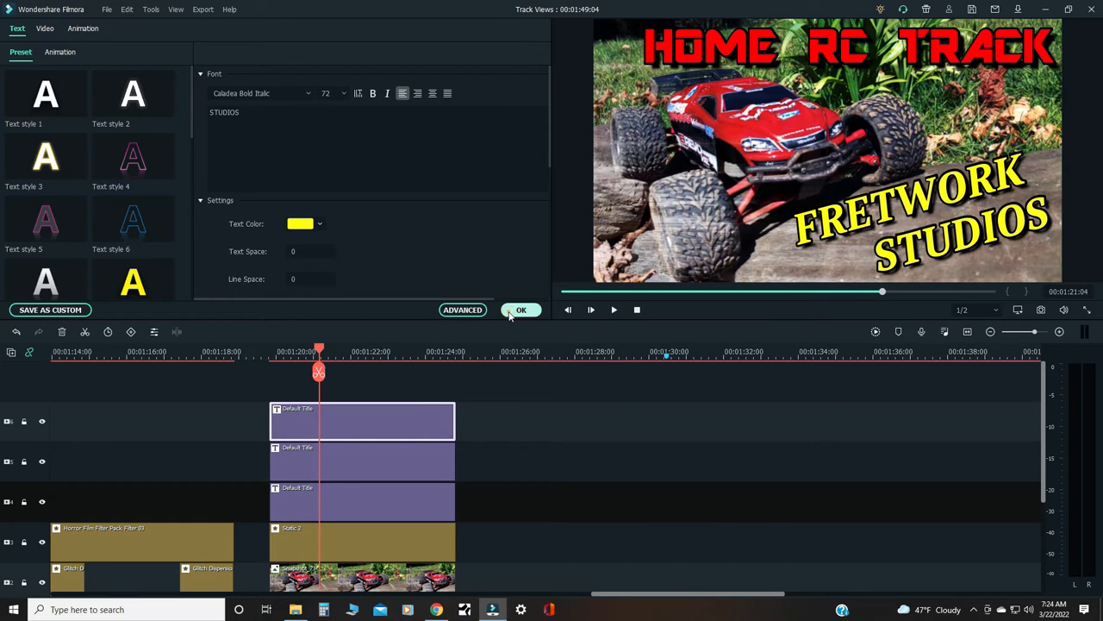
pyautogui.click(521, 309)
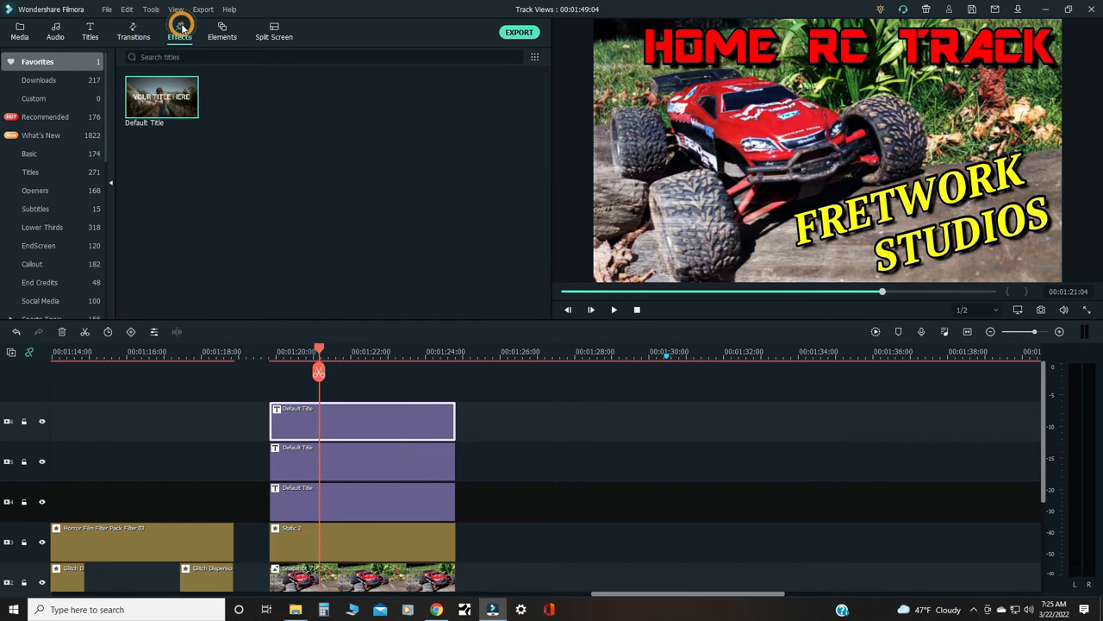
# Step: Place the Sandra Lomo effect above the titles and set its alpha to 87
pyautogui.click(179, 29)
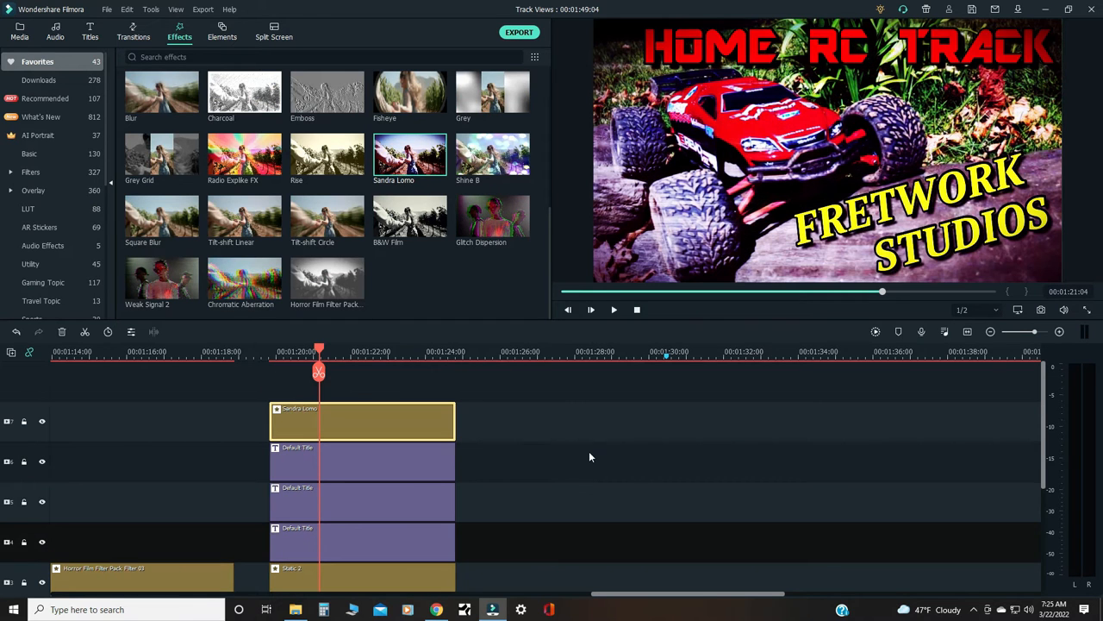
pyautogui.moveTo(725, 489)
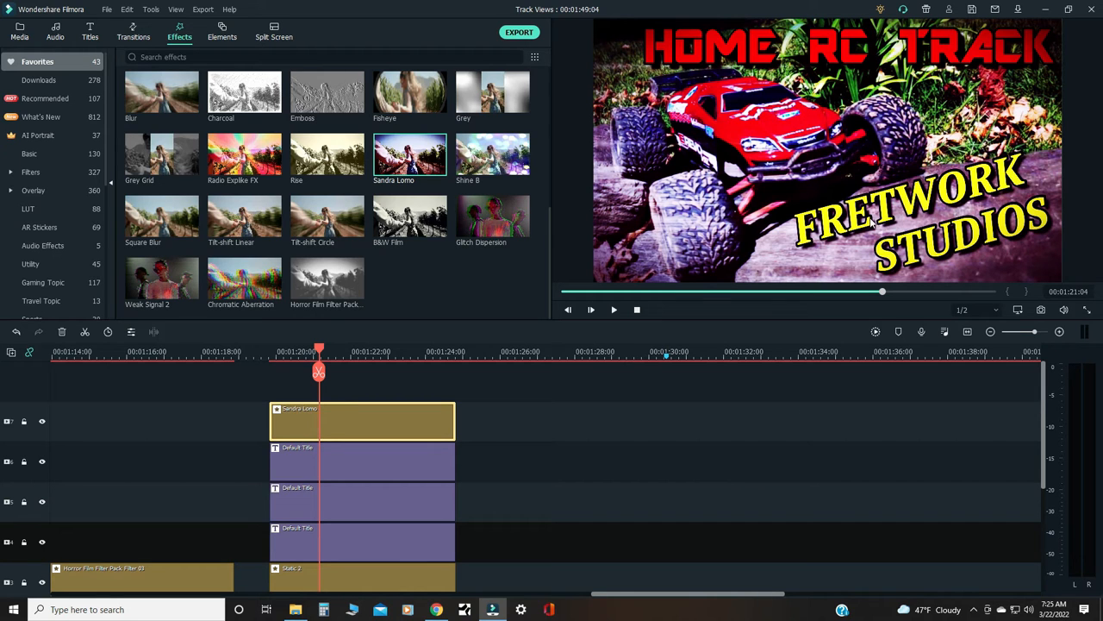
pyautogui.moveTo(382, 428)
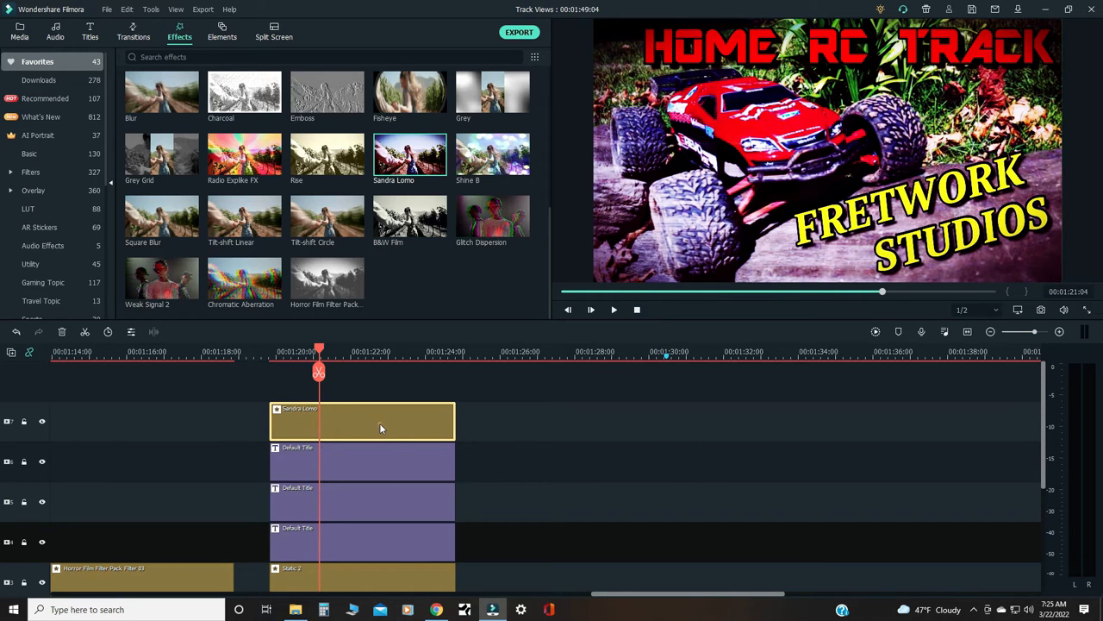
pyautogui.doubleClick(380, 422)
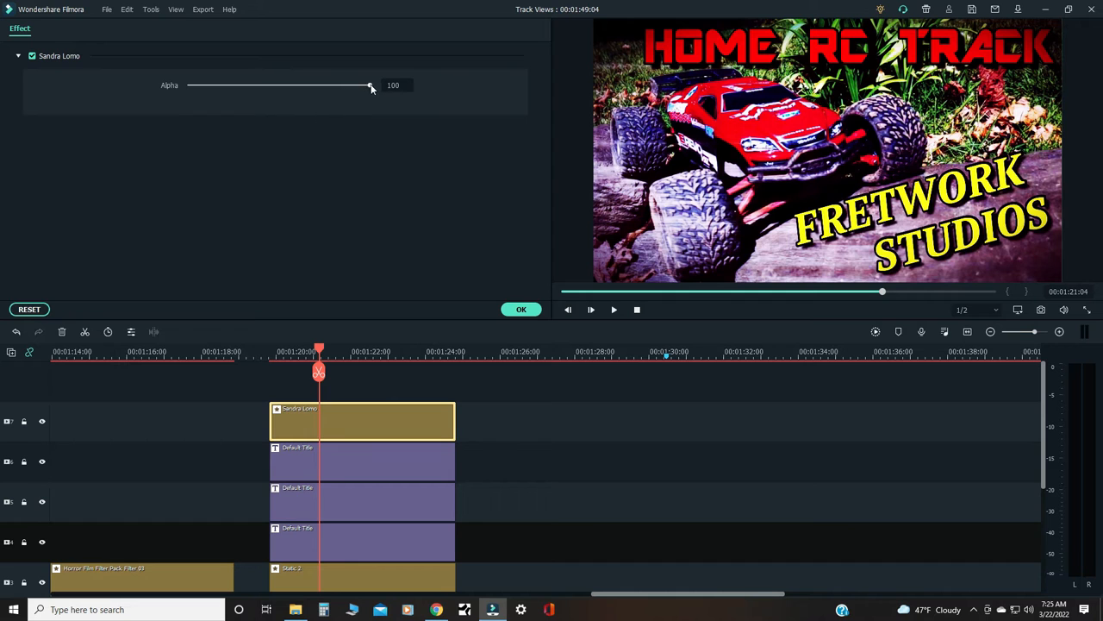
pyautogui.moveTo(369, 85); pyautogui.dragTo(343, 84)
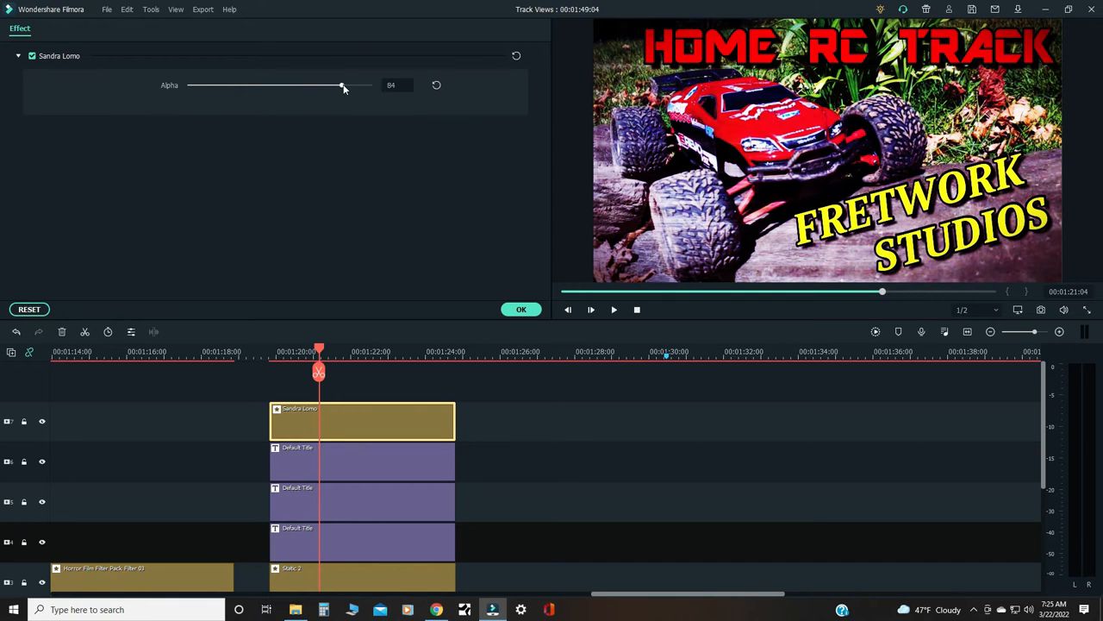
pyautogui.moveTo(343, 84); pyautogui.dragTo(346, 85)
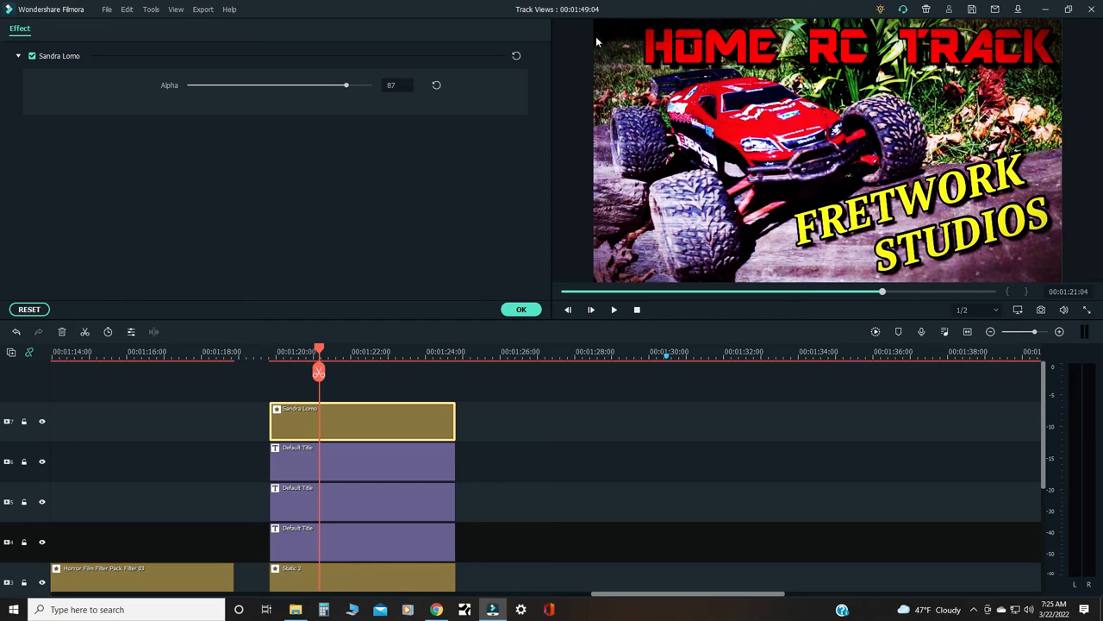
pyautogui.moveTo(1063, 267)
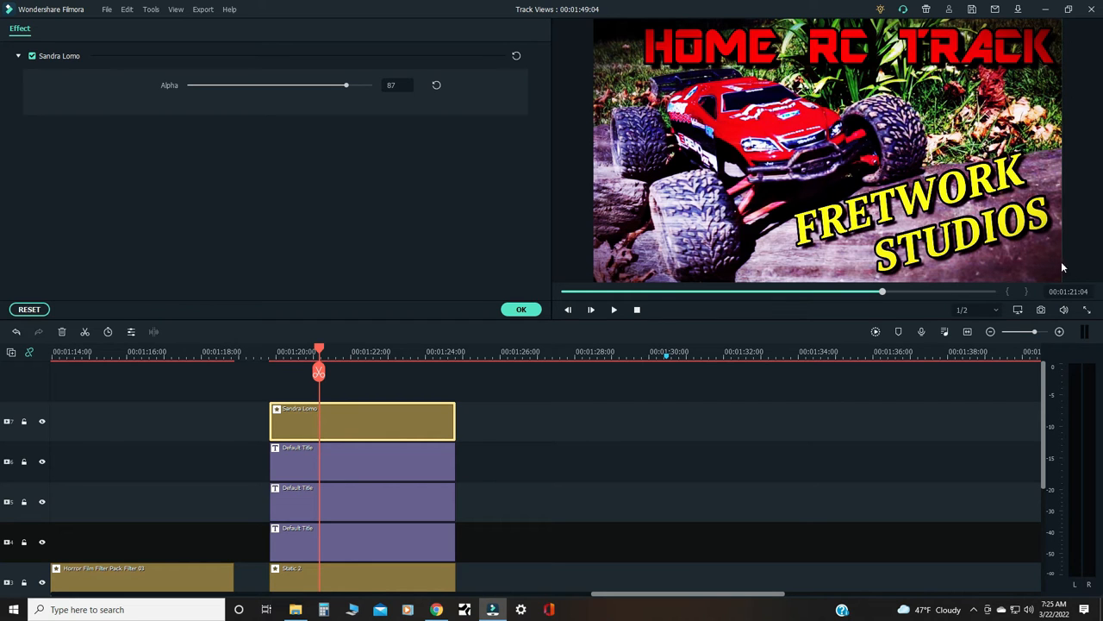
pyautogui.moveTo(670, 40)
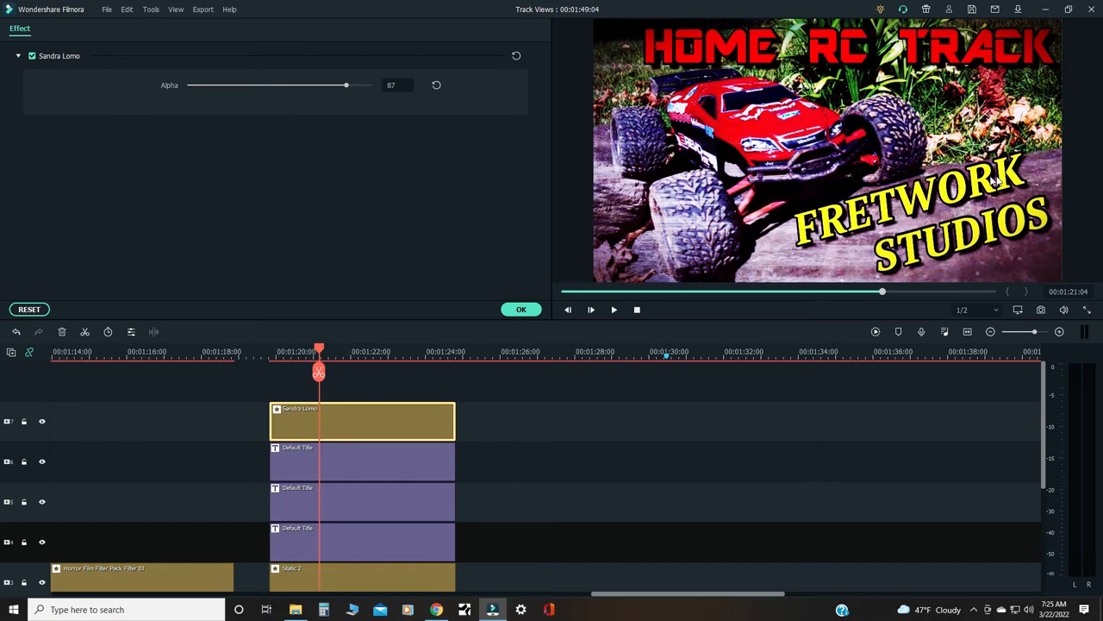
pyautogui.moveTo(987, 103)
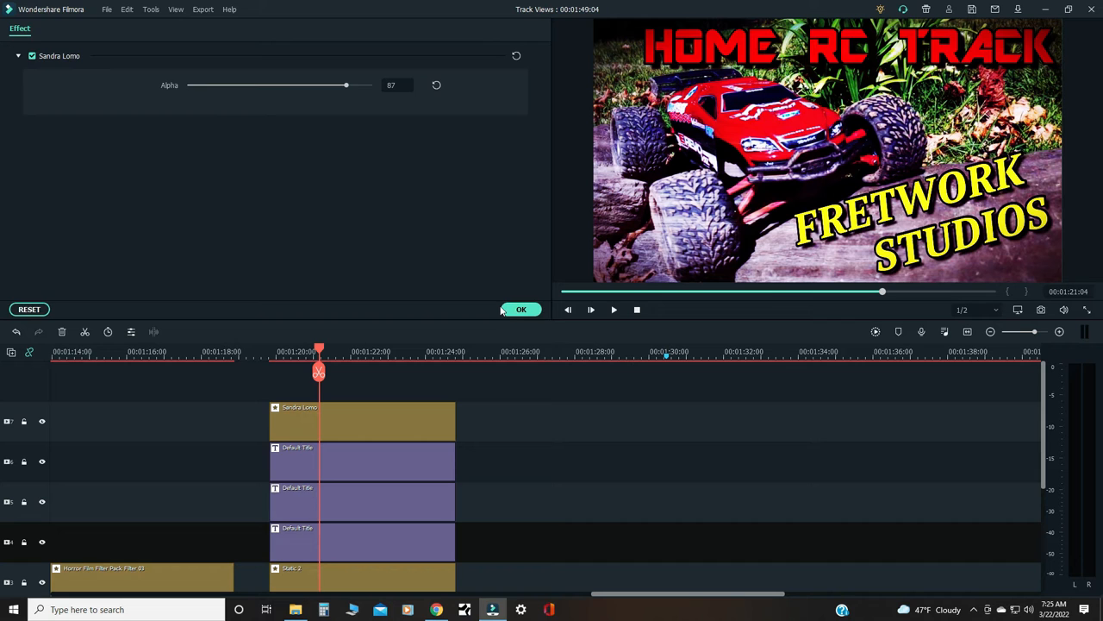
pyautogui.click(521, 308)
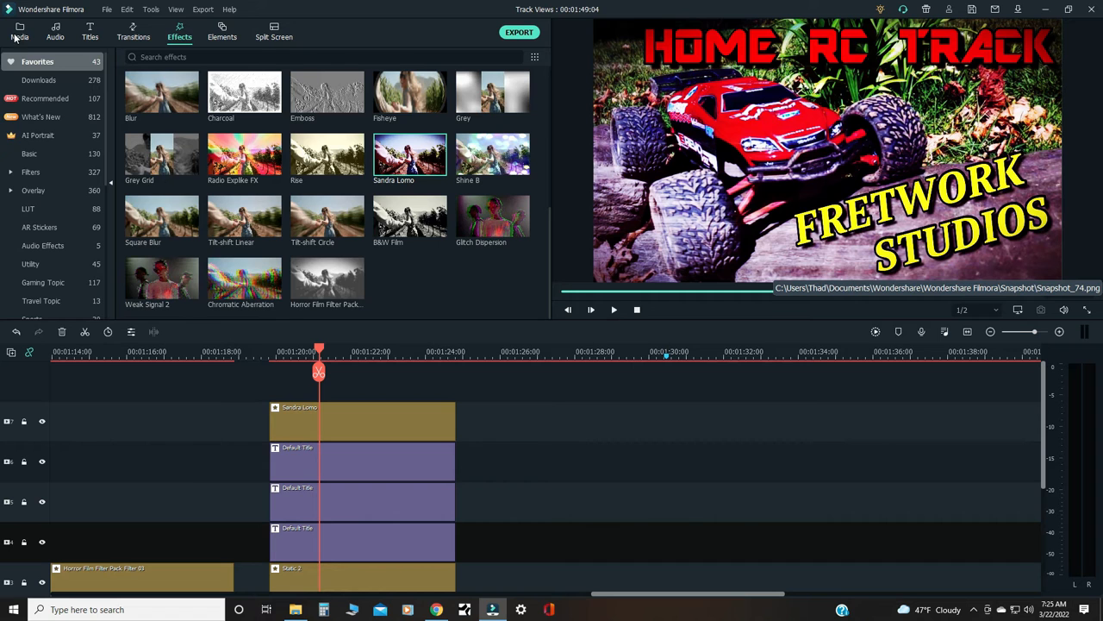
# Step: Show the project media library containing the new Snapshot_74
pyautogui.click(18, 38)
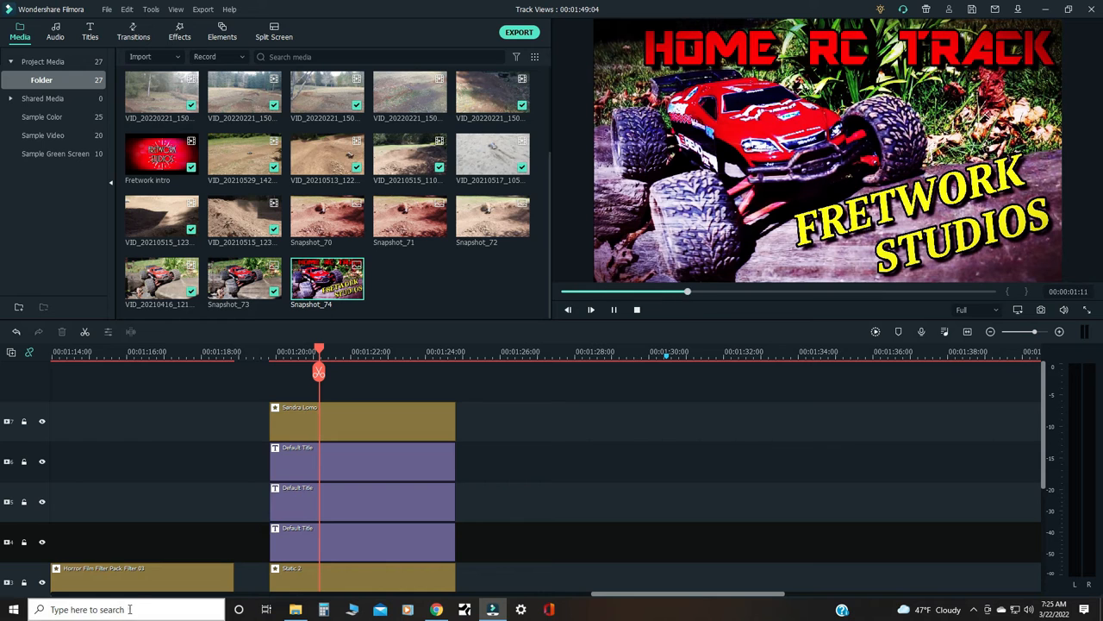
# Step: Search Windows for 'SNAP' and open Snapshot_74.png
pyautogui.click(112, 609)
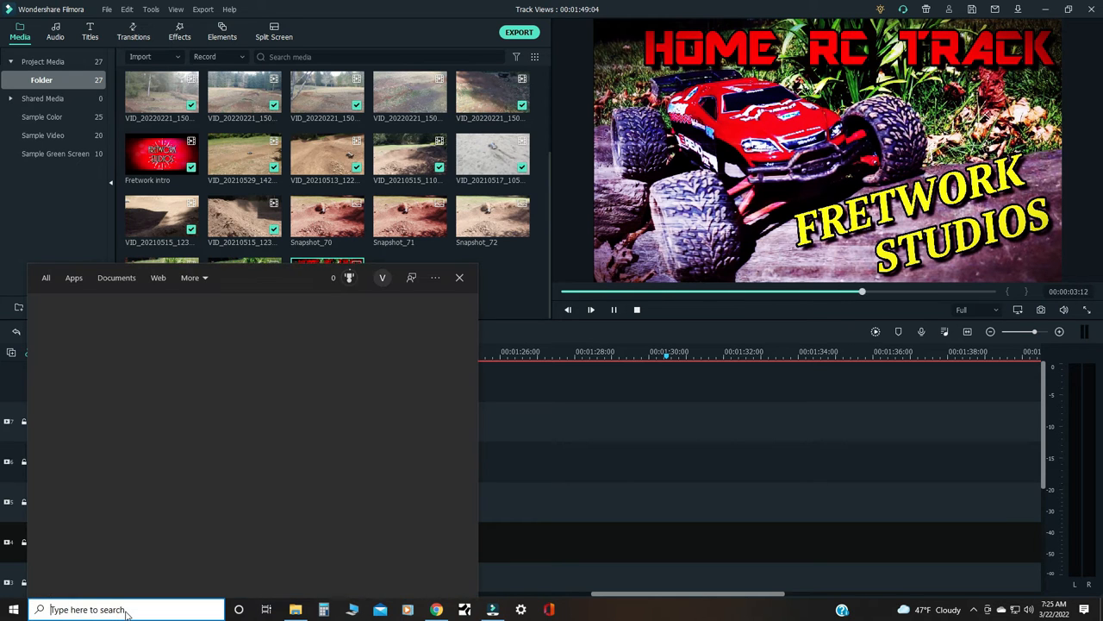
pyautogui.click(129, 610)
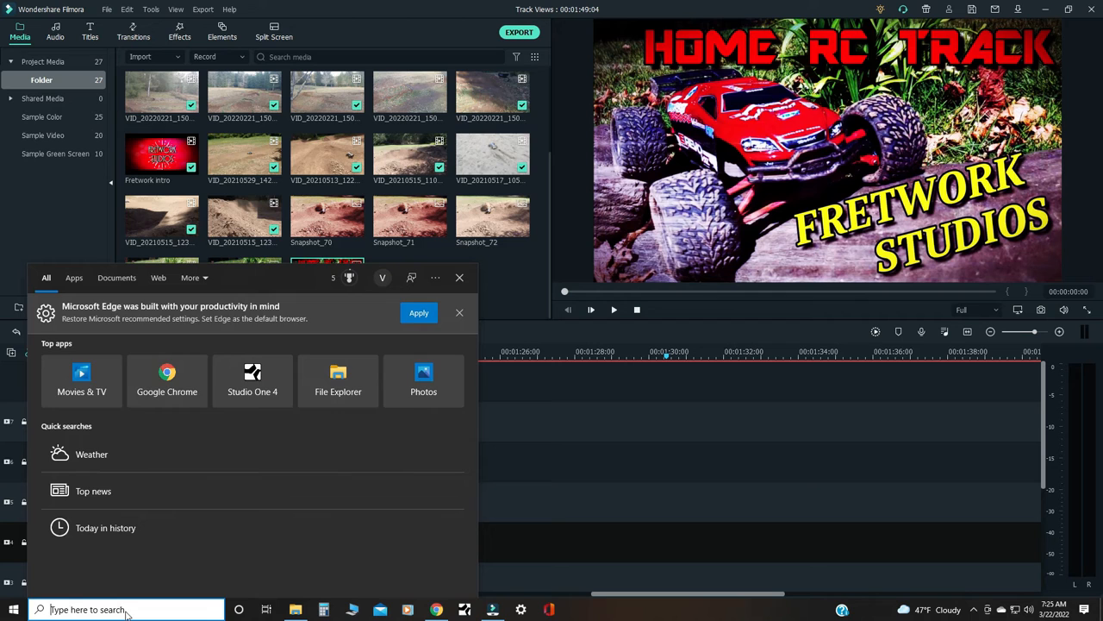
pyautogui.write('SNAP')
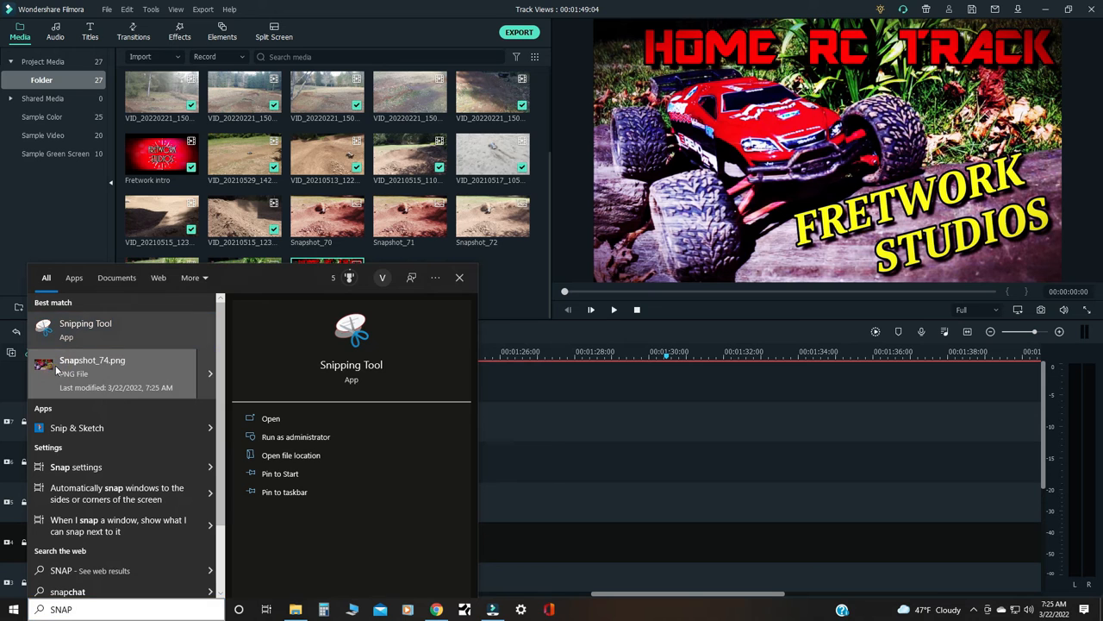
pyautogui.doubleClick(93, 360)
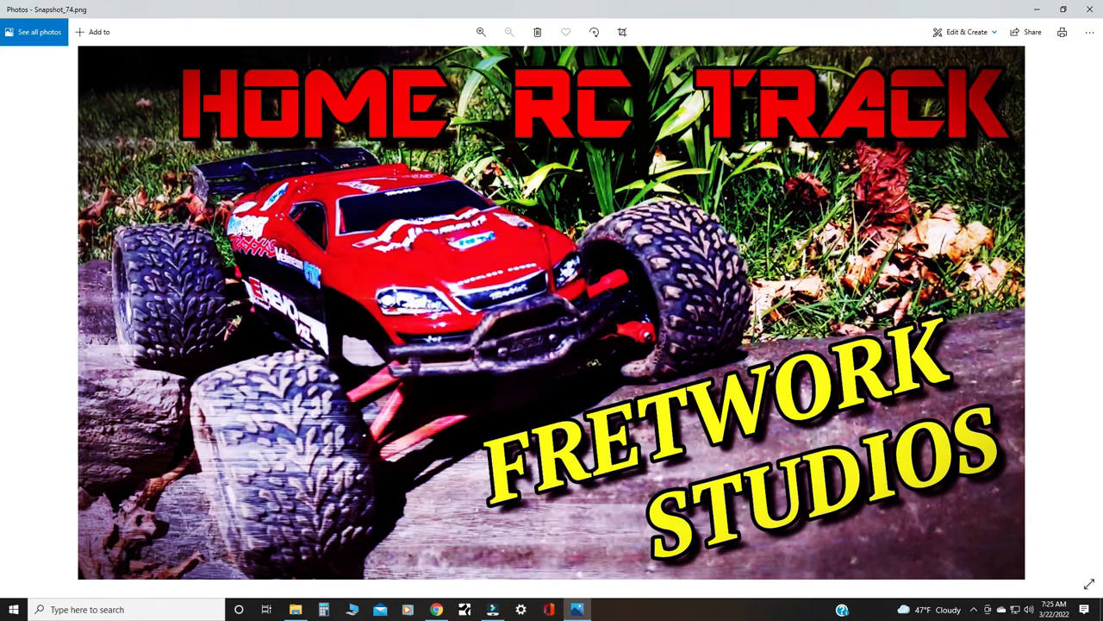
# Step: Open Snapshot_74.png in Paint via the Photos 'Open with' menu
pyautogui.click(1089, 32)
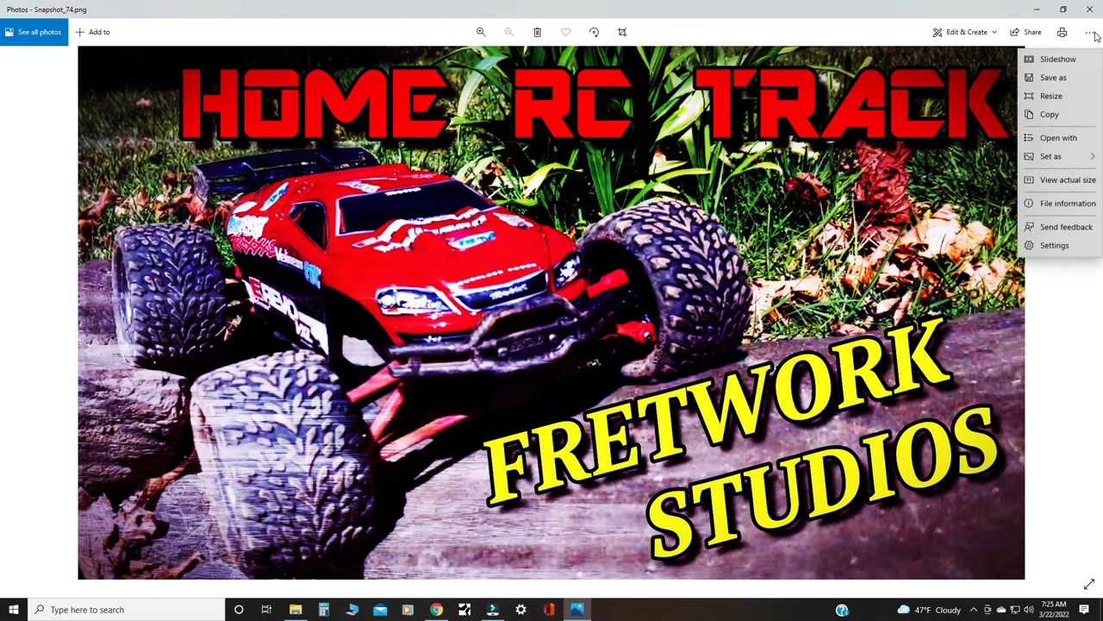
pyautogui.click(1060, 141)
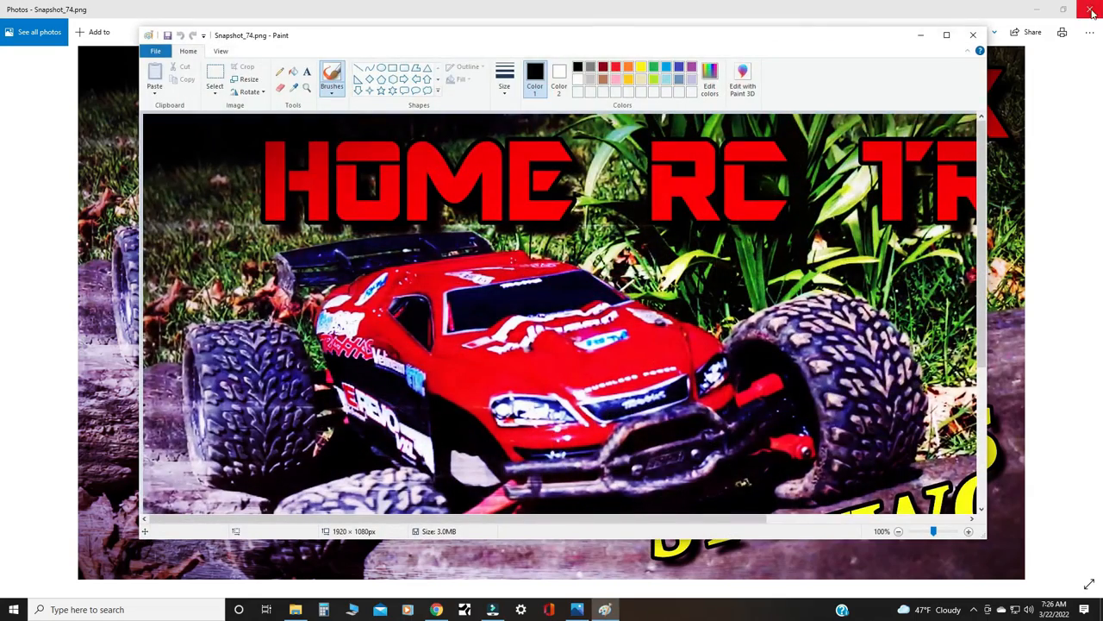
# Step: Close Photos and resize the snapshot in Paint to 50%, giving 960×540 pixels
pyautogui.click(1094, 9)
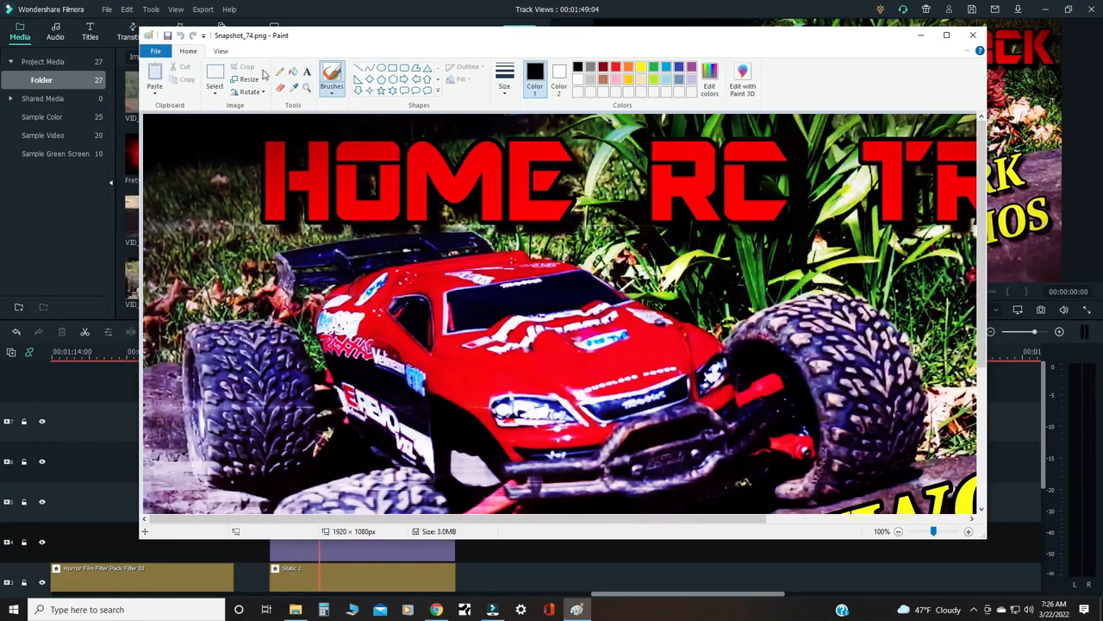
pyautogui.click(250, 79)
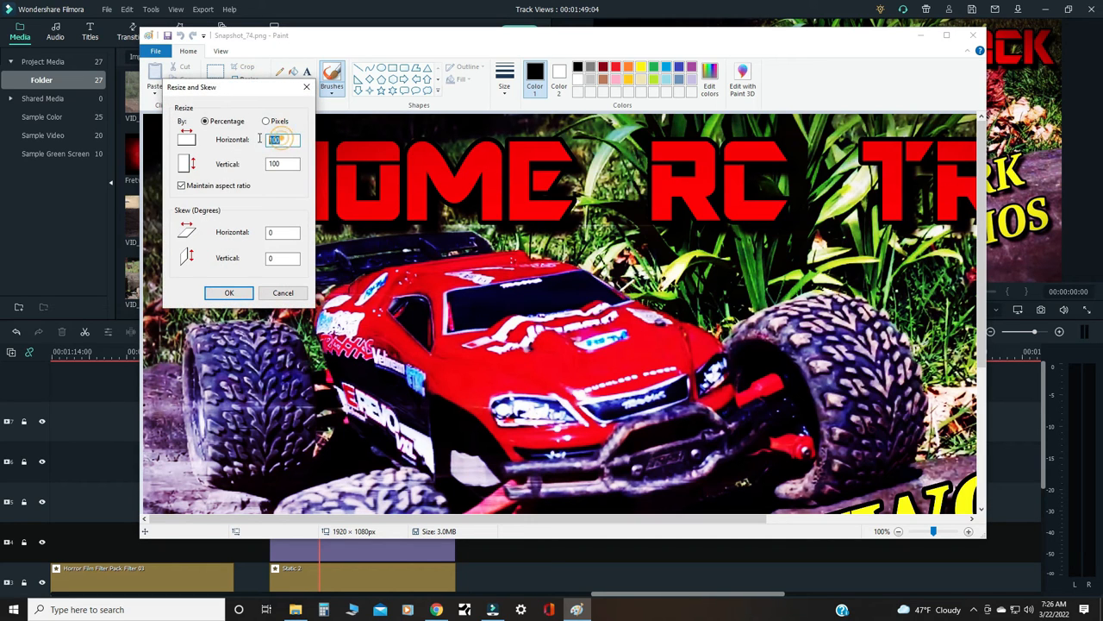
pyautogui.write('50')
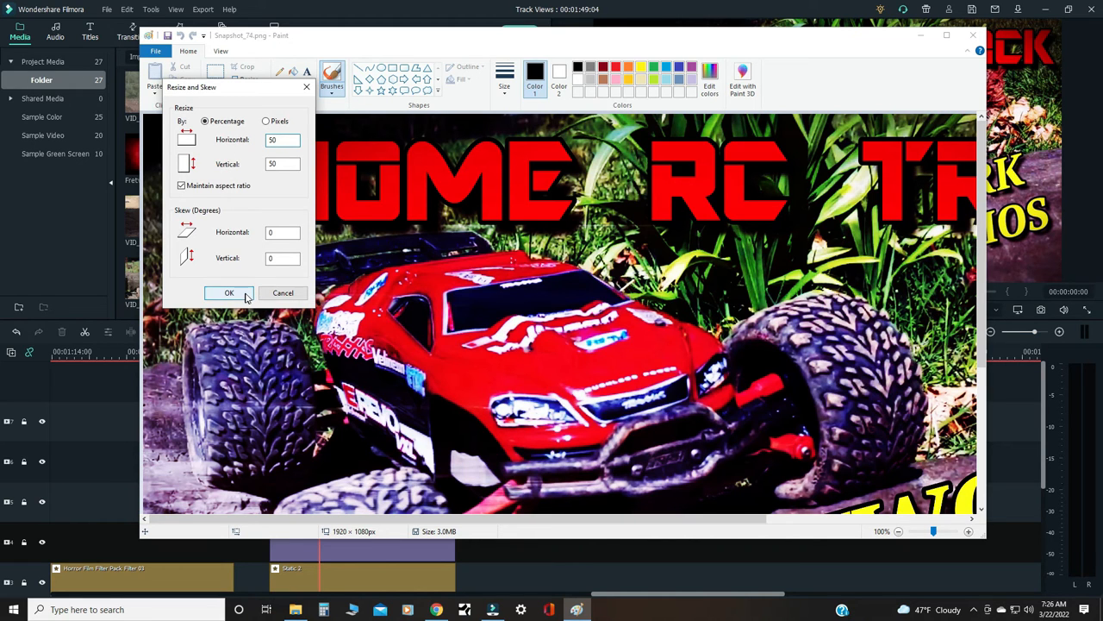
pyautogui.click(229, 292)
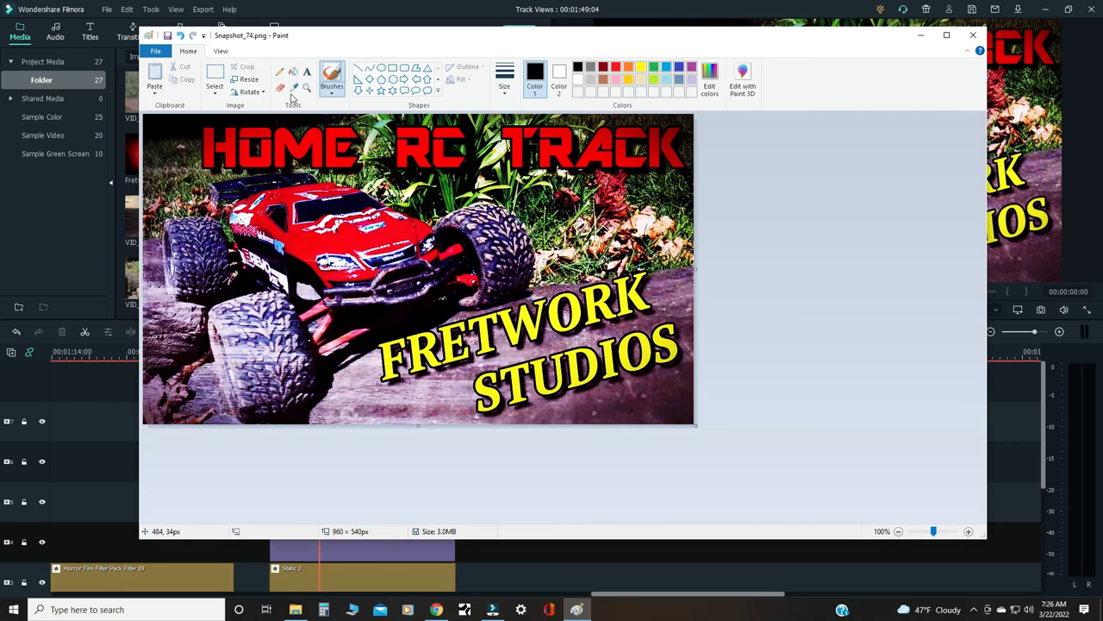
pyautogui.click(159, 52)
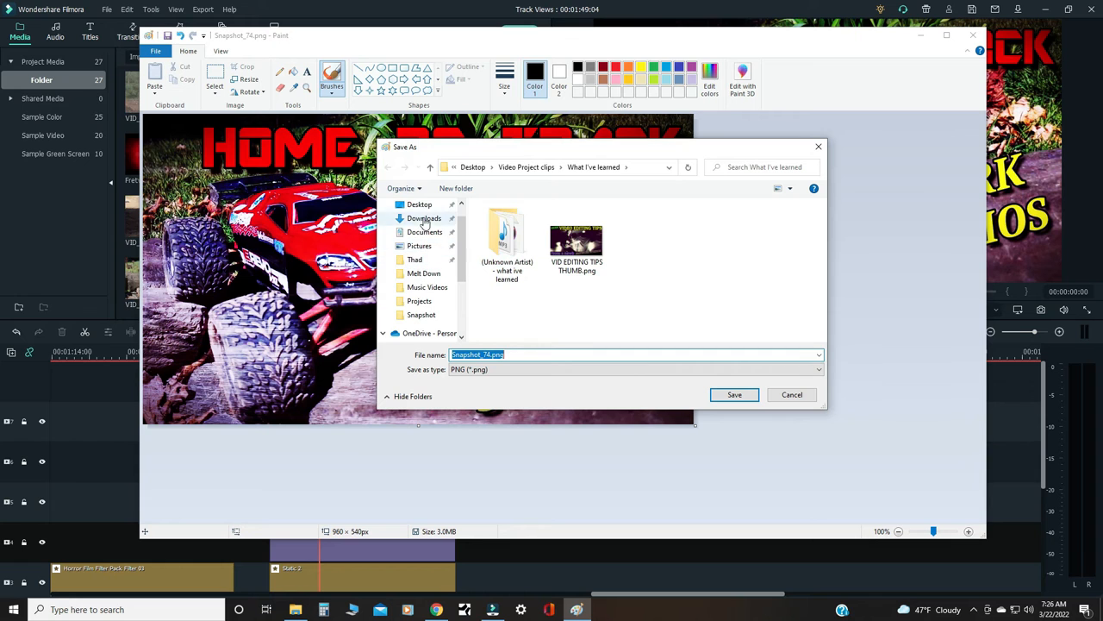
# Step: Save the image as 'HOME RC TRACK THUMB' in Desktop > Video Project clips, accepting the transparency warning
pyautogui.click(419, 204)
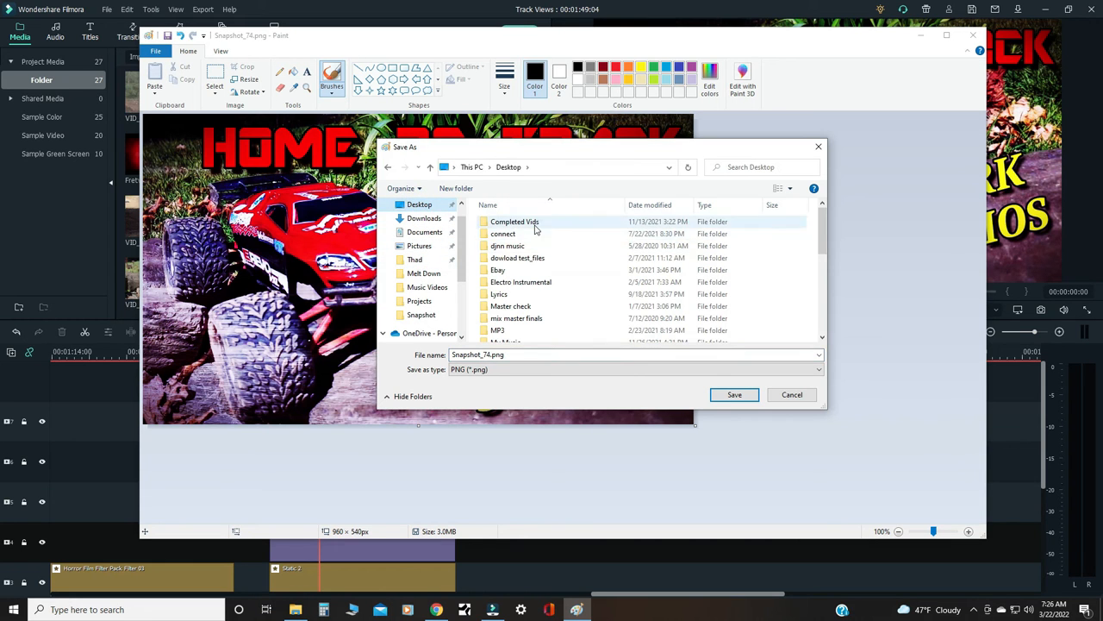
pyautogui.scroll(-3)
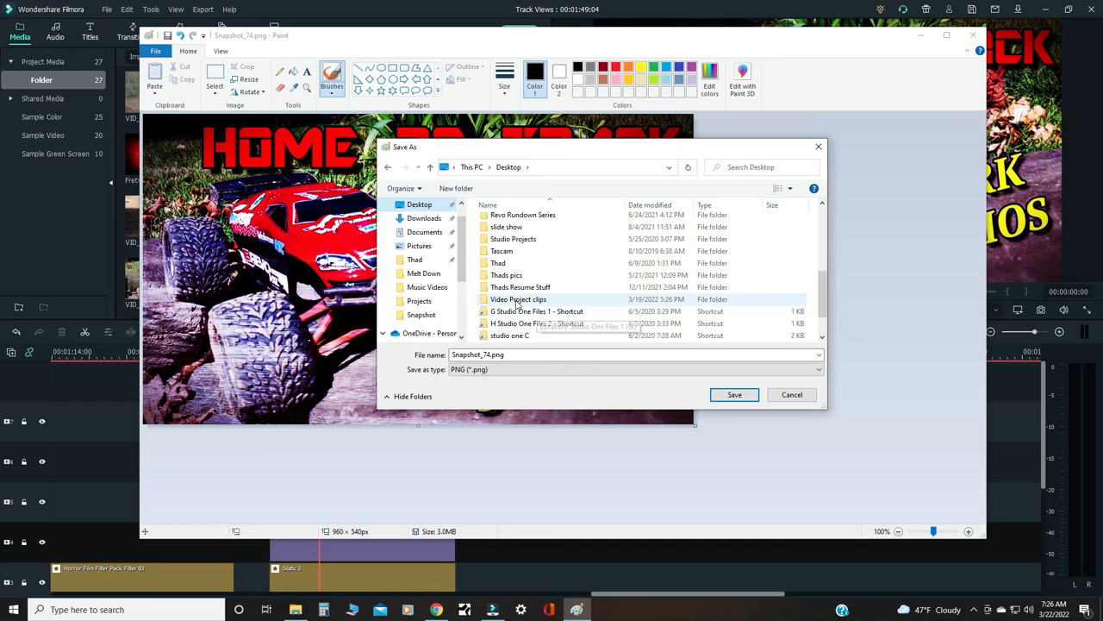
pyautogui.doubleClick(518, 299)
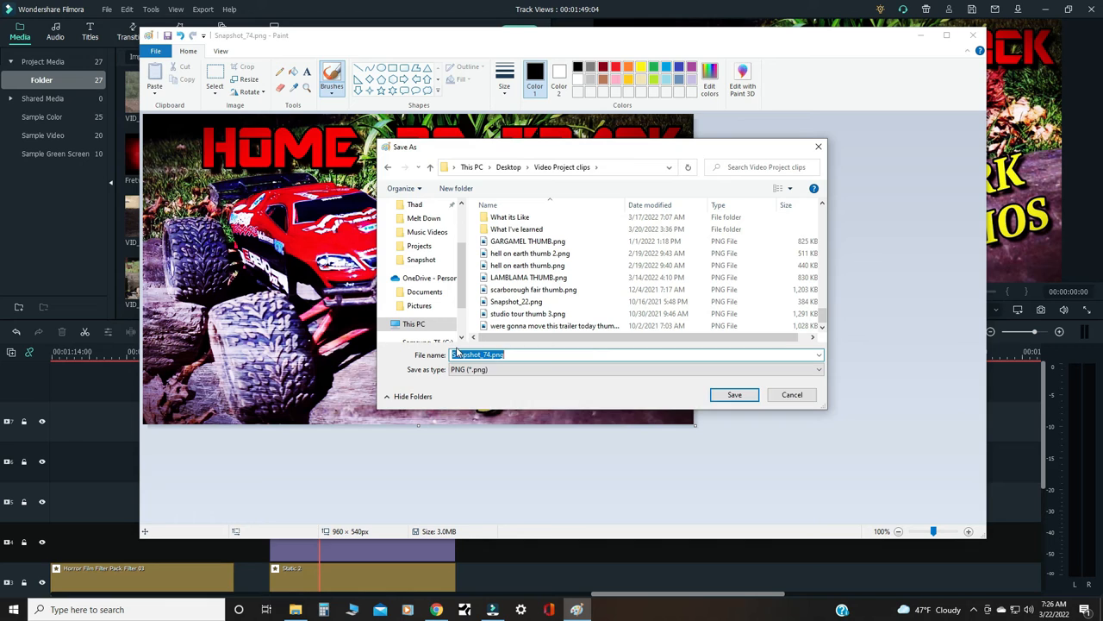
pyautogui.write('HOME RC TR')
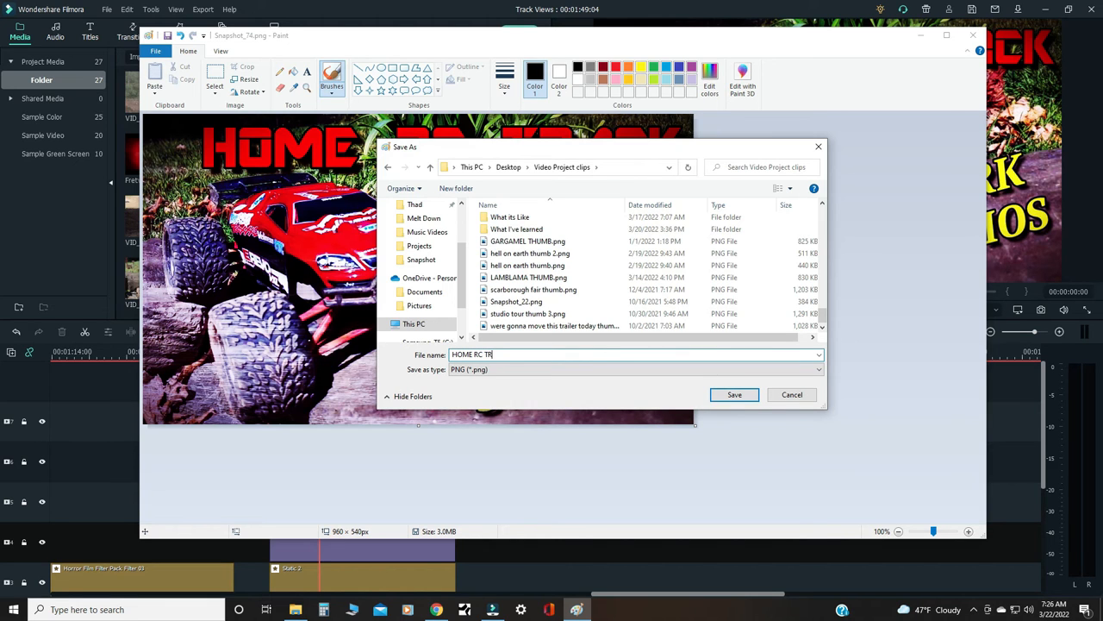
pyautogui.write('ACK THUMB')
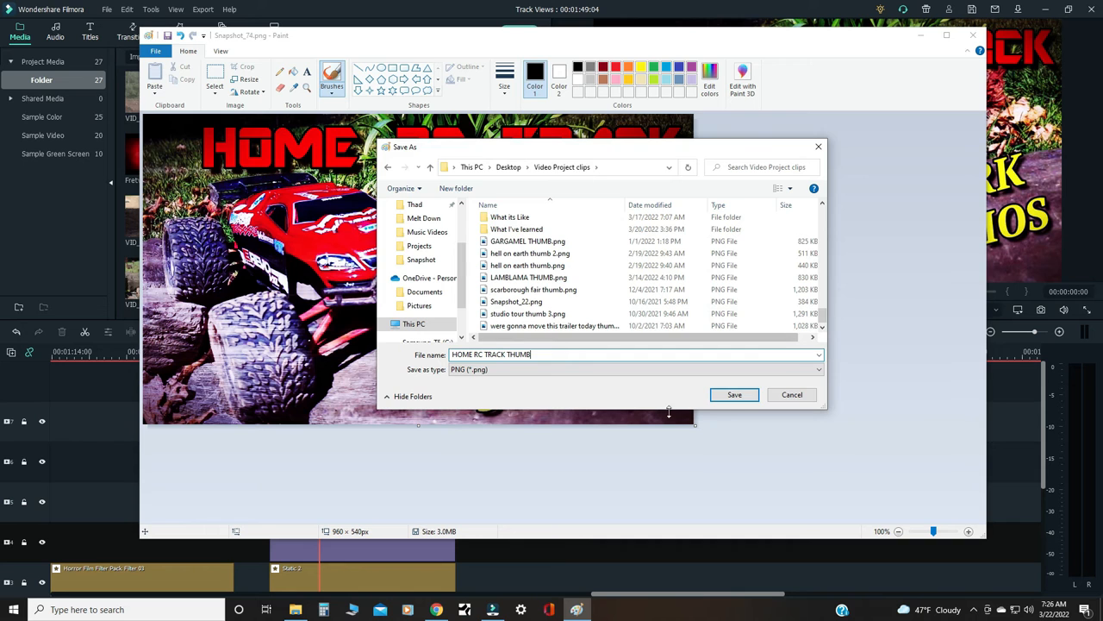
pyautogui.click(733, 394)
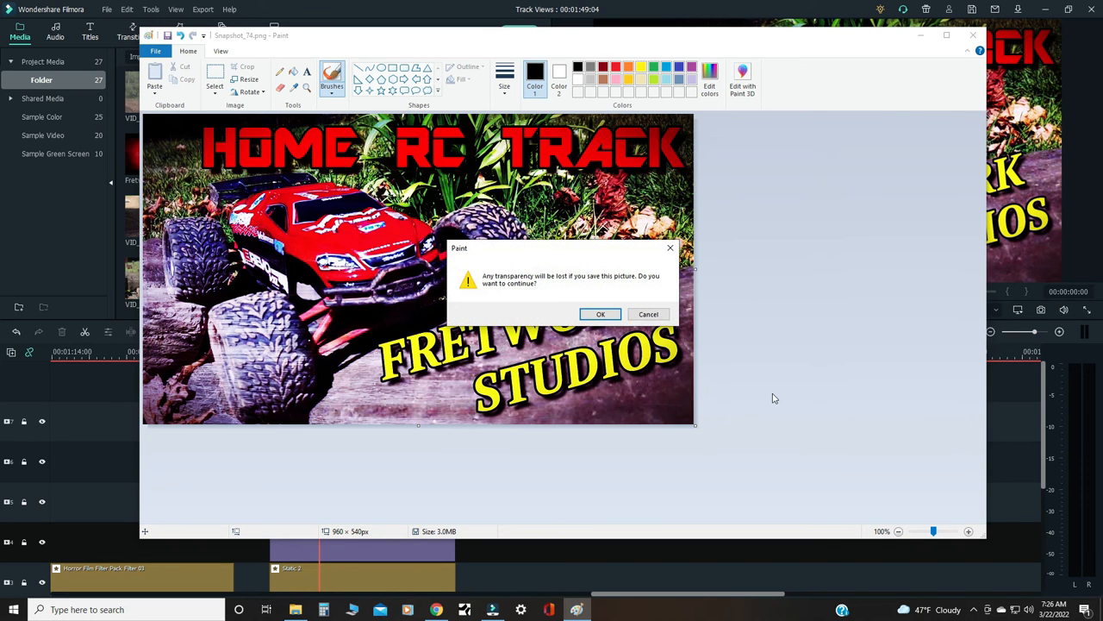
pyautogui.moveTo(763, 353)
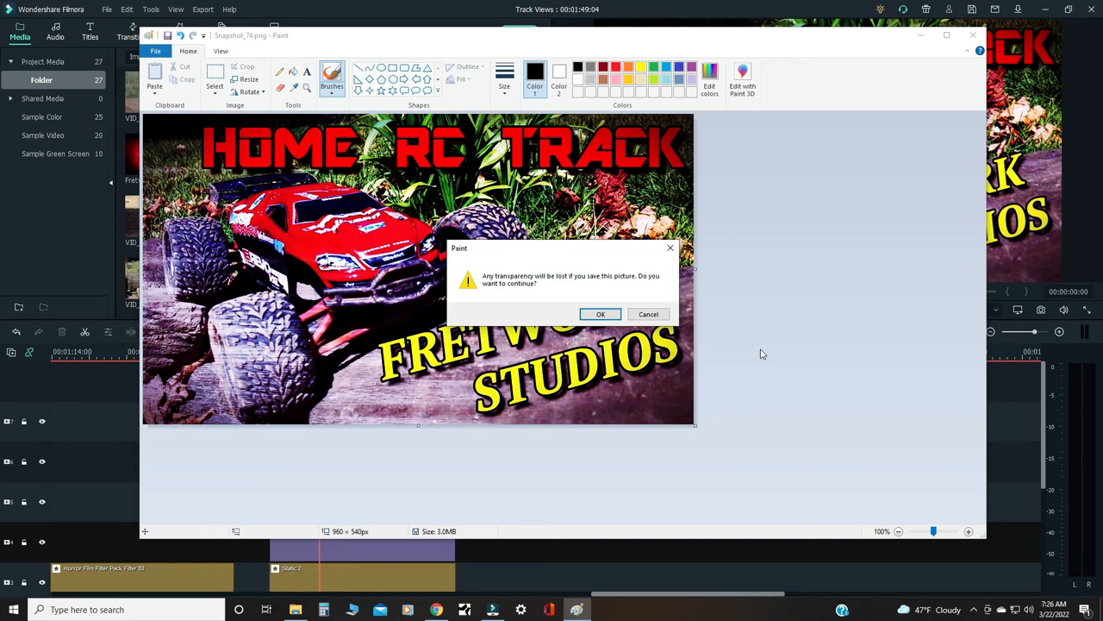
pyautogui.click(600, 314)
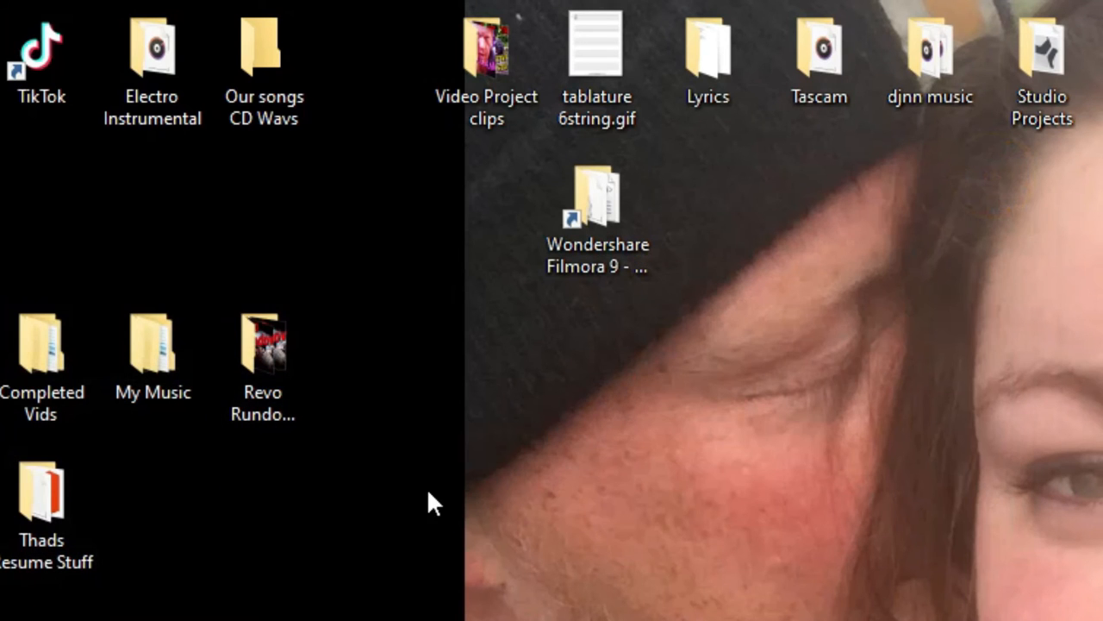
# Step: Open HOME RC TRACK THUMB.png from the Video Project clips folder in Photos
pyautogui.click(489, 56)
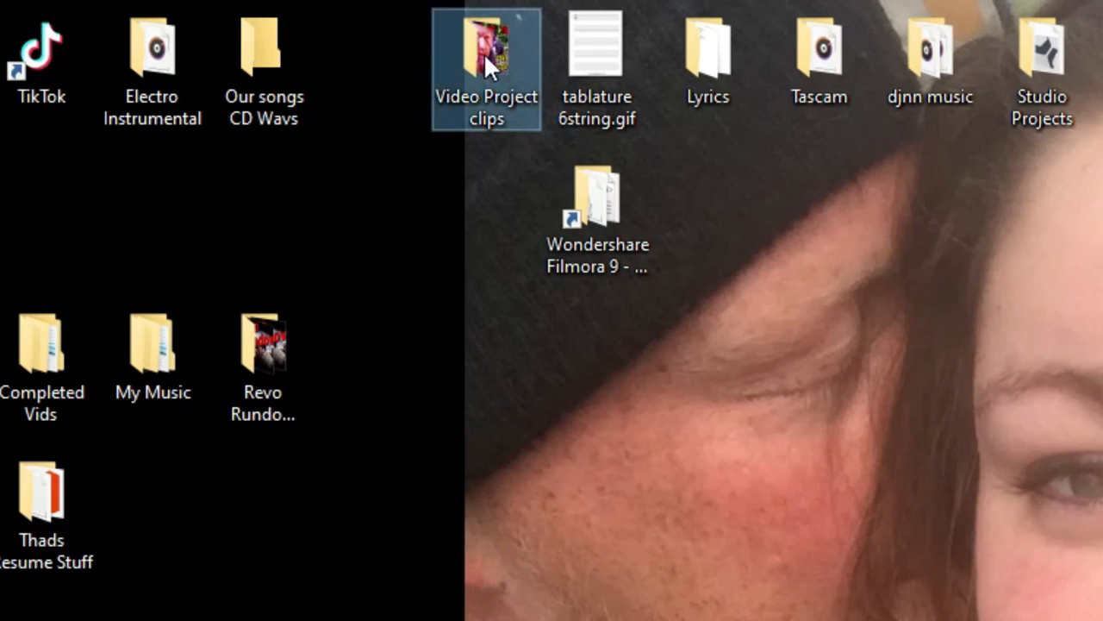
pyautogui.doubleClick(483, 47)
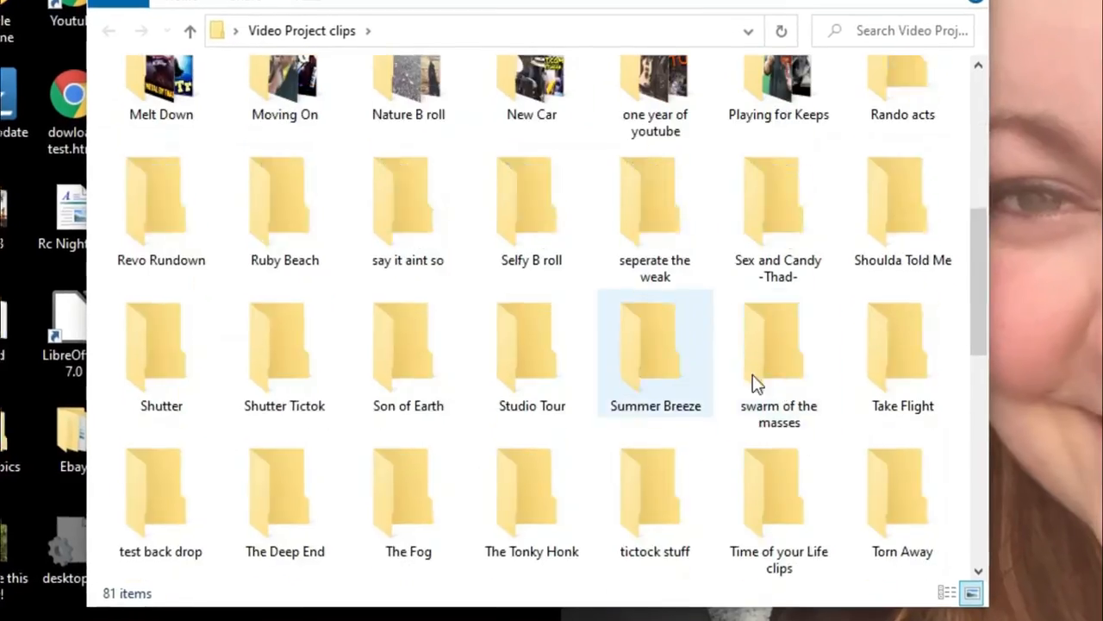
pyautogui.scroll(-3)
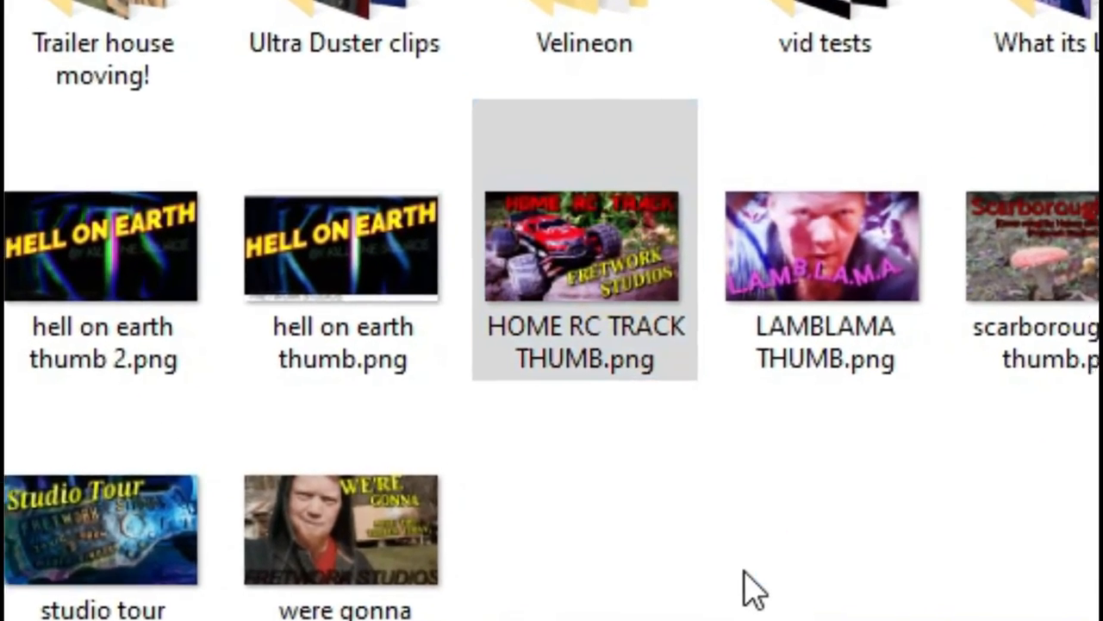
pyautogui.doubleClick(584, 250)
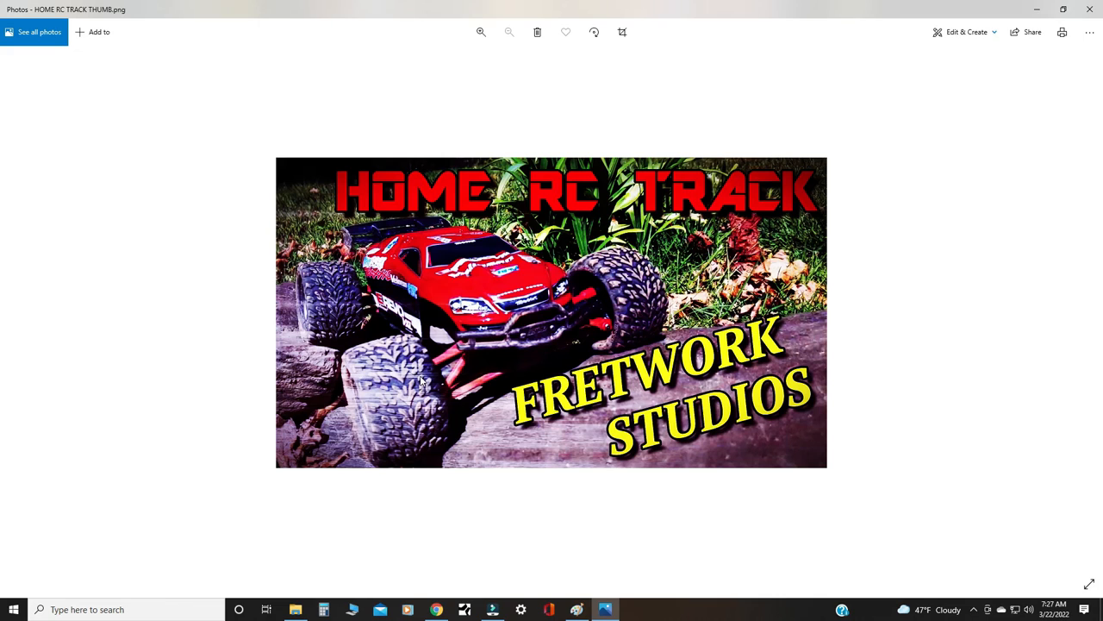
pyautogui.moveTo(849, 347)
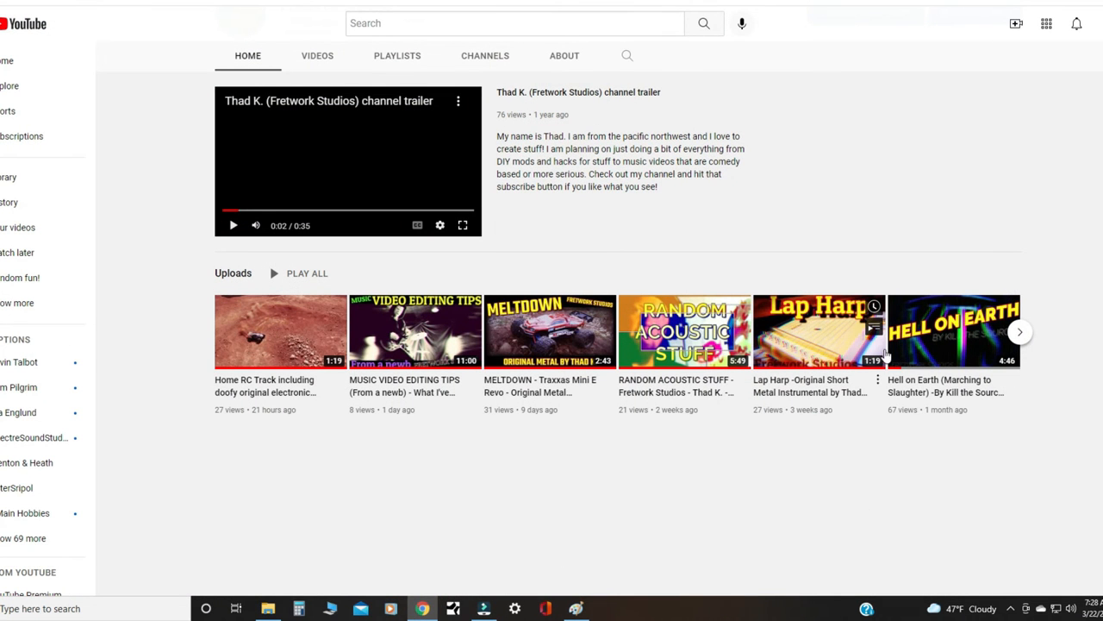
# Step: Open the Home RC Track video's details to pick the HOME RC TRACK THUMB thumbnail
pyautogui.click(1096, 23)
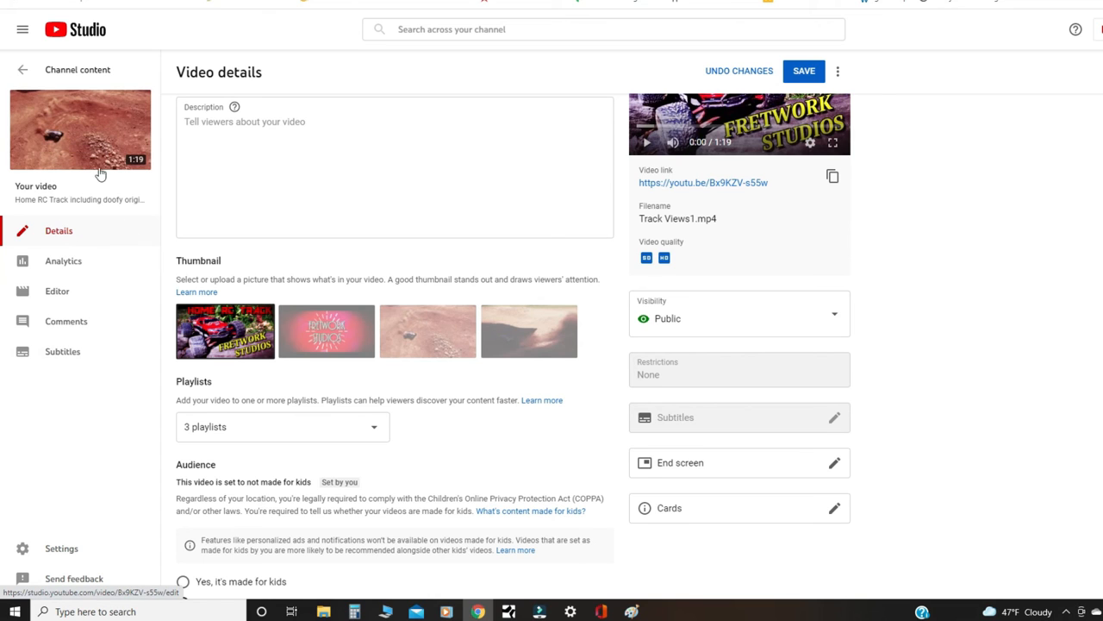
pyautogui.moveTo(69, 322)
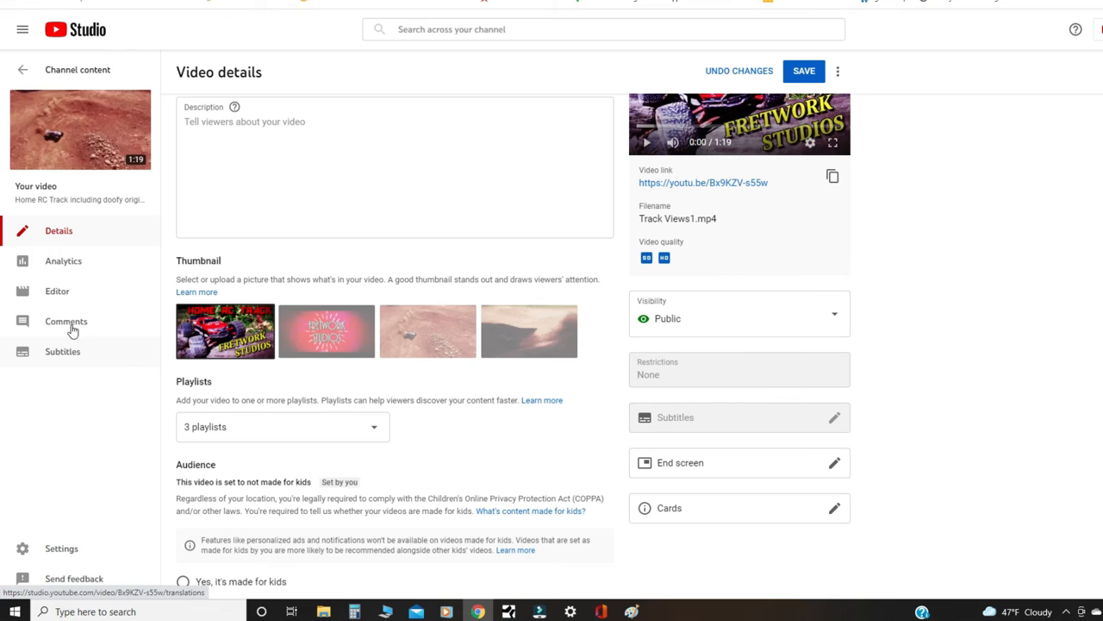
pyautogui.moveTo(166, 174)
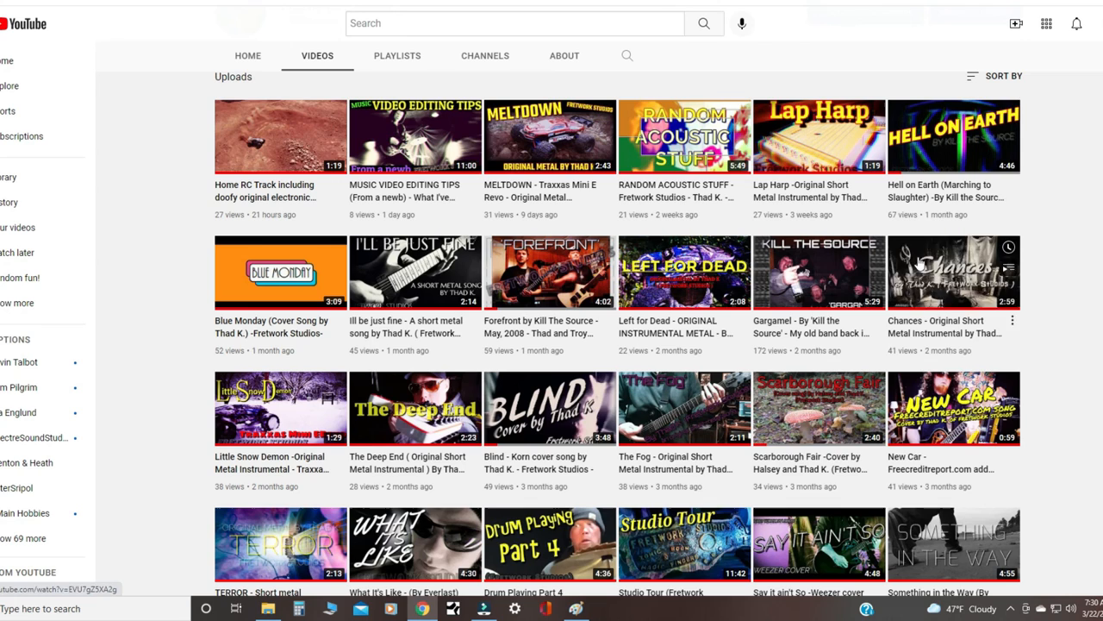
# Step: Scroll the channel Videos tab, then open Manage Videos to view Channel content
pyautogui.scroll(-3)
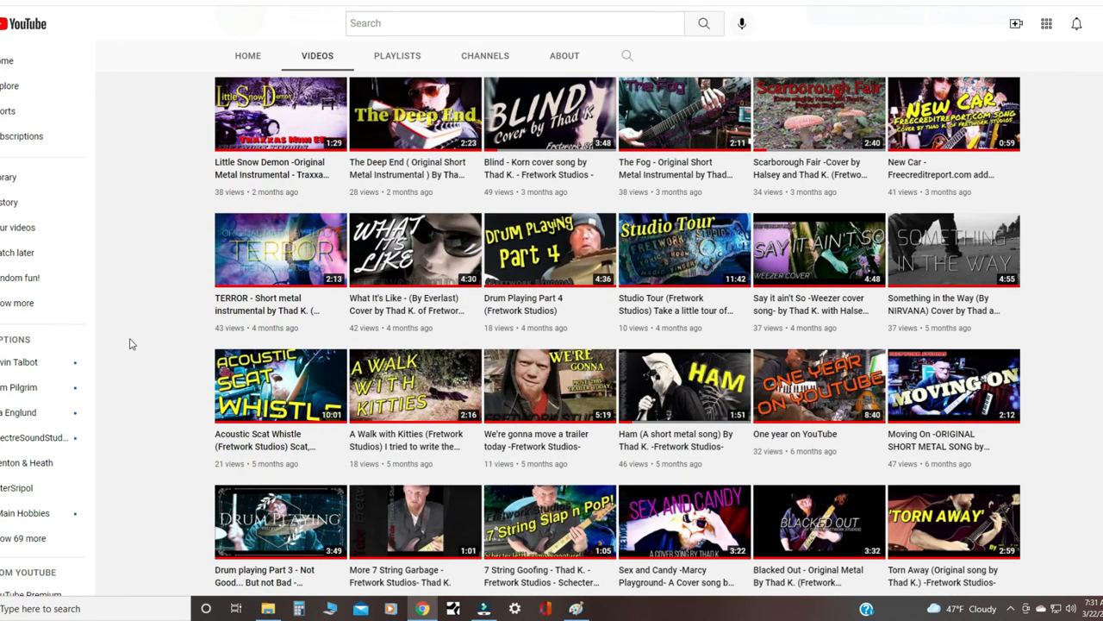
pyautogui.scroll(-3)
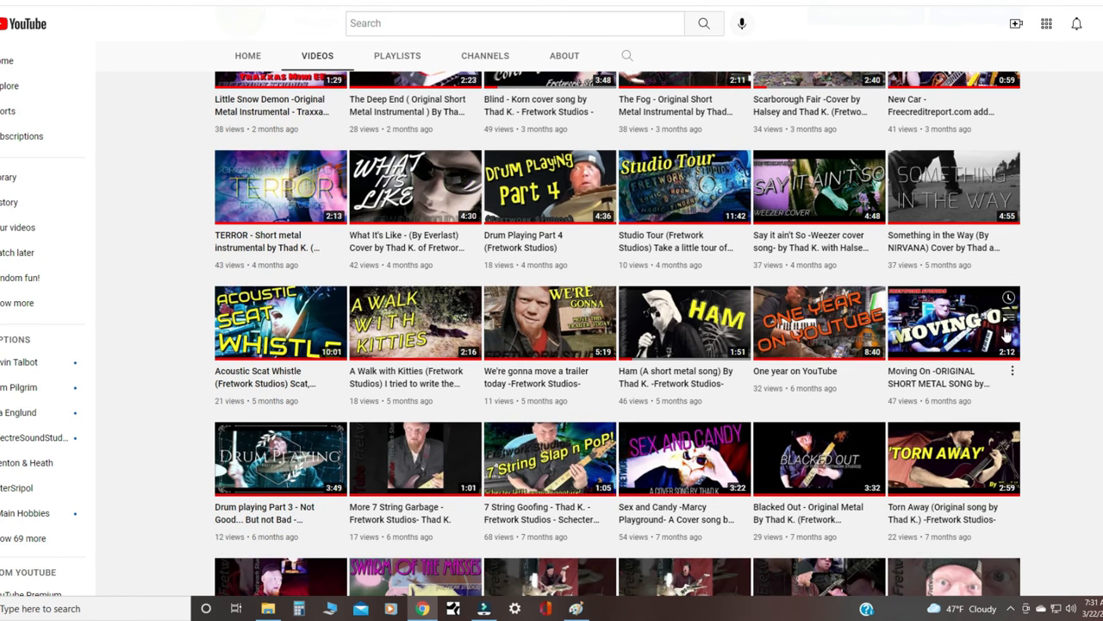
pyautogui.scroll(-3)
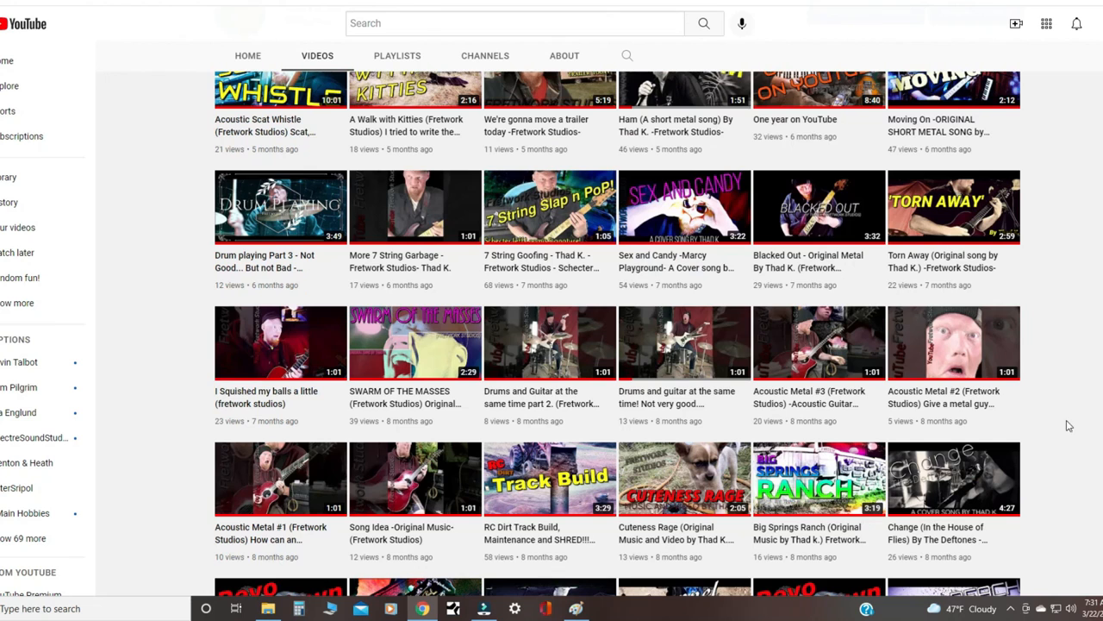
pyautogui.moveTo(405, 340)
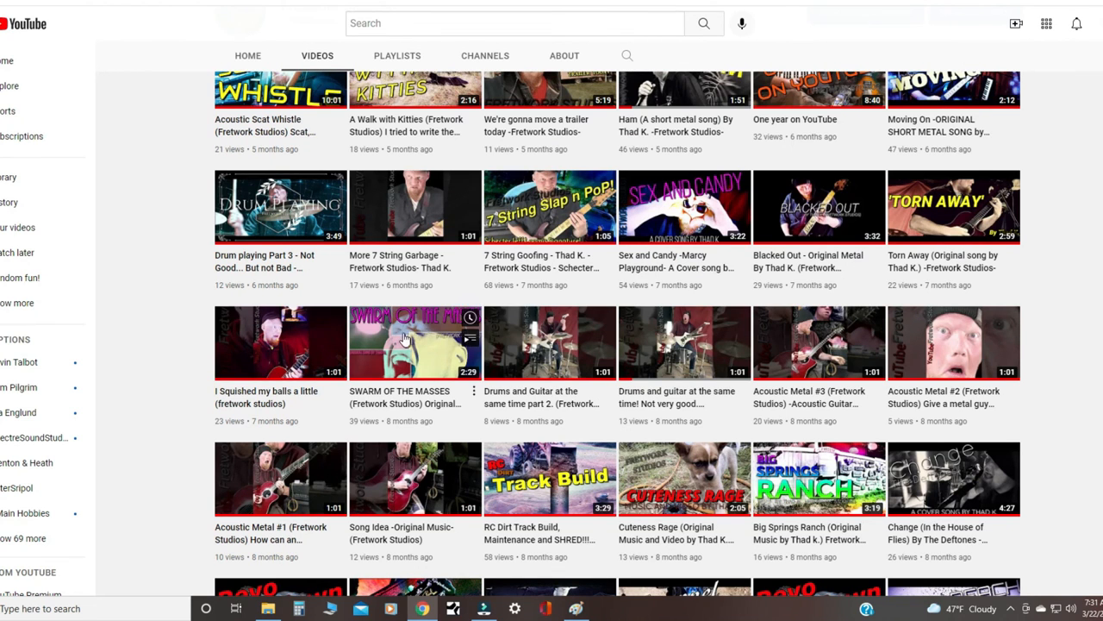
pyautogui.moveTo(127, 319)
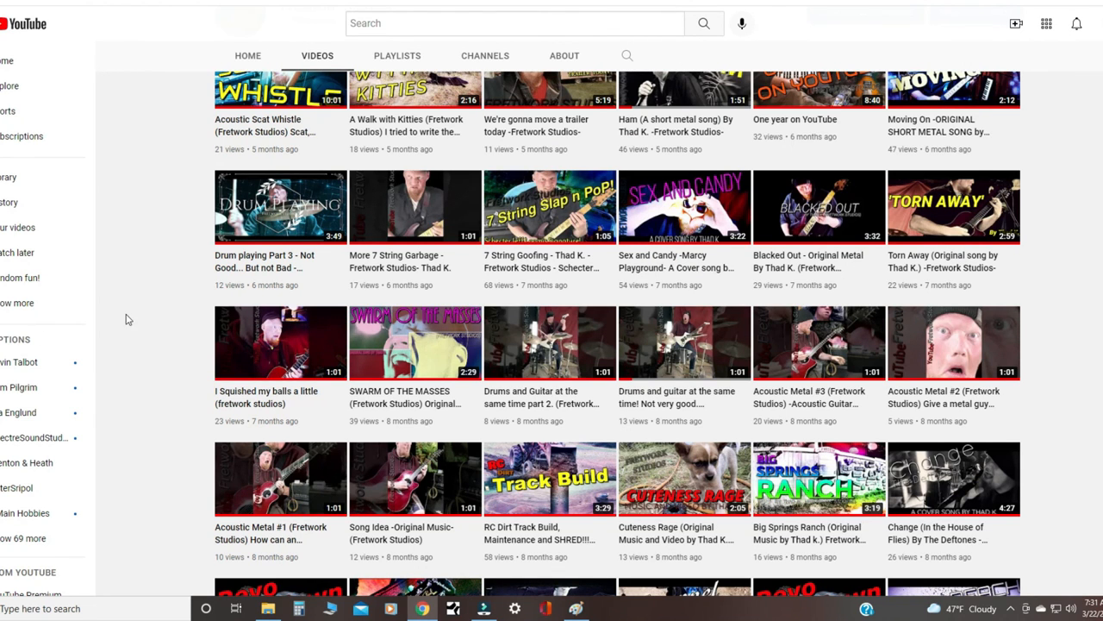
pyautogui.scroll(-3)
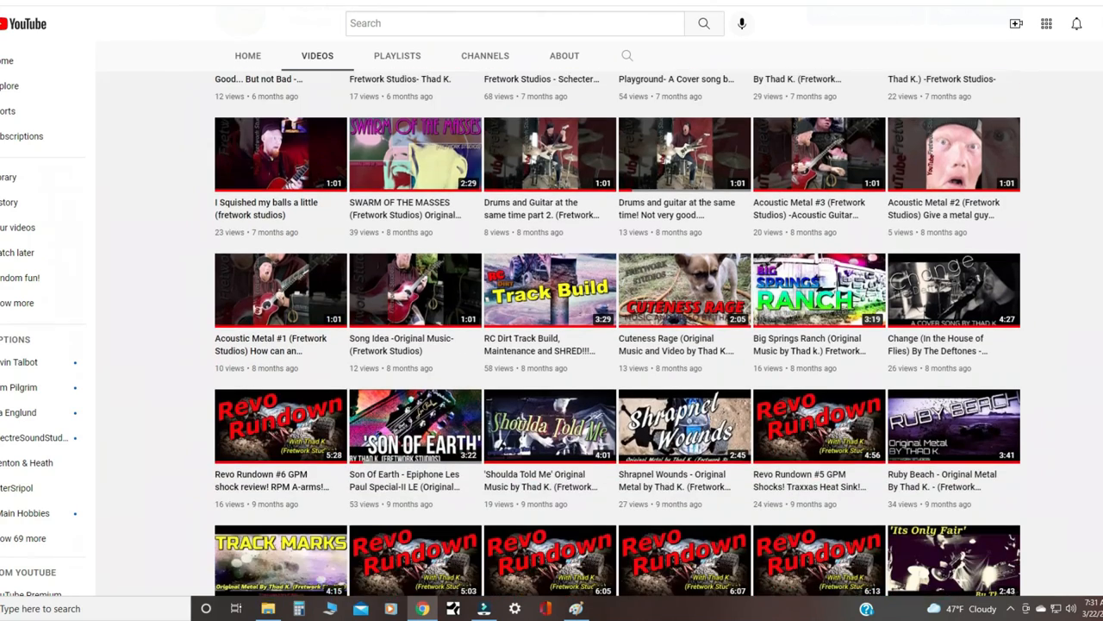
pyautogui.scroll(-3)
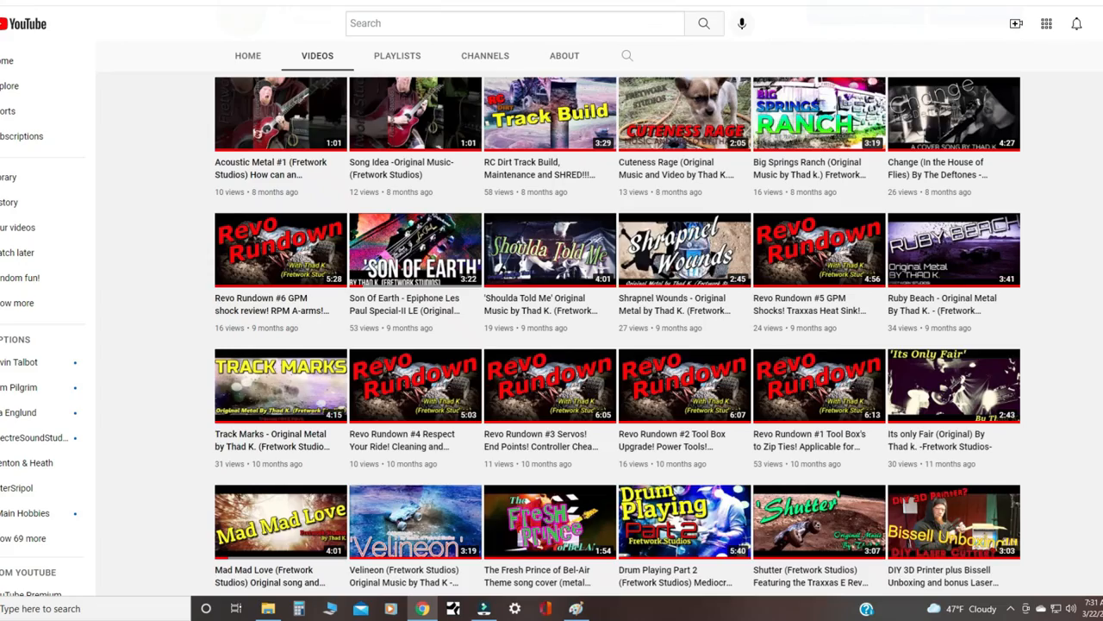
pyautogui.scroll(-3)
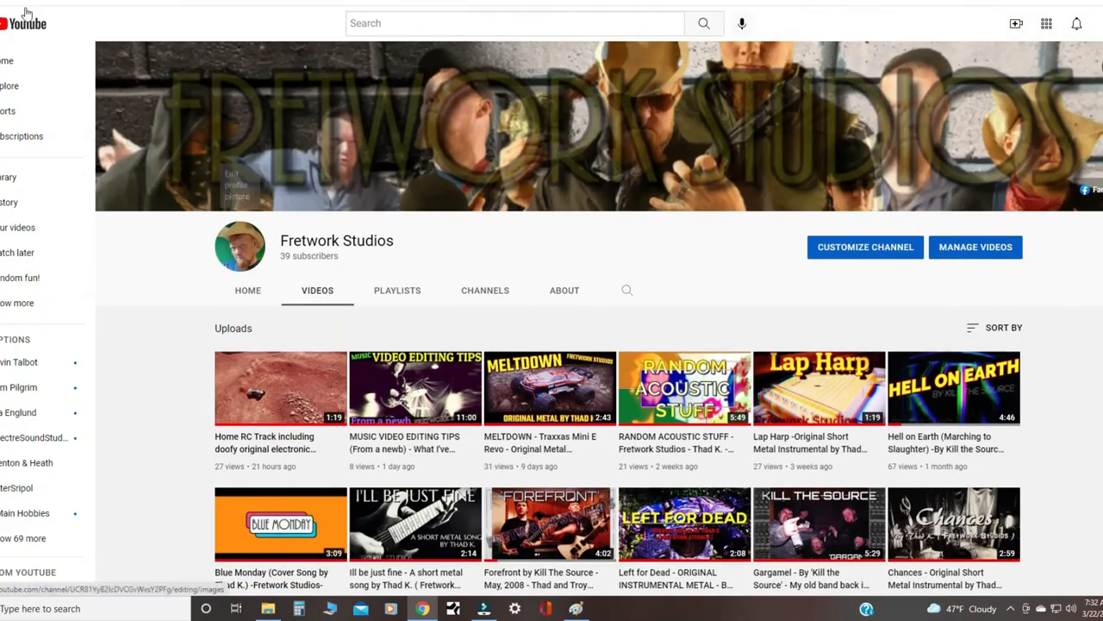
pyautogui.moveTo(135, 185)
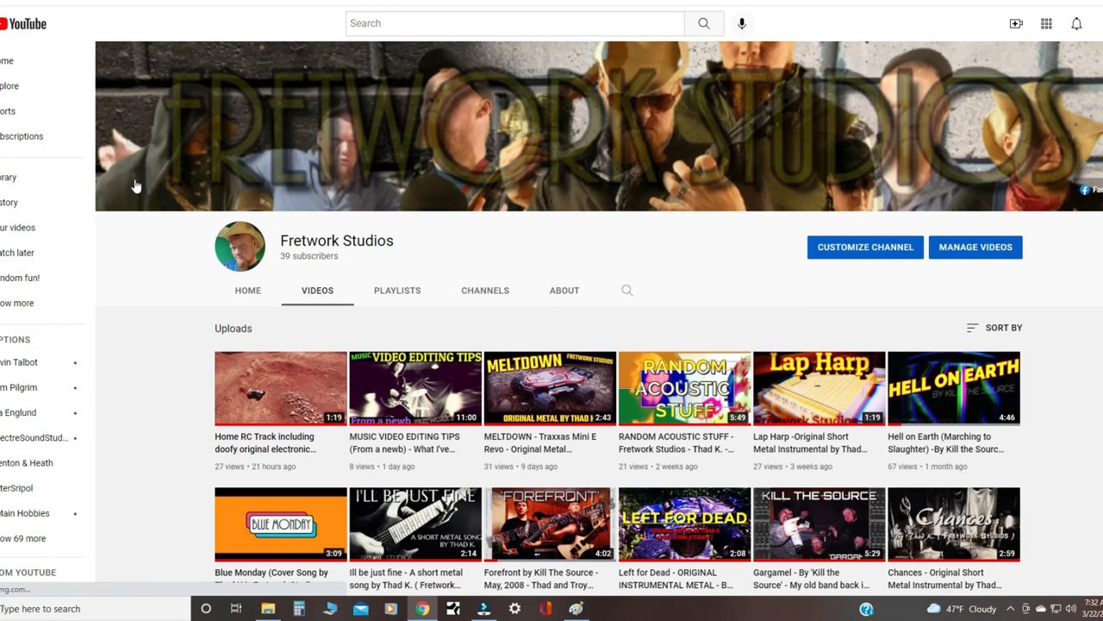
pyautogui.moveTo(165, 494)
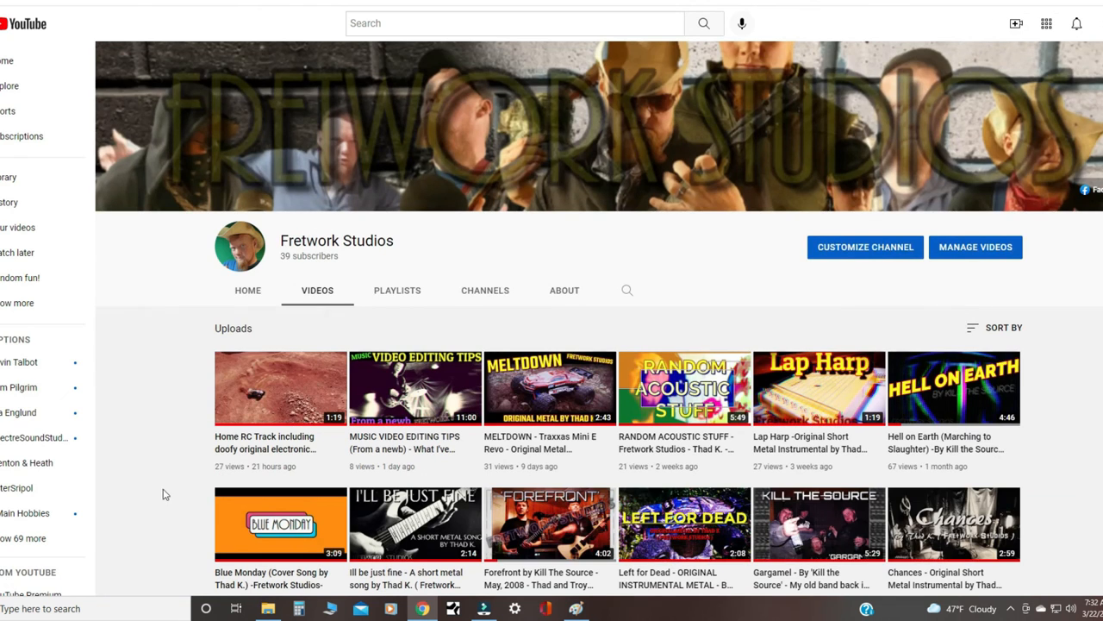
pyautogui.scroll(-3)
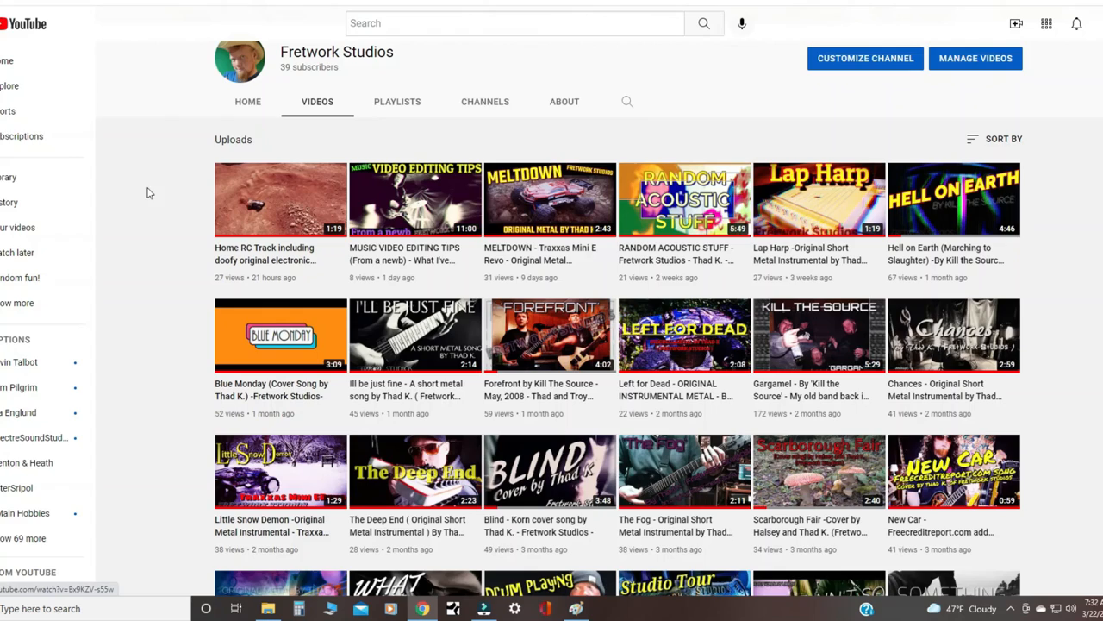
pyautogui.click(980, 58)
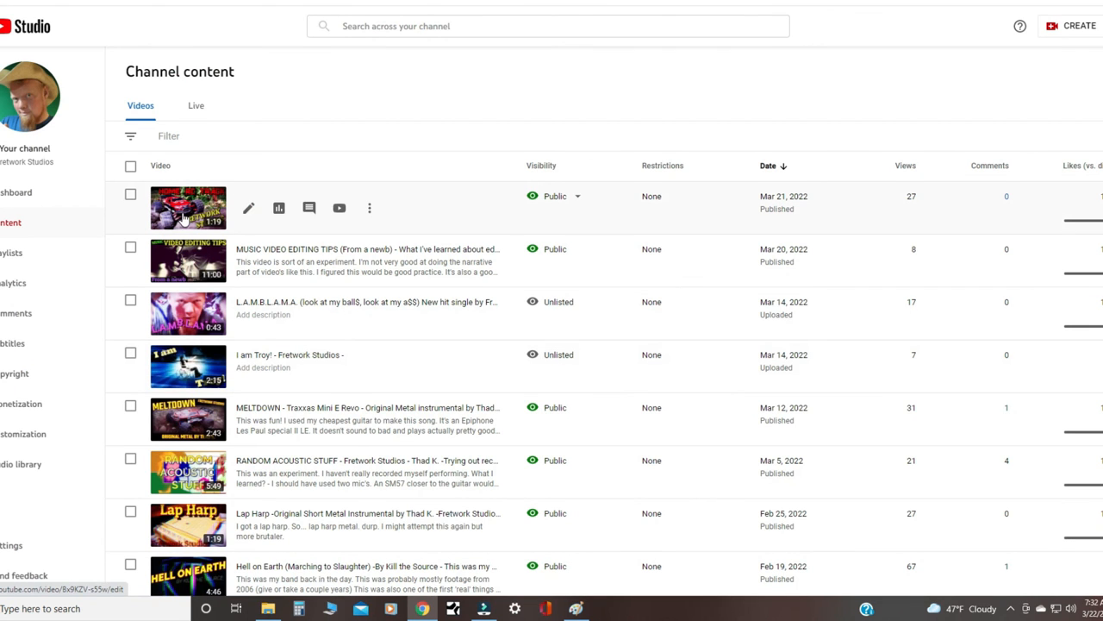
pyautogui.moveTo(201, 223)
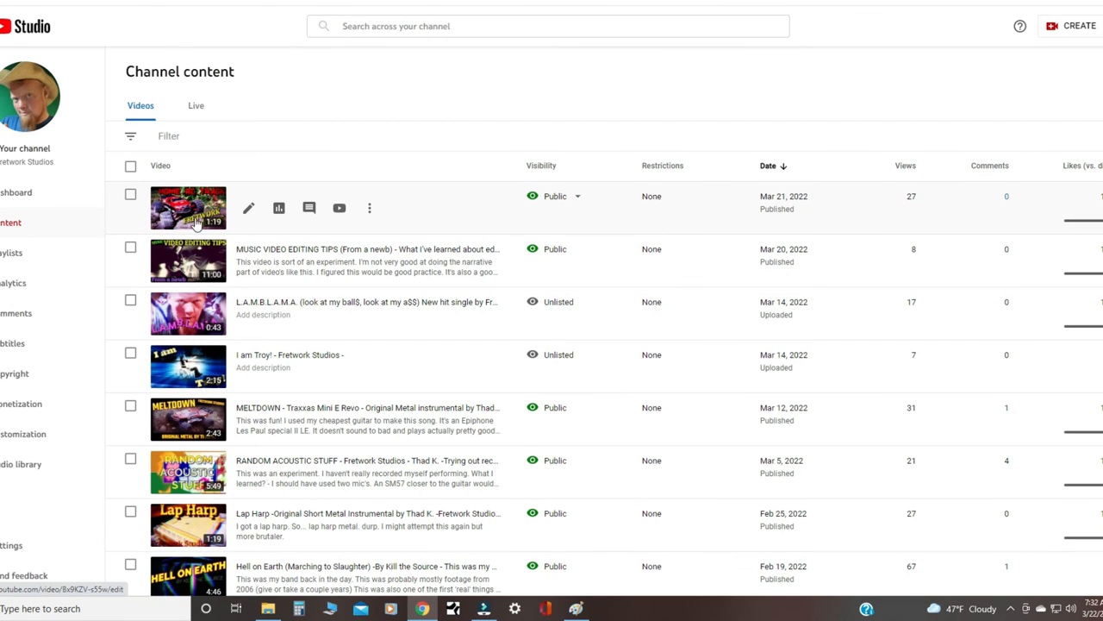